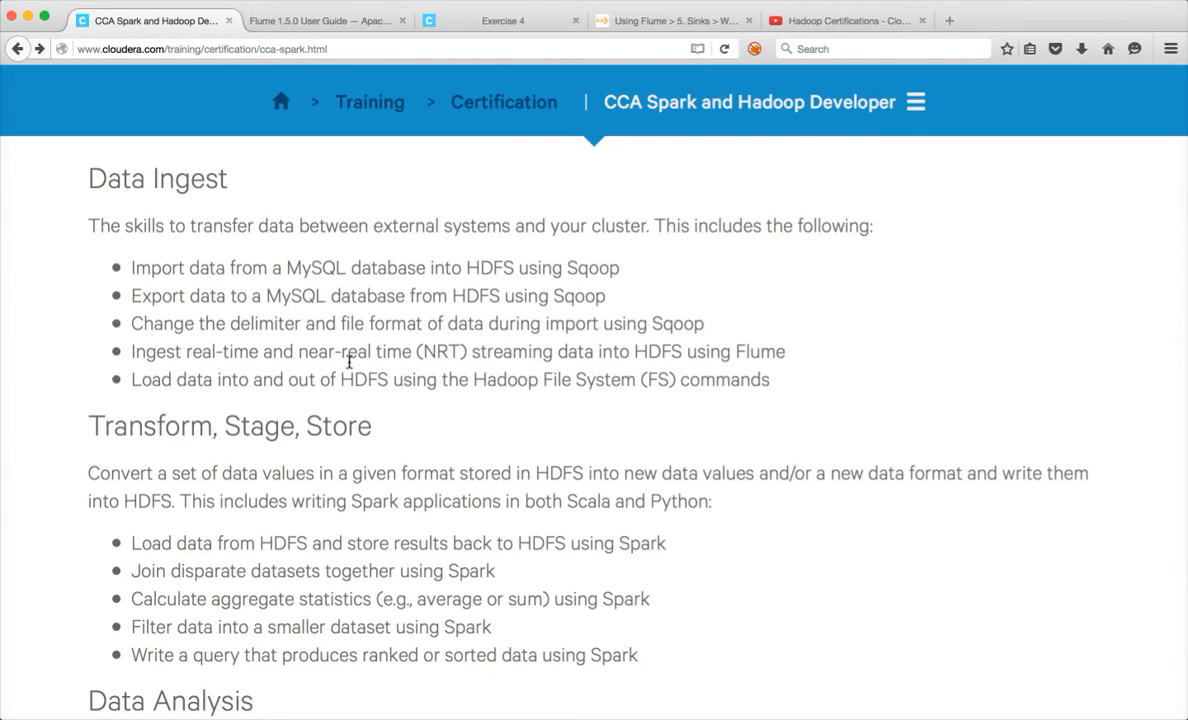
{"action": "mouse_move", "coordinate": [220, 200]}
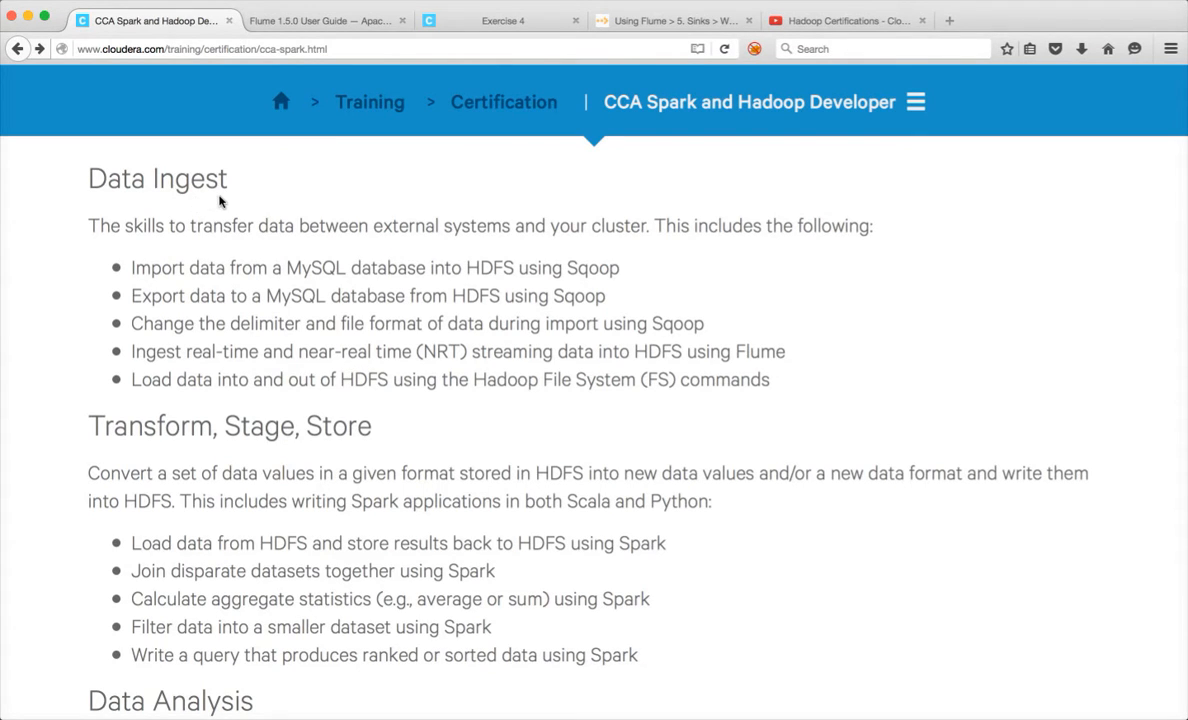
{"action": "mouse_move", "coordinate": [428, 176]}
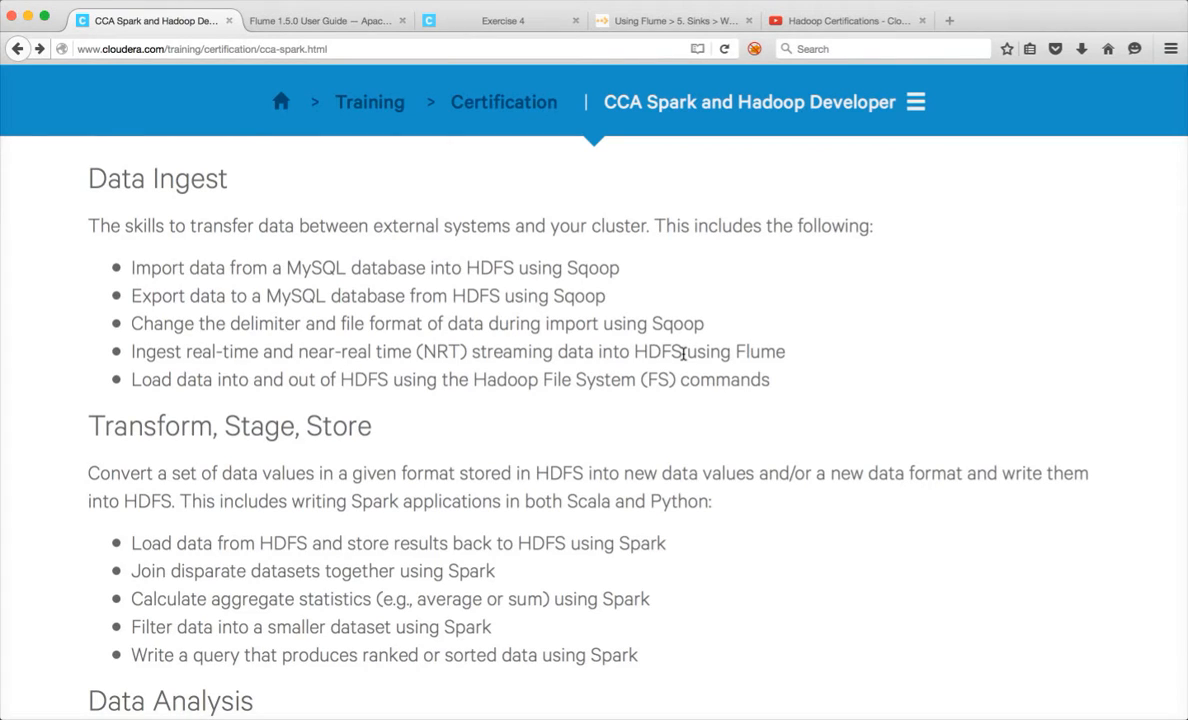
- Scroll to the 'Documentation Available online during the exam' list, glance at the Flume tab, and return
{"action": "left_click", "coordinate": [320, 20]}
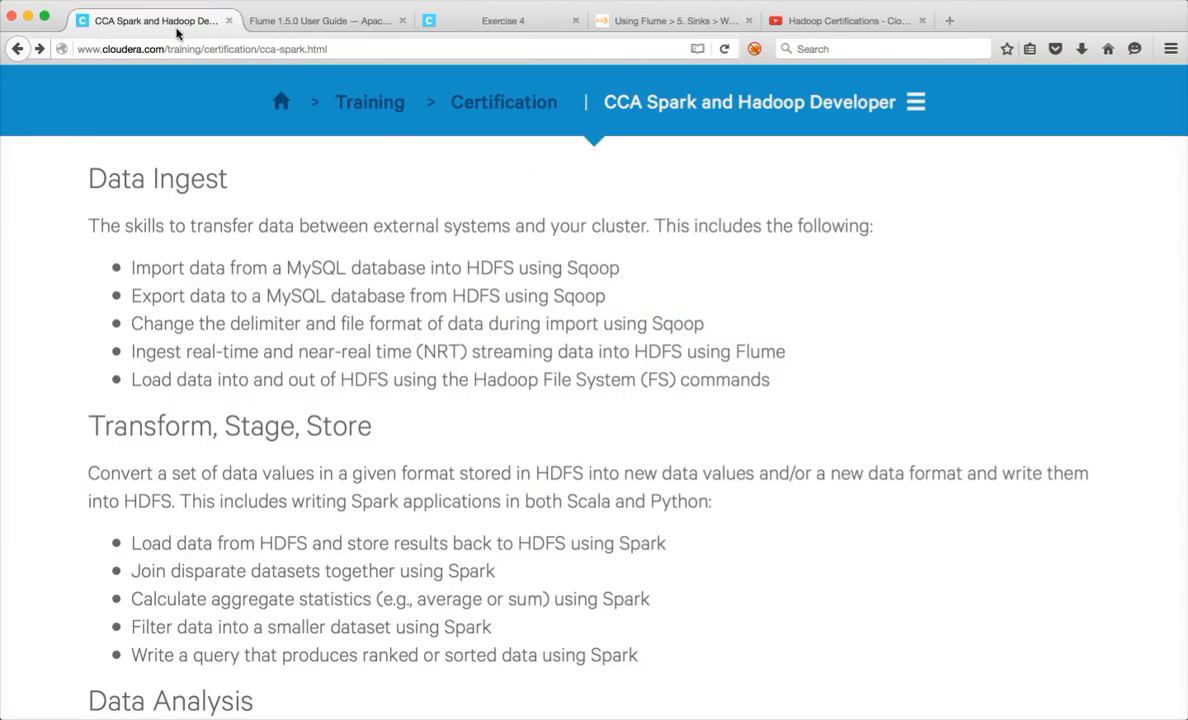
{"action": "scroll", "scroll_direction": "down", "scroll_amount": 3}
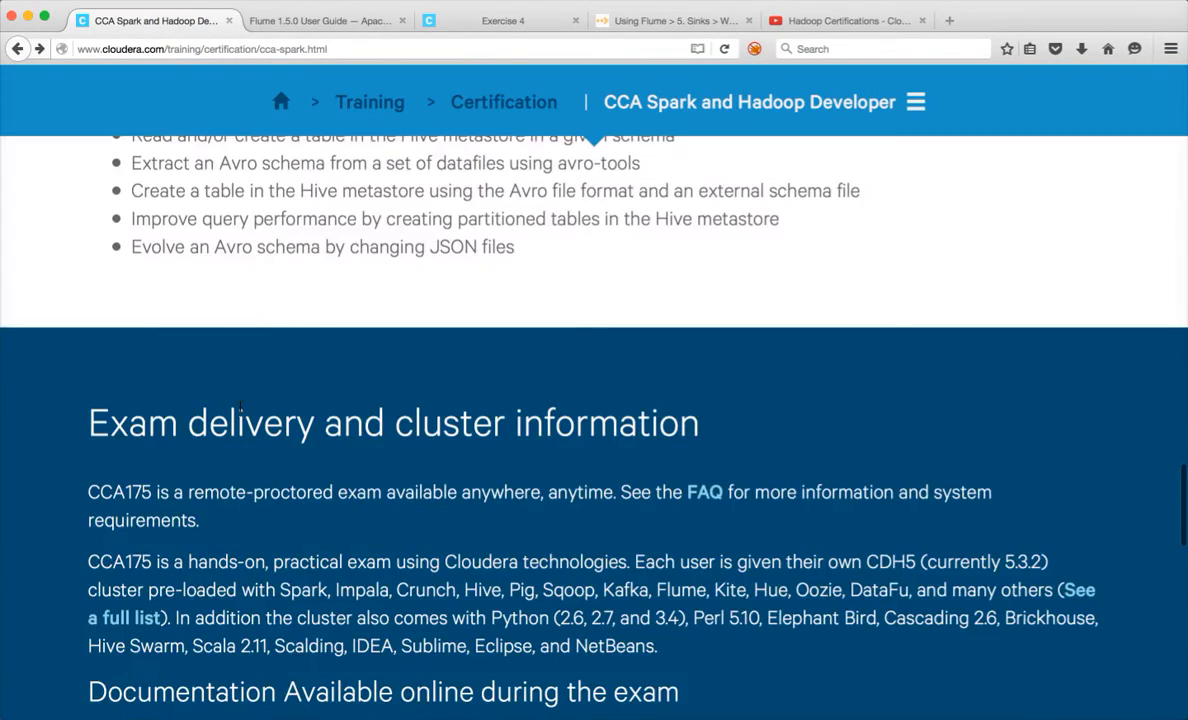
{"action": "scroll", "scroll_direction": "down", "scroll_amount": 3}
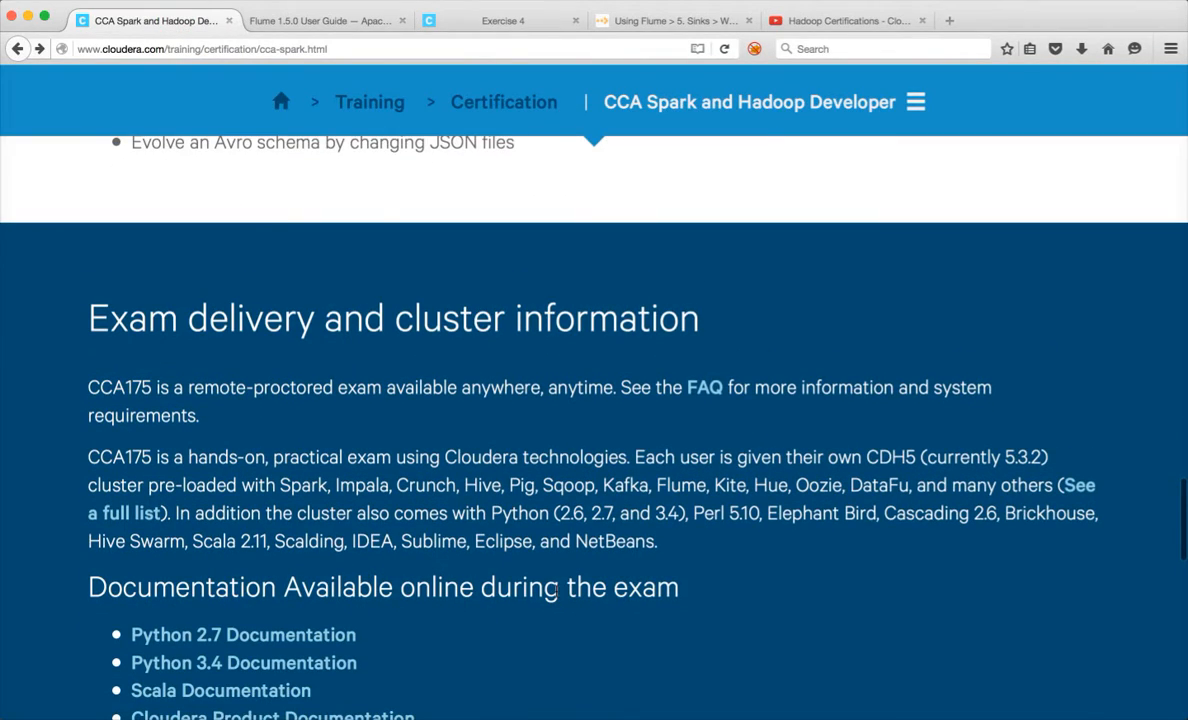
{"action": "scroll", "scroll_direction": "down", "scroll_amount": 3}
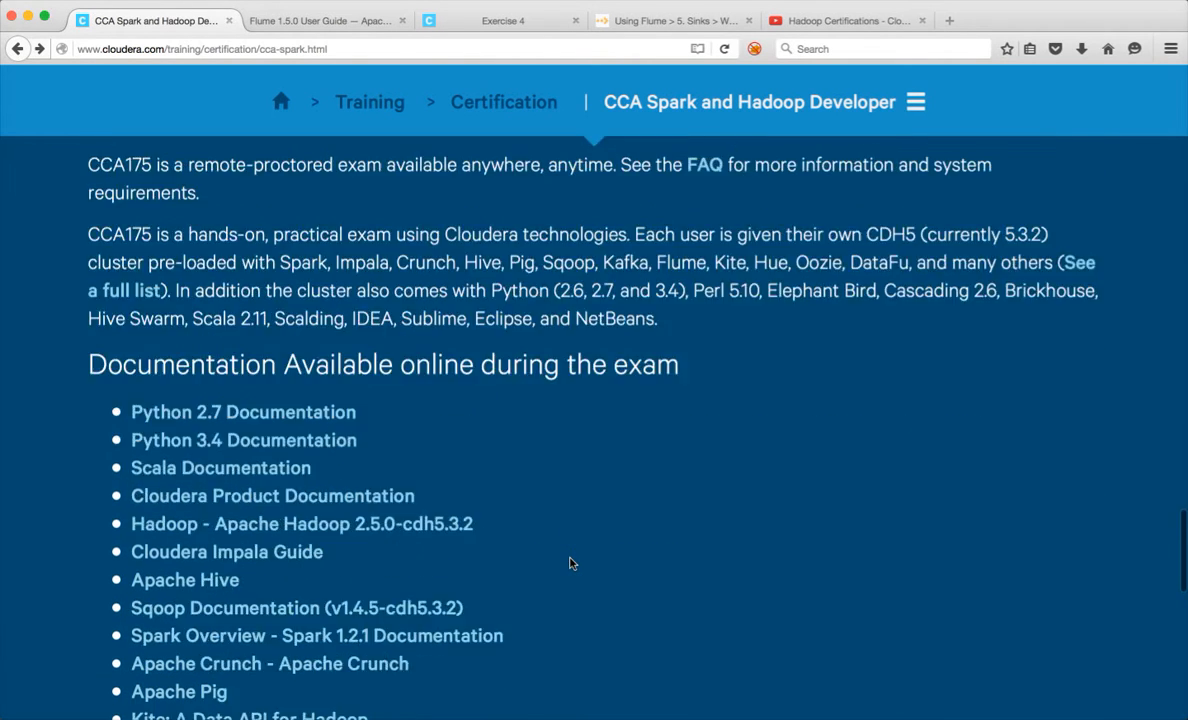
{"action": "scroll", "scroll_direction": "down", "scroll_amount": 3}
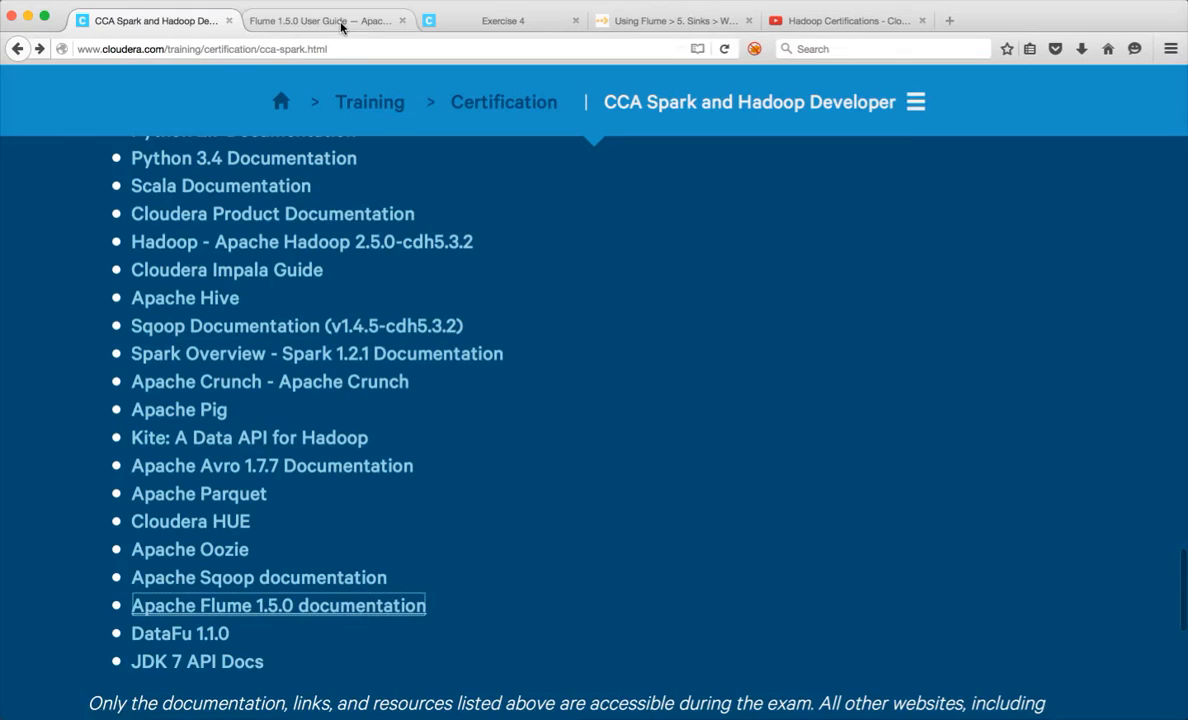
{"action": "left_click", "coordinate": [320, 20]}
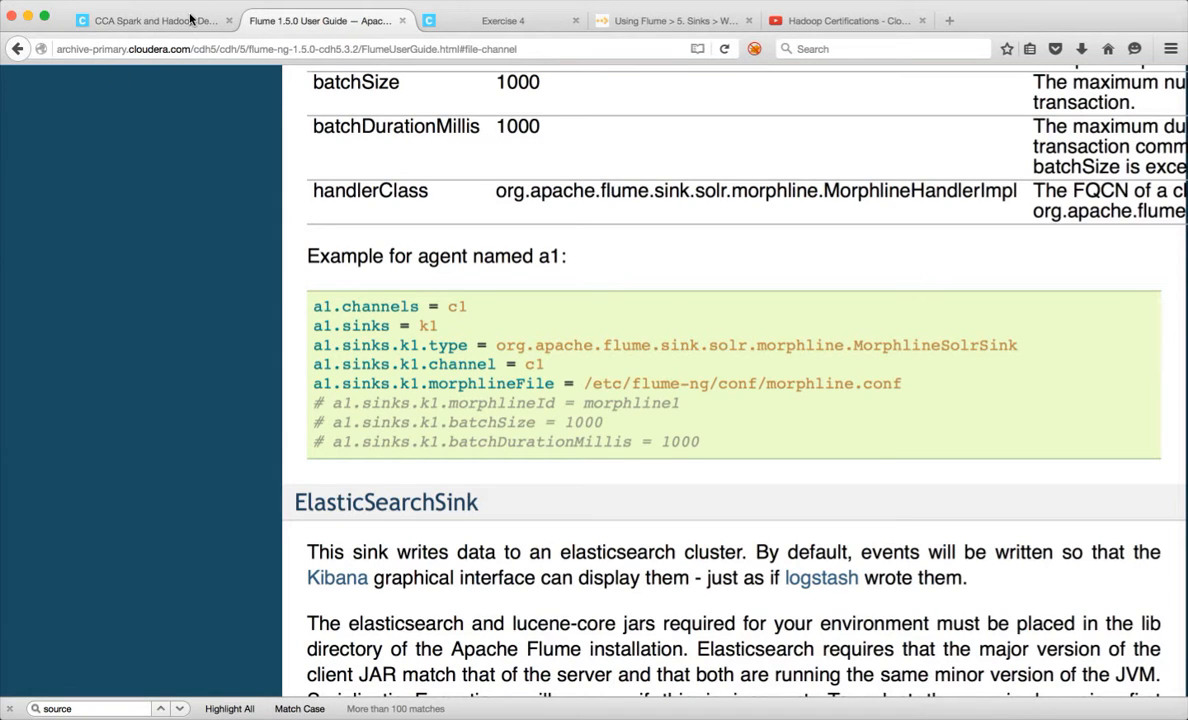
{"action": "left_click", "coordinate": [150, 20]}
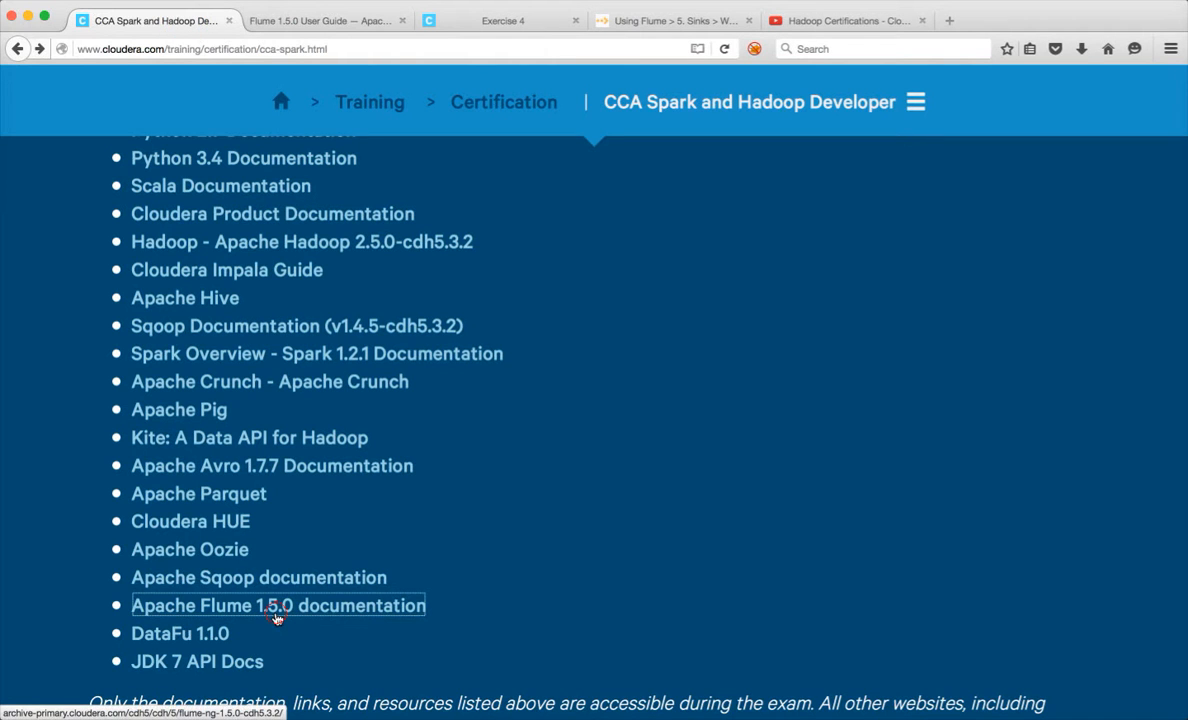
- Follow the Apache Flume 1.5.0 documentation link and open its Flume User Guide
{"action": "left_click", "coordinate": [276, 604]}
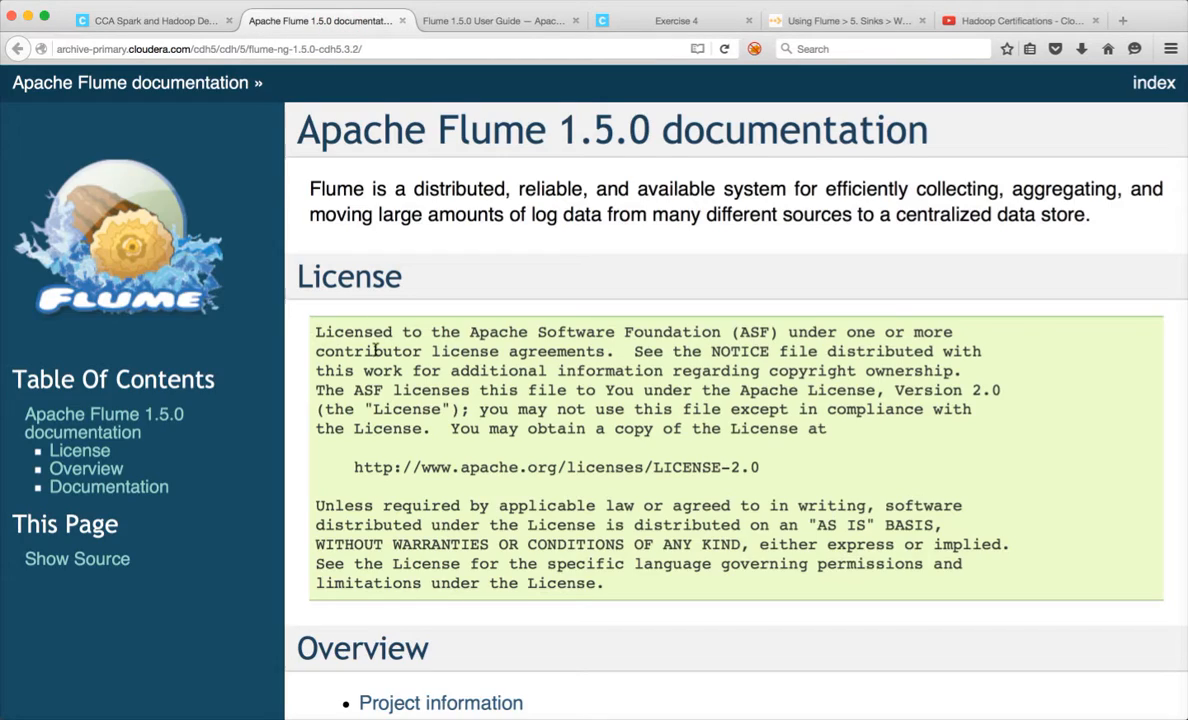
{"action": "scroll", "scroll_direction": "down", "scroll_amount": 3}
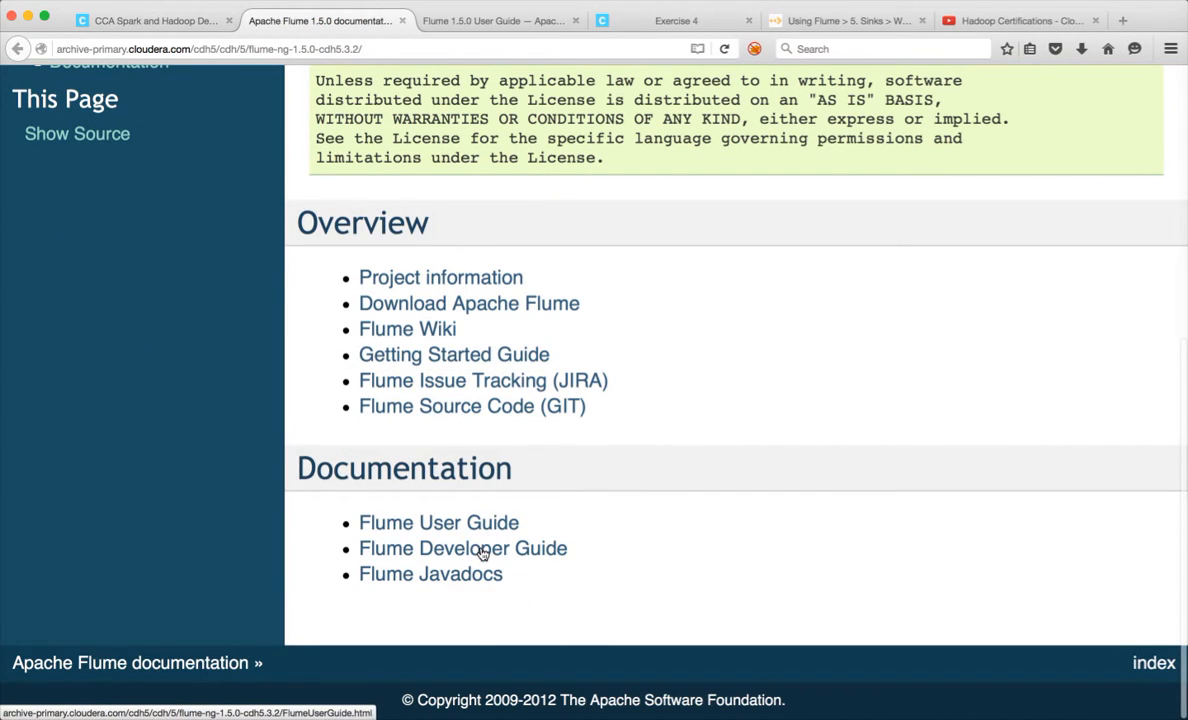
{"action": "left_click", "coordinate": [438, 522]}
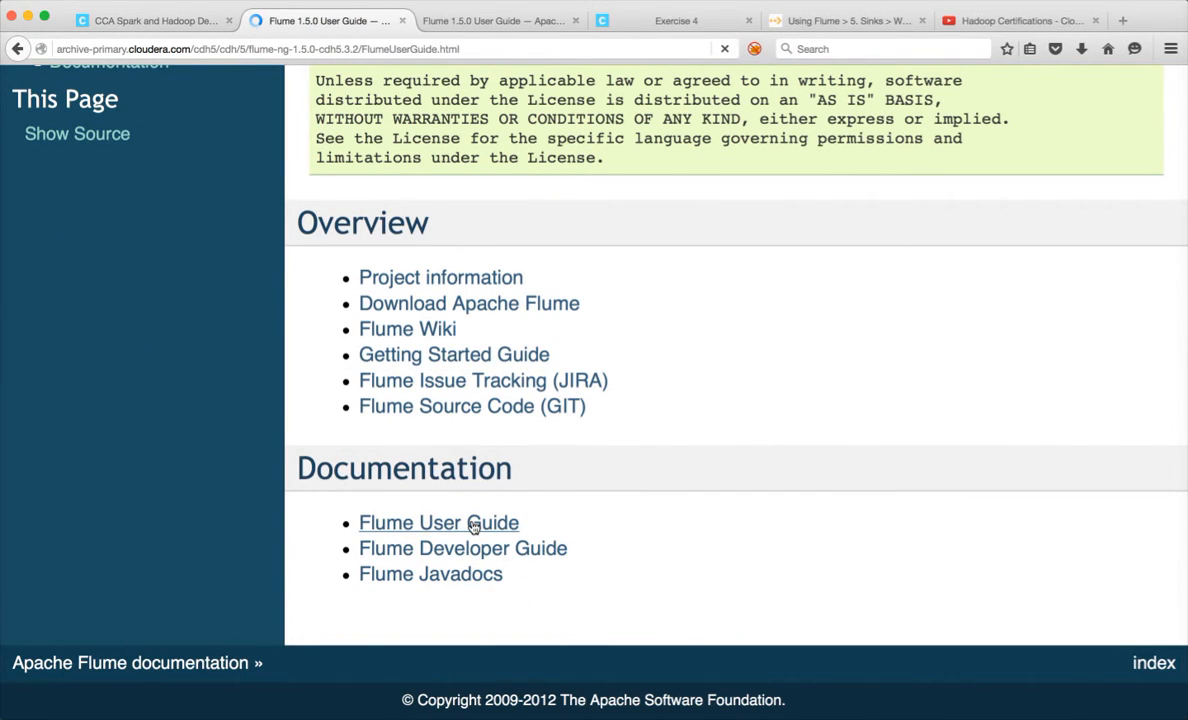
{"action": "left_click", "coordinate": [438, 522]}
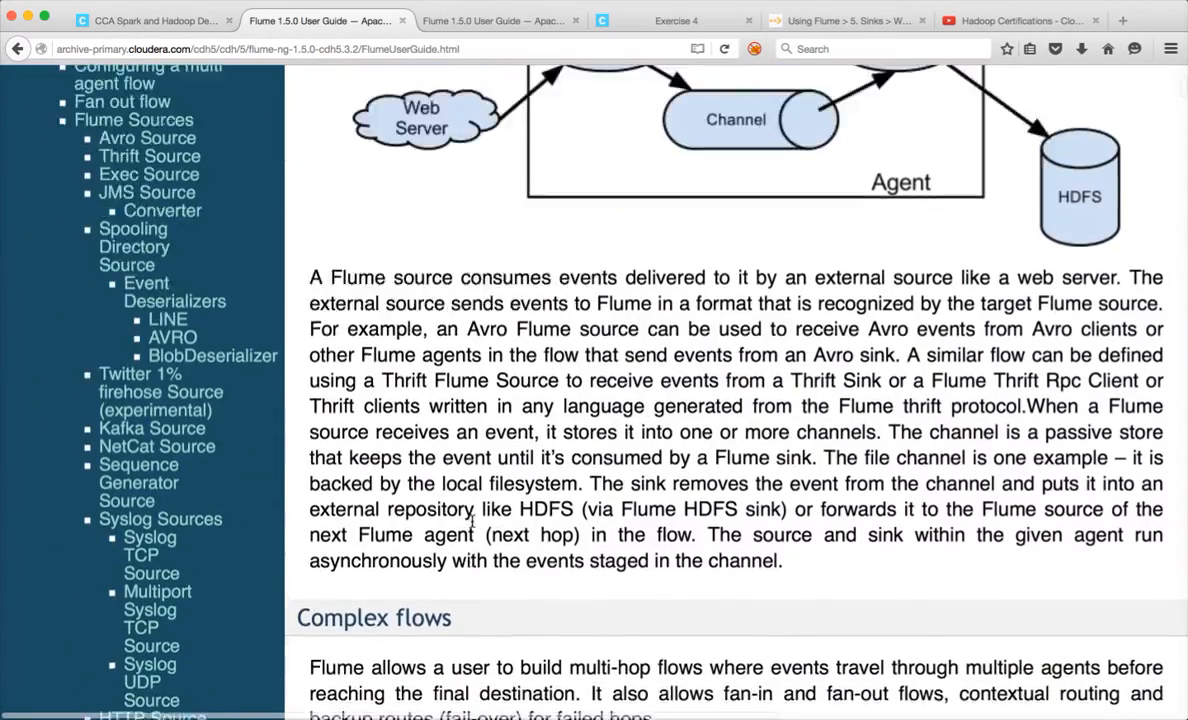
- Scroll the User Guide past the Consolidation diagram to the Data ingestion and Avro RPC client sections
{"action": "scroll", "scroll_direction": "up", "scroll_amount": 3}
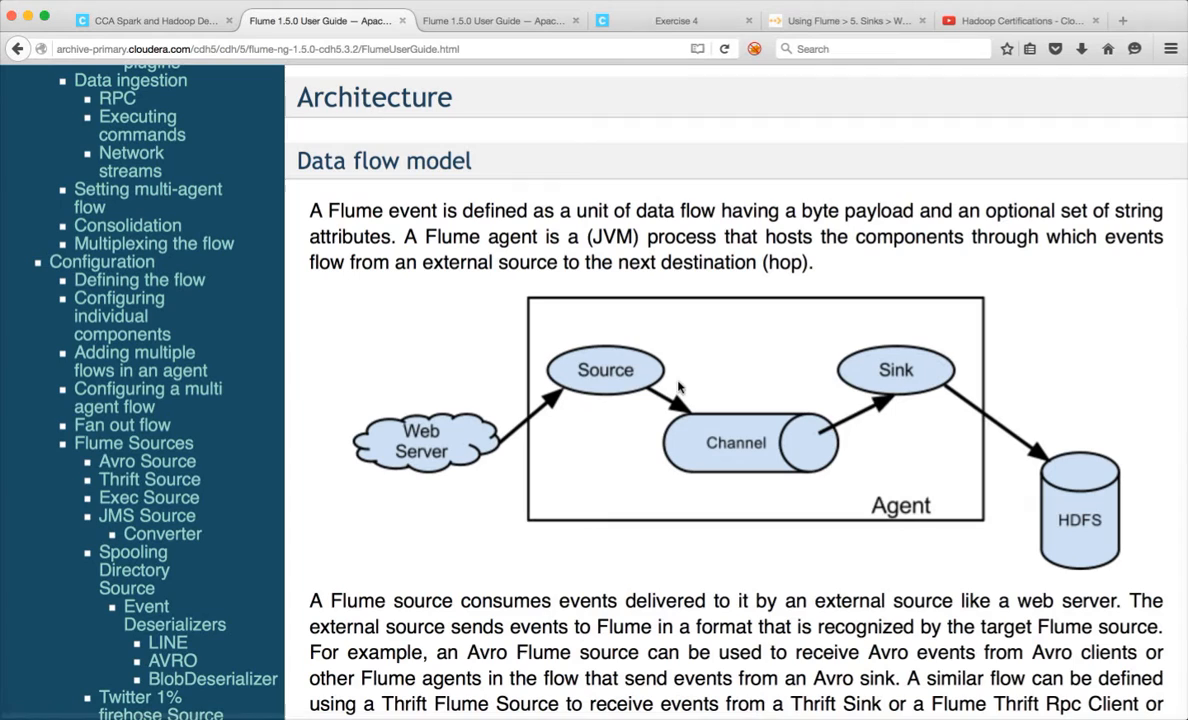
{"action": "mouse_move", "coordinate": [780, 486]}
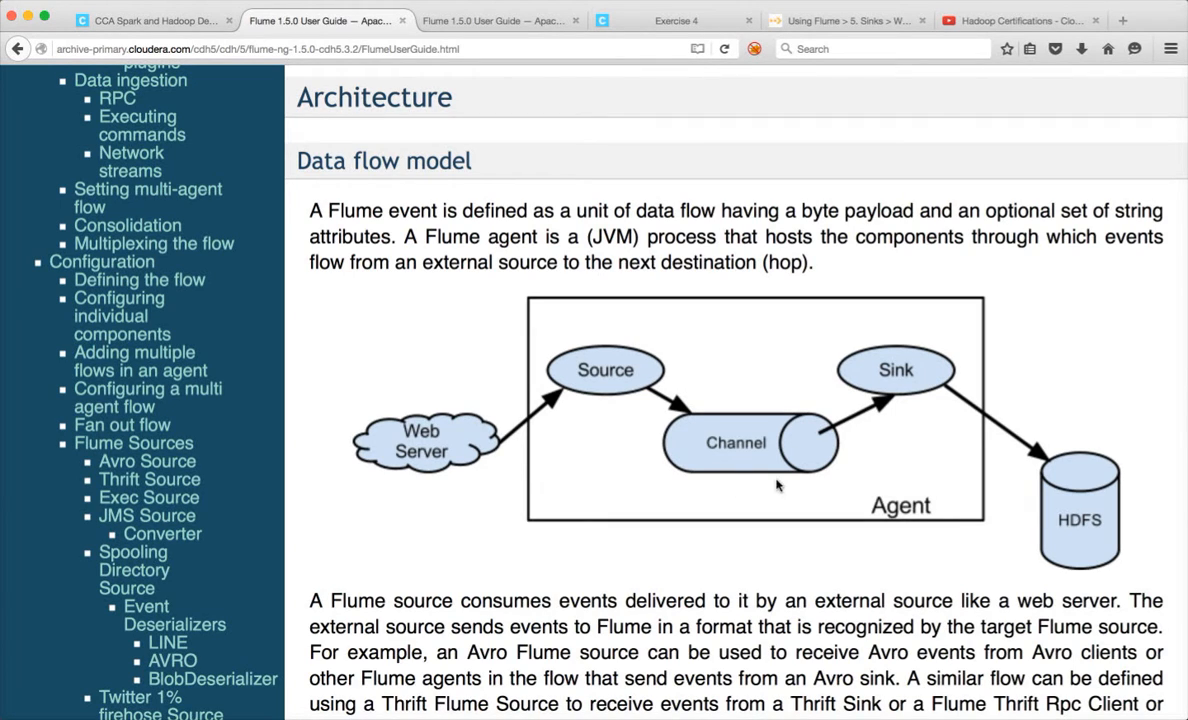
{"action": "mouse_move", "coordinate": [632, 384]}
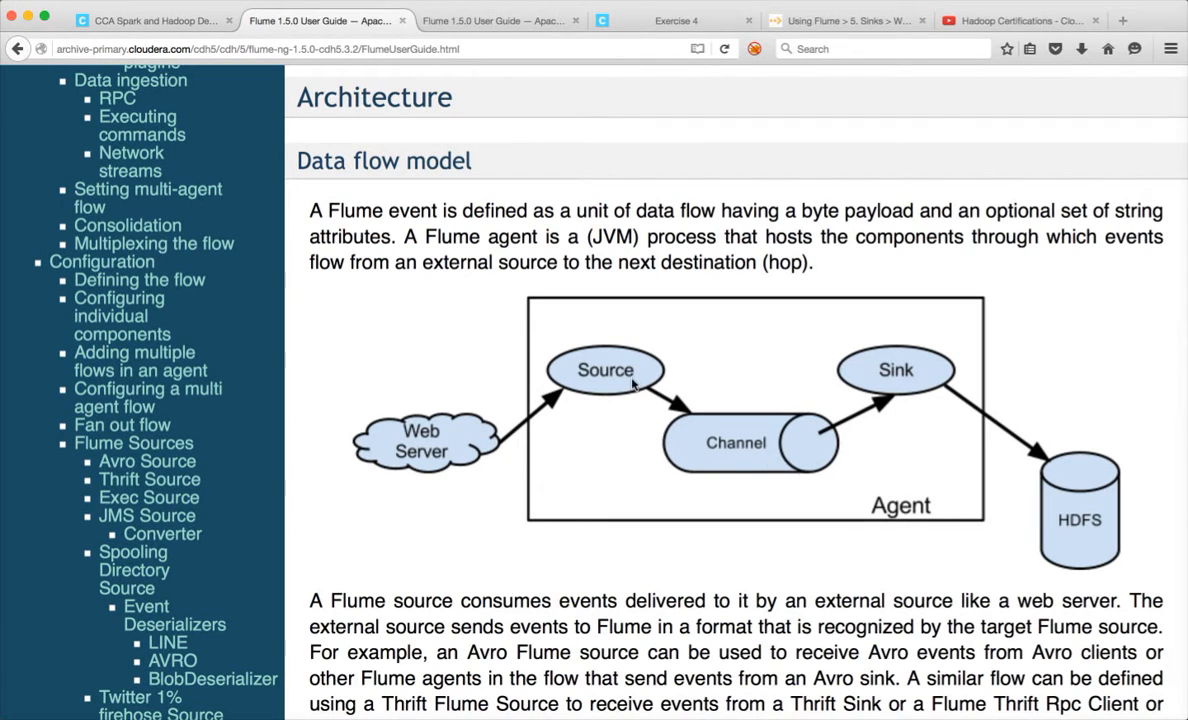
{"action": "mouse_move", "coordinate": [800, 518]}
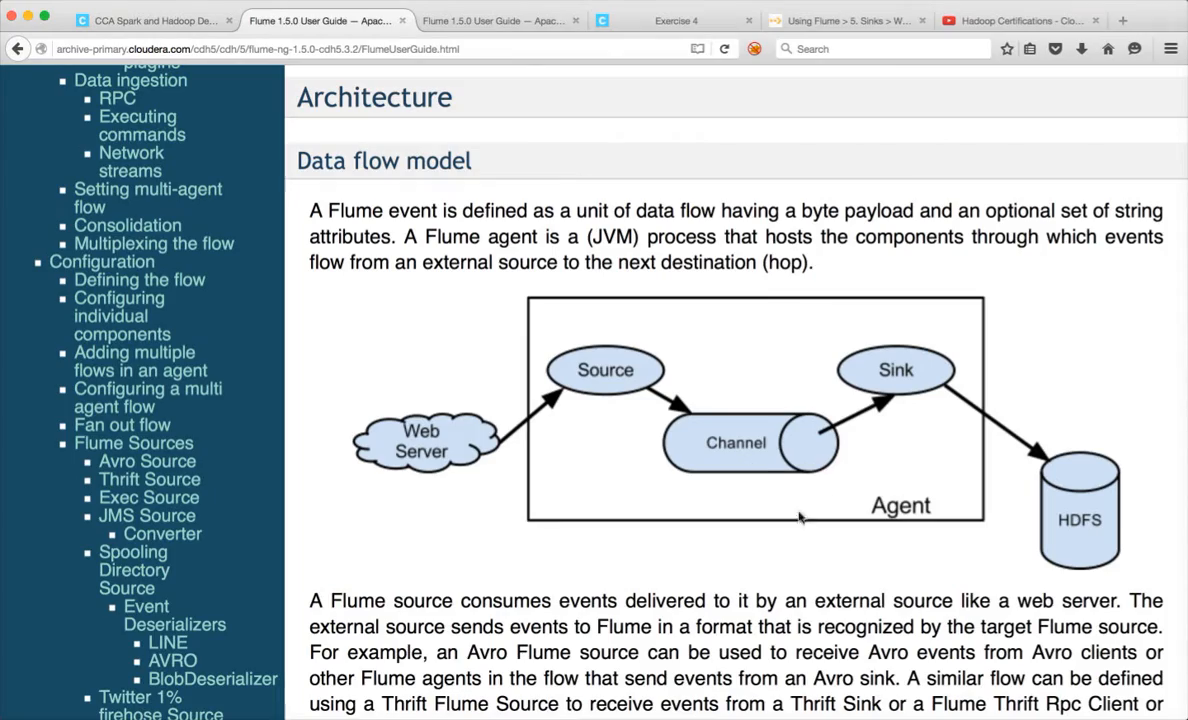
{"action": "mouse_move", "coordinate": [760, 464]}
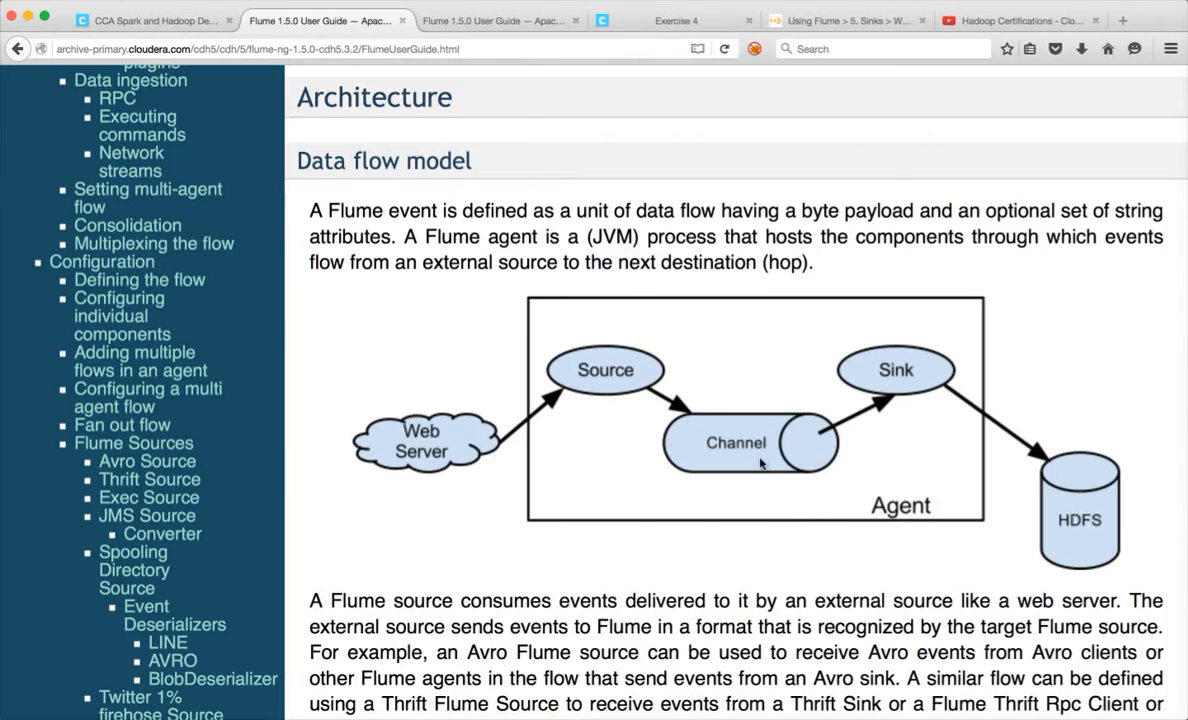
{"action": "scroll", "scroll_direction": "down", "scroll_amount": 3}
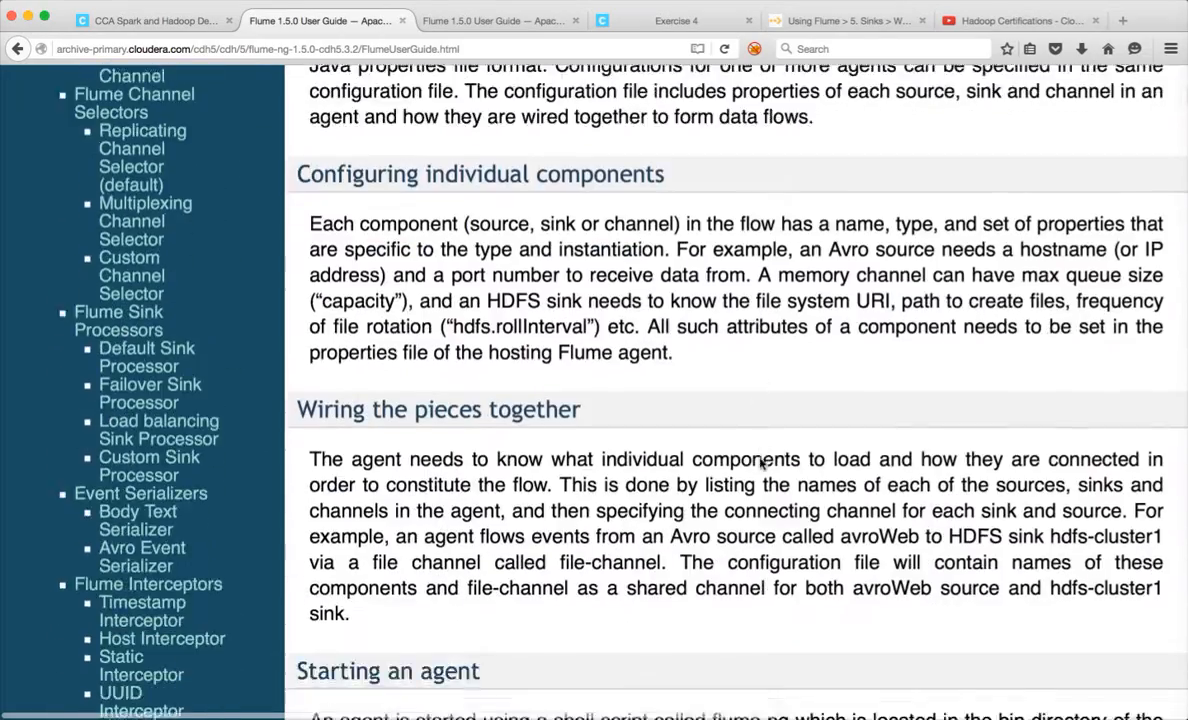
{"action": "scroll", "scroll_direction": "down", "scroll_amount": 3}
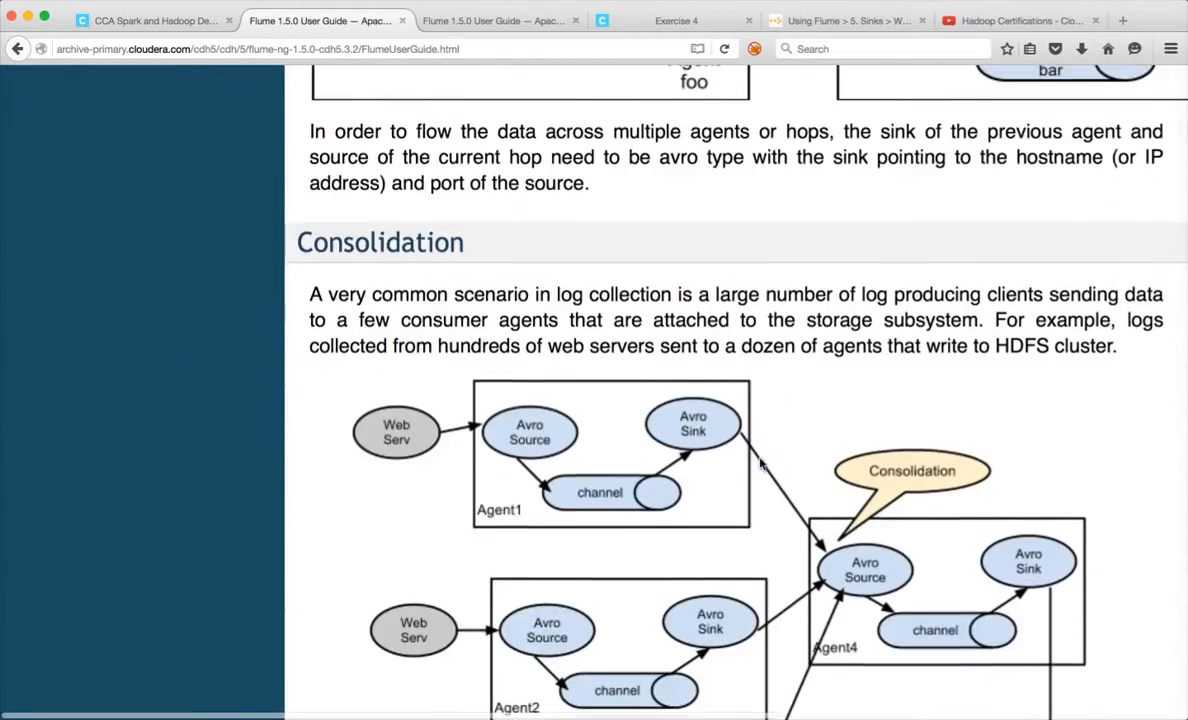
{"action": "scroll", "scroll_direction": "down", "scroll_amount": 3}
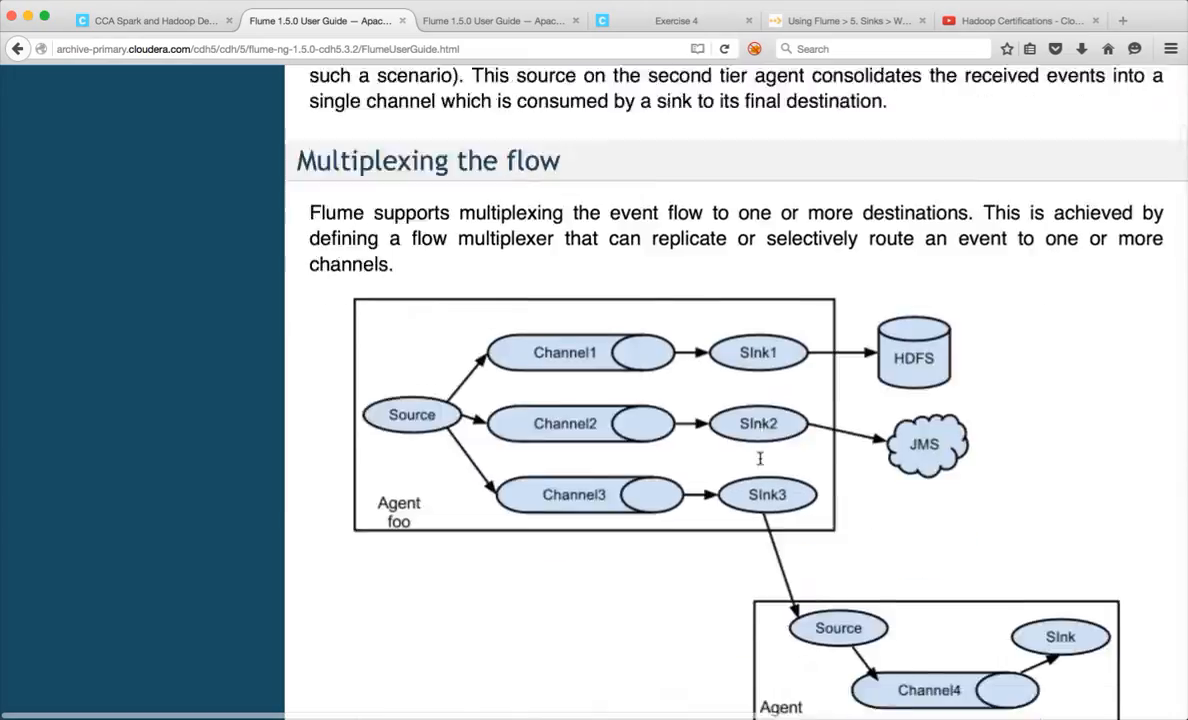
{"action": "scroll", "scroll_direction": "down", "scroll_amount": 3}
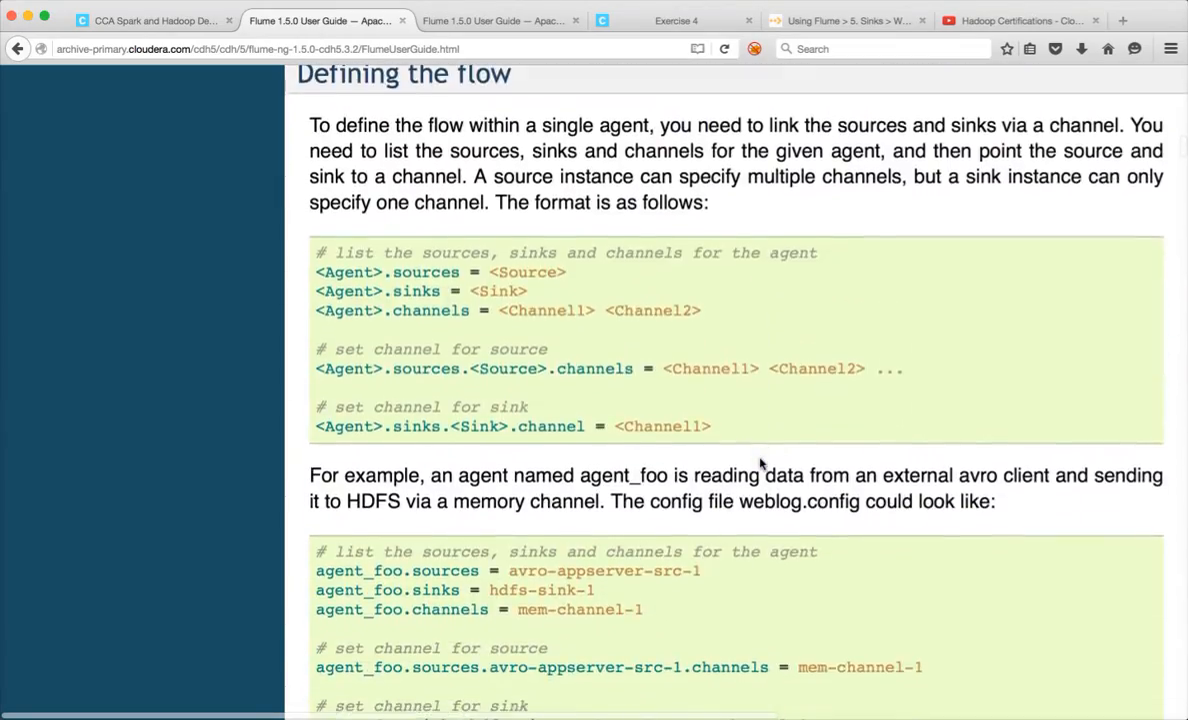
{"action": "scroll", "scroll_direction": "down", "scroll_amount": 3}
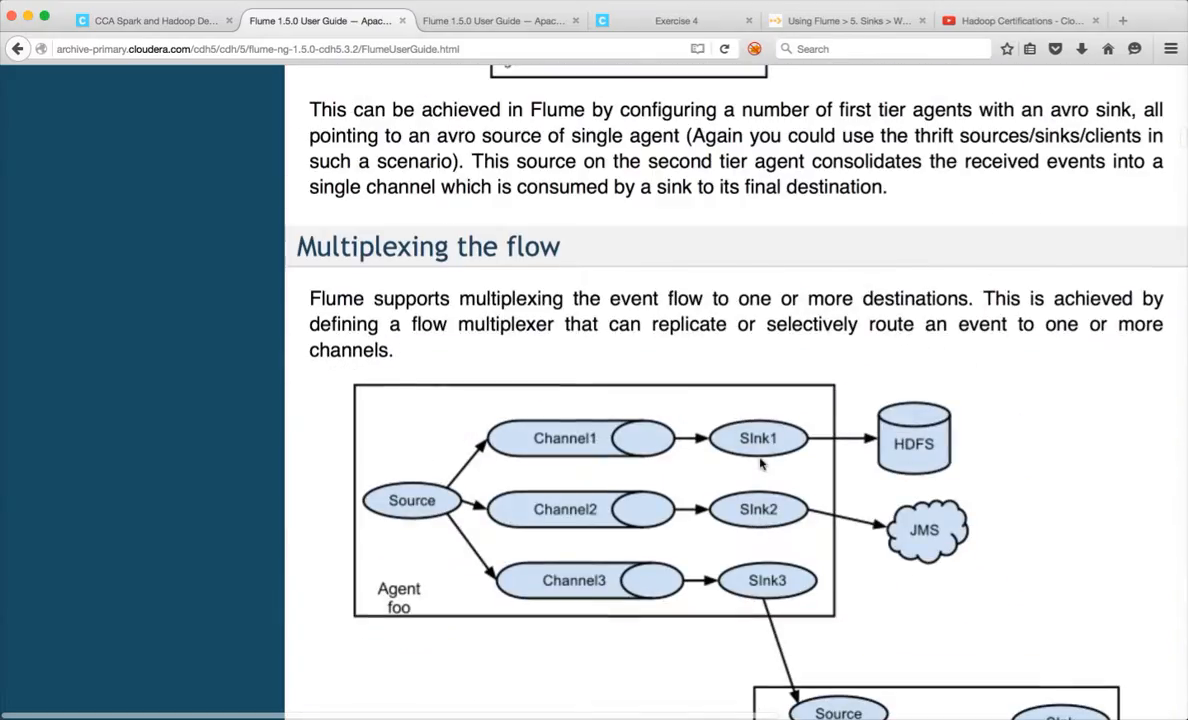
{"action": "mouse_move", "coordinate": [448, 516]}
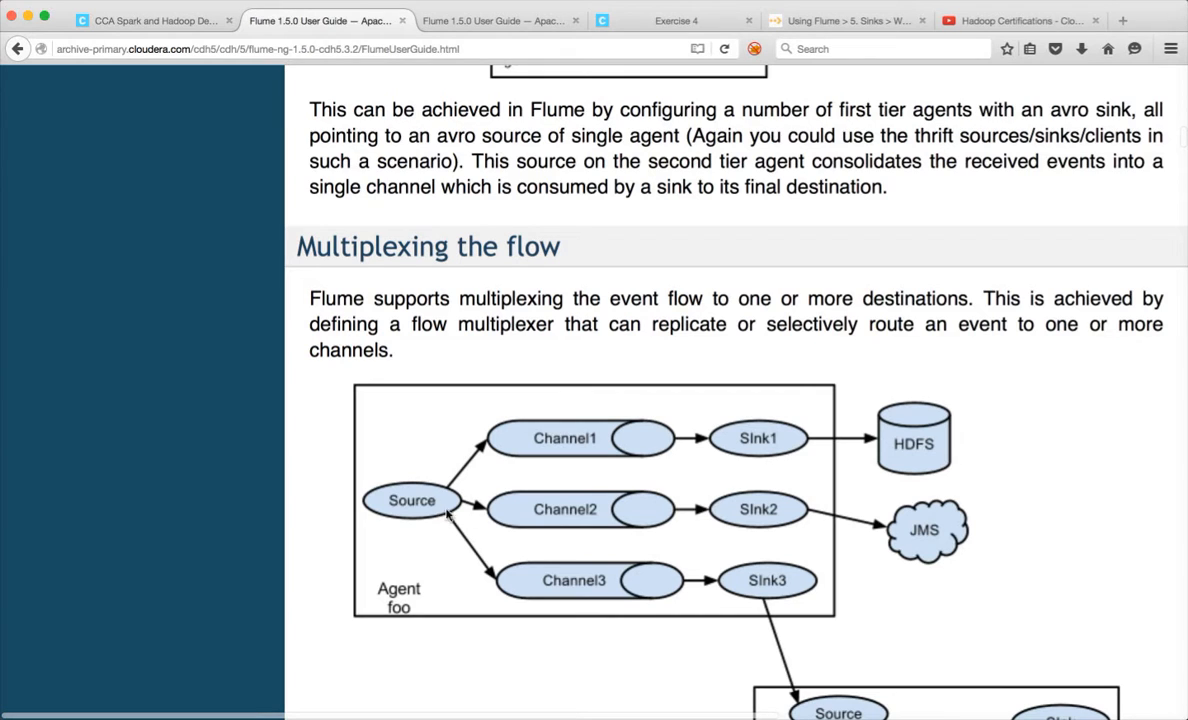
{"action": "mouse_move", "coordinate": [772, 516]}
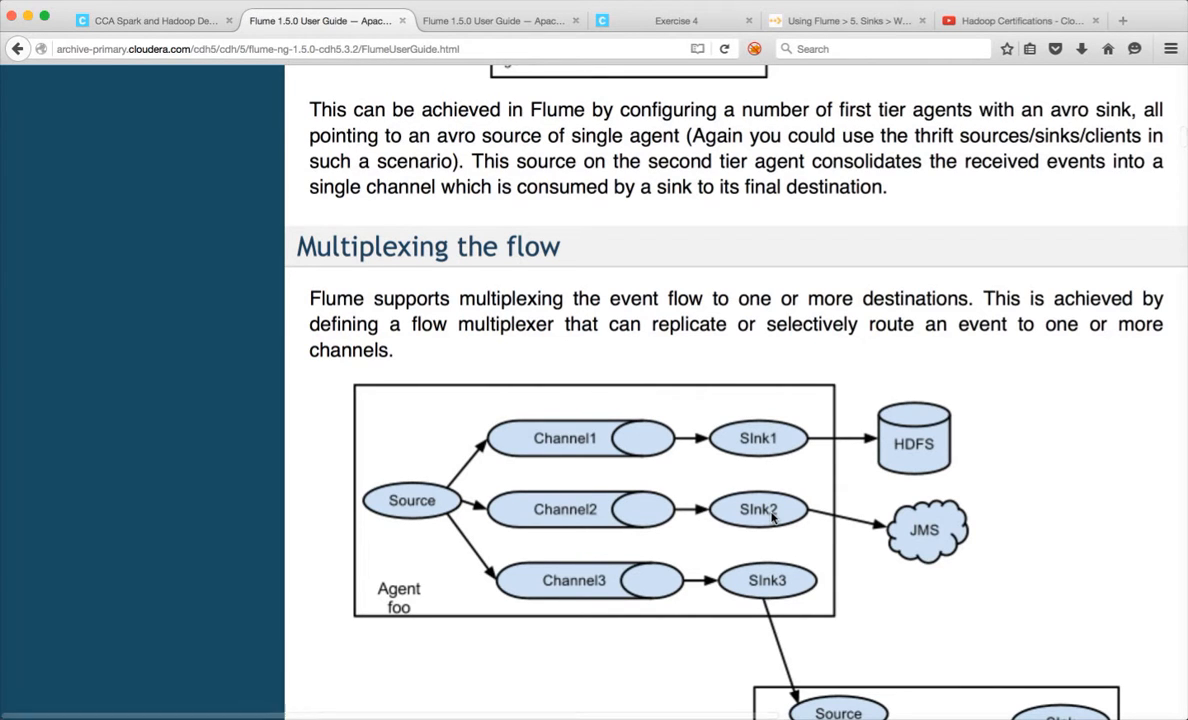
{"action": "scroll", "scroll_direction": "down", "scroll_amount": 3}
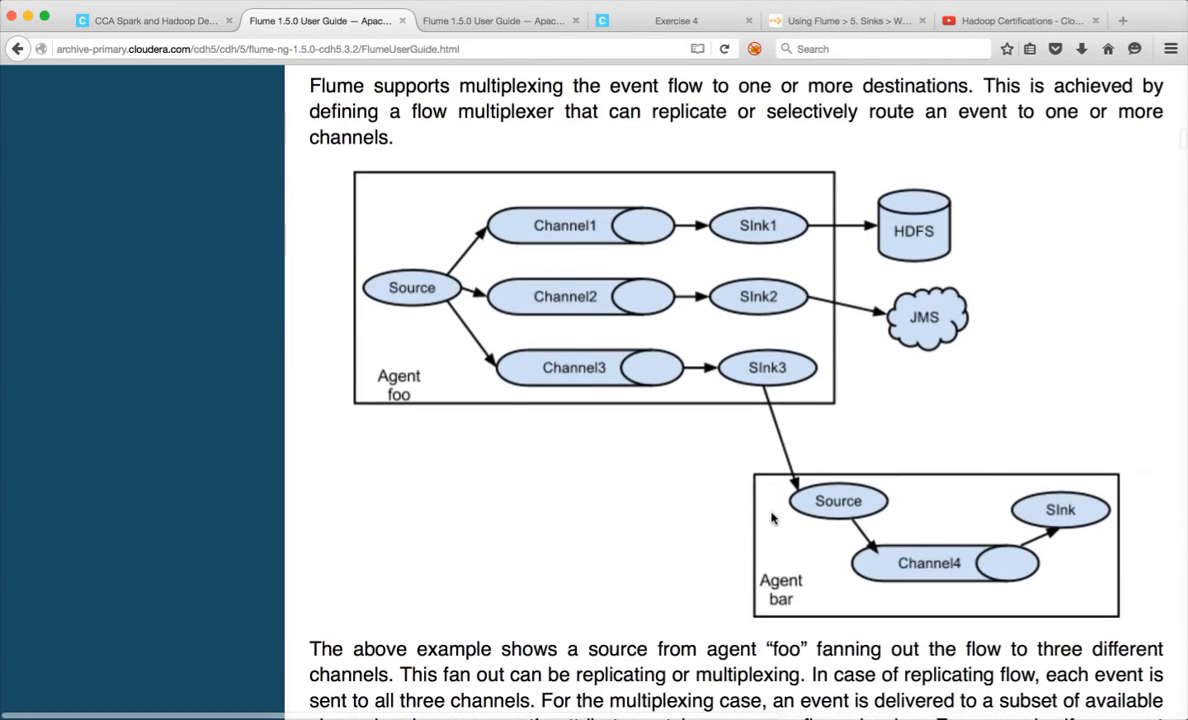
{"action": "scroll", "scroll_direction": "down", "scroll_amount": 3}
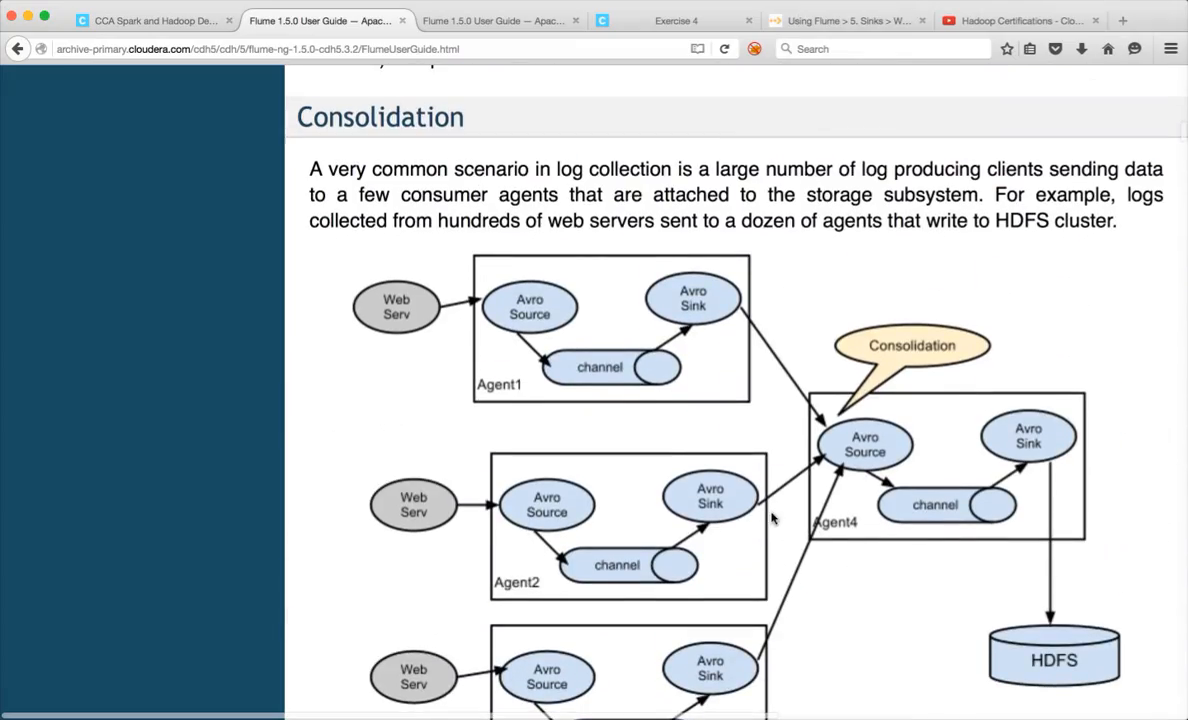
{"action": "mouse_move", "coordinate": [848, 446]}
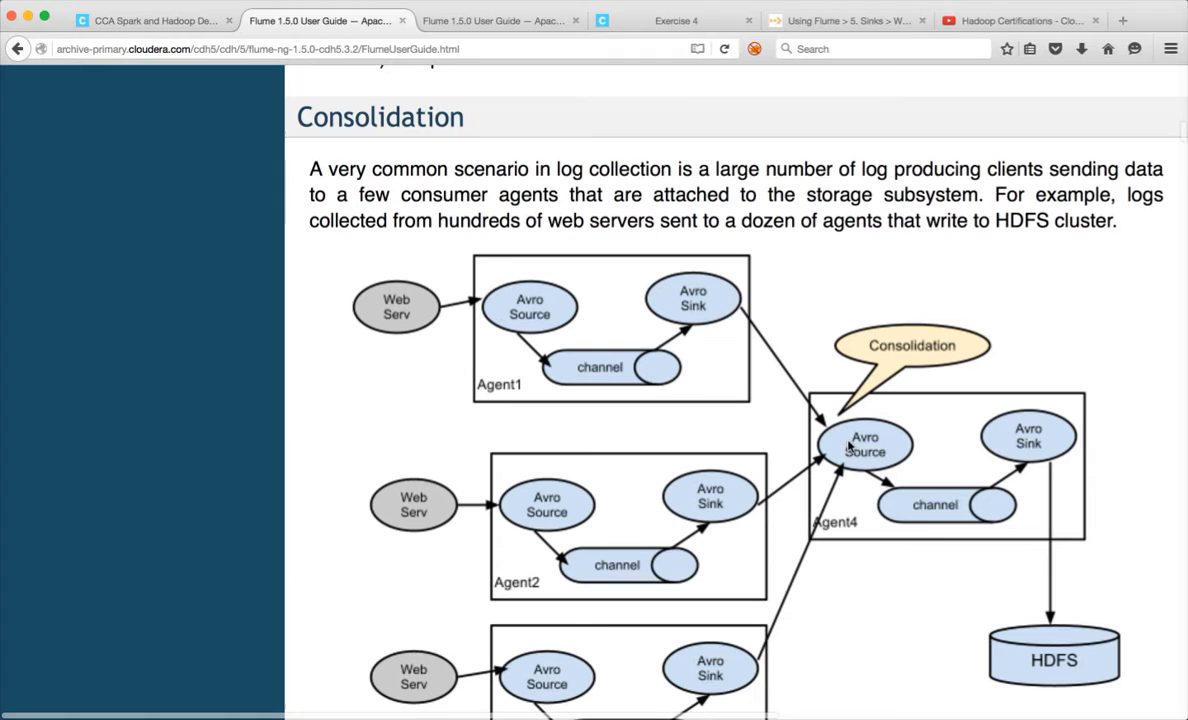
{"action": "mouse_move", "coordinate": [762, 570]}
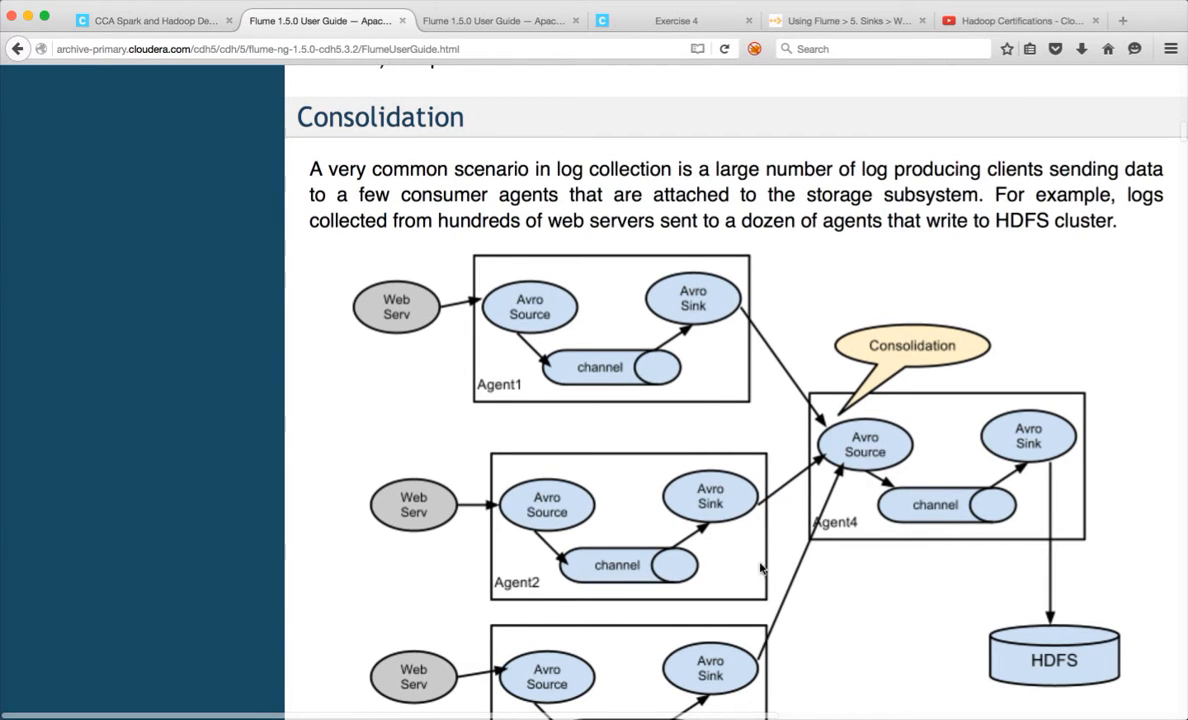
{"action": "scroll", "scroll_direction": "down", "scroll_amount": 3}
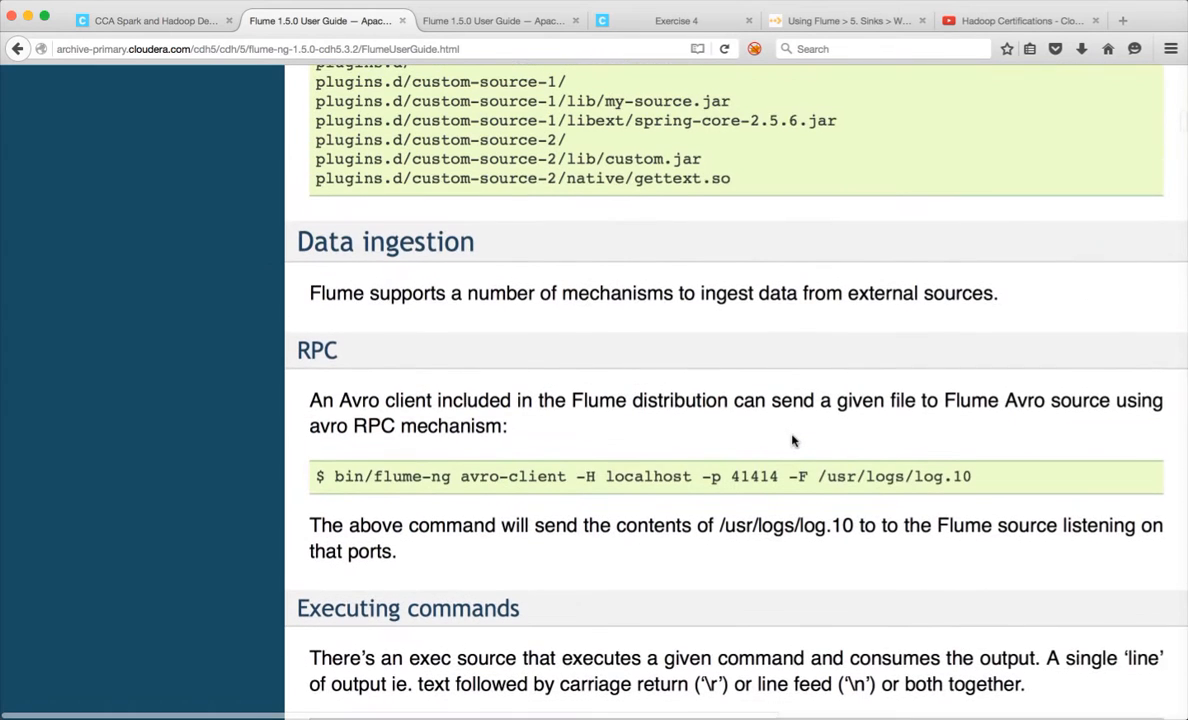
{"action": "scroll", "scroll_direction": "down", "scroll_amount": 3}
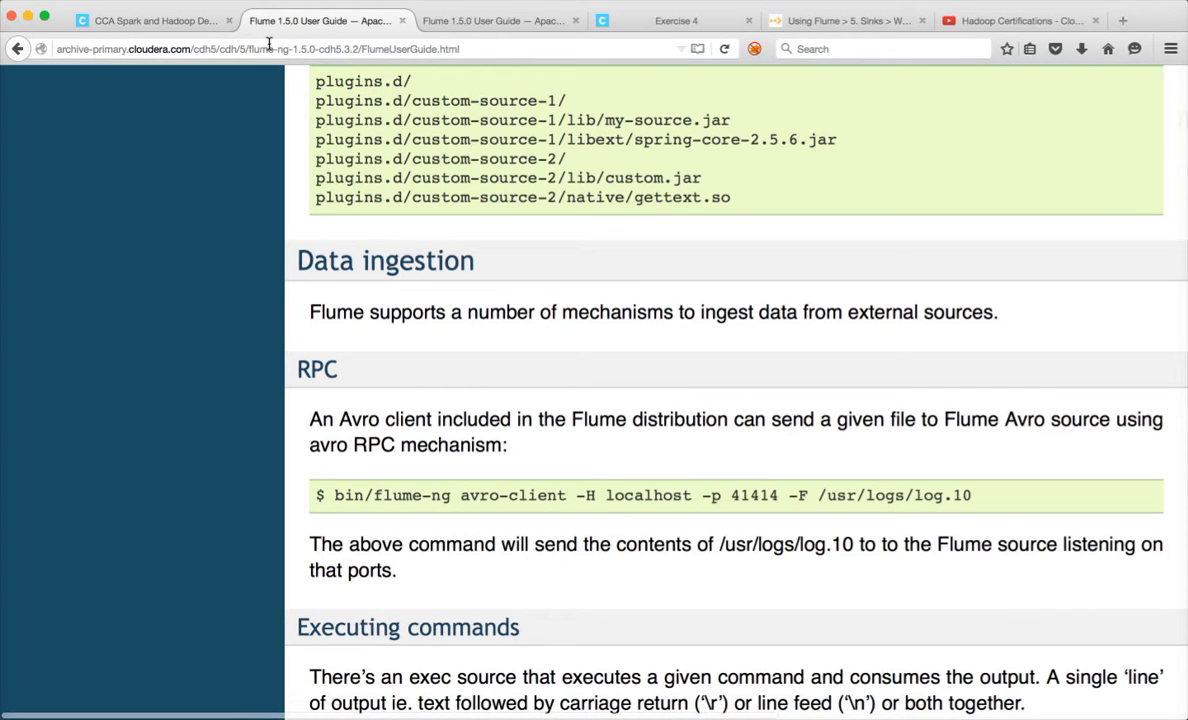
- Return to the CCA Spark and Hadoop Developer page and bring the Data Ingest skills list into view
{"action": "left_click", "coordinate": [150, 20]}
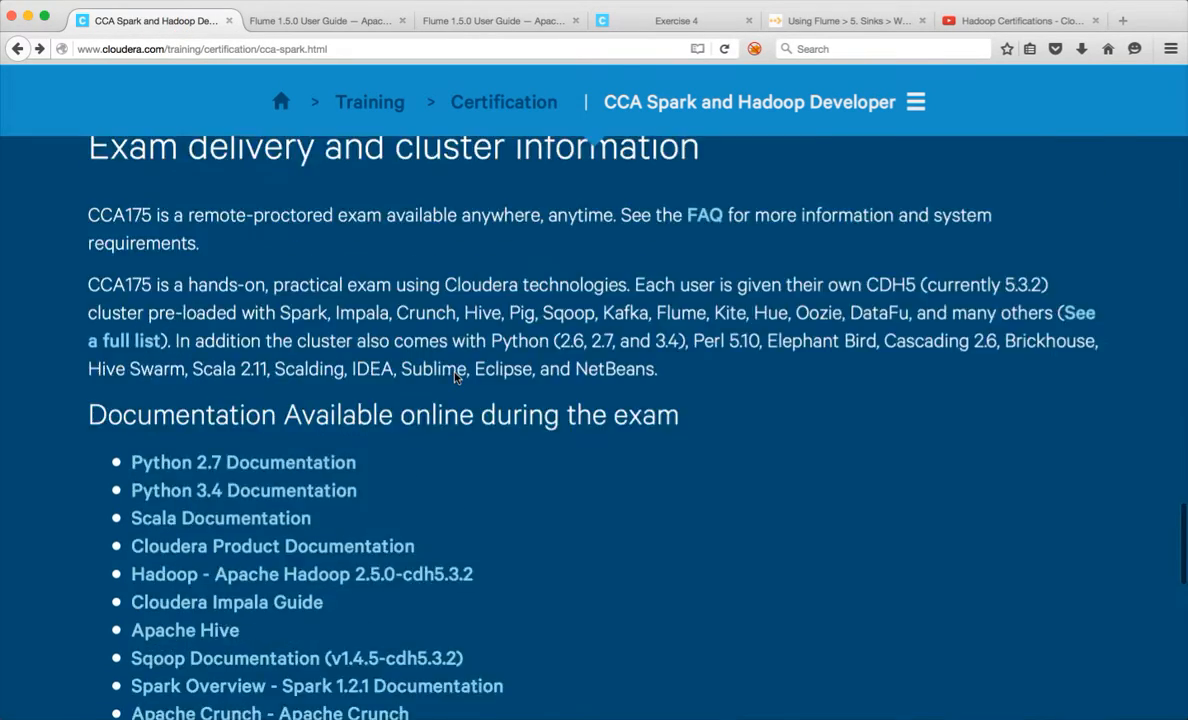
{"action": "scroll", "scroll_direction": "down", "scroll_amount": 3}
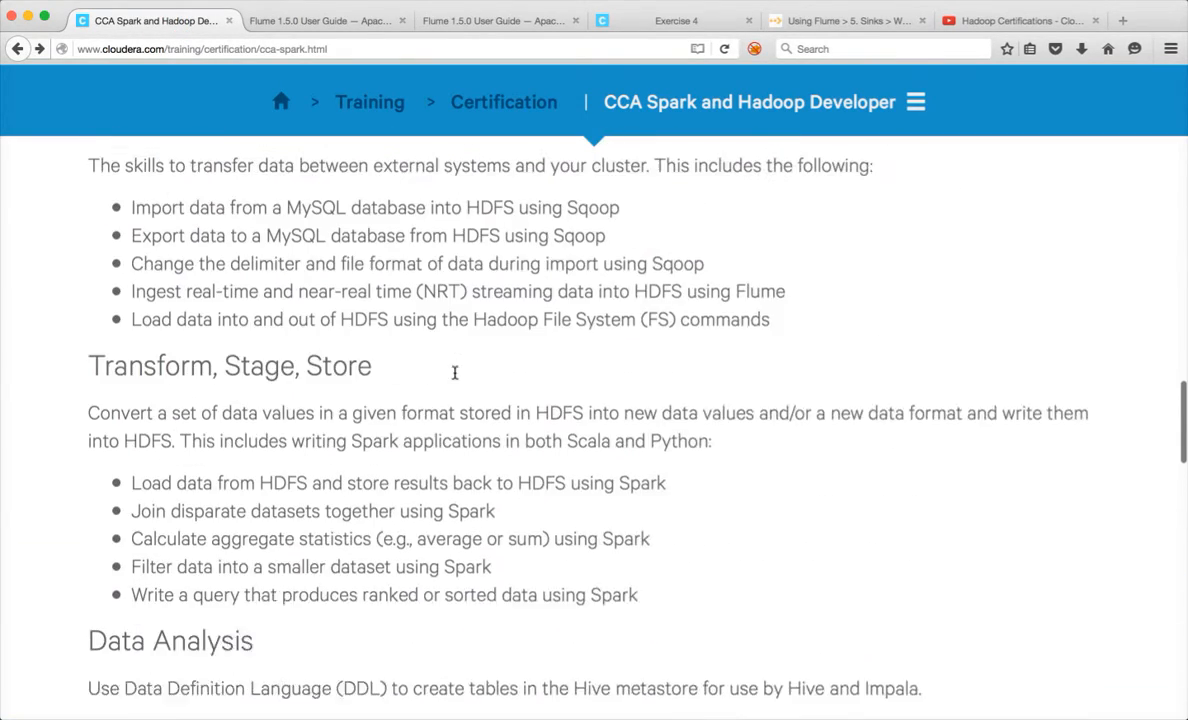
{"action": "scroll", "scroll_direction": "up", "scroll_amount": 3}
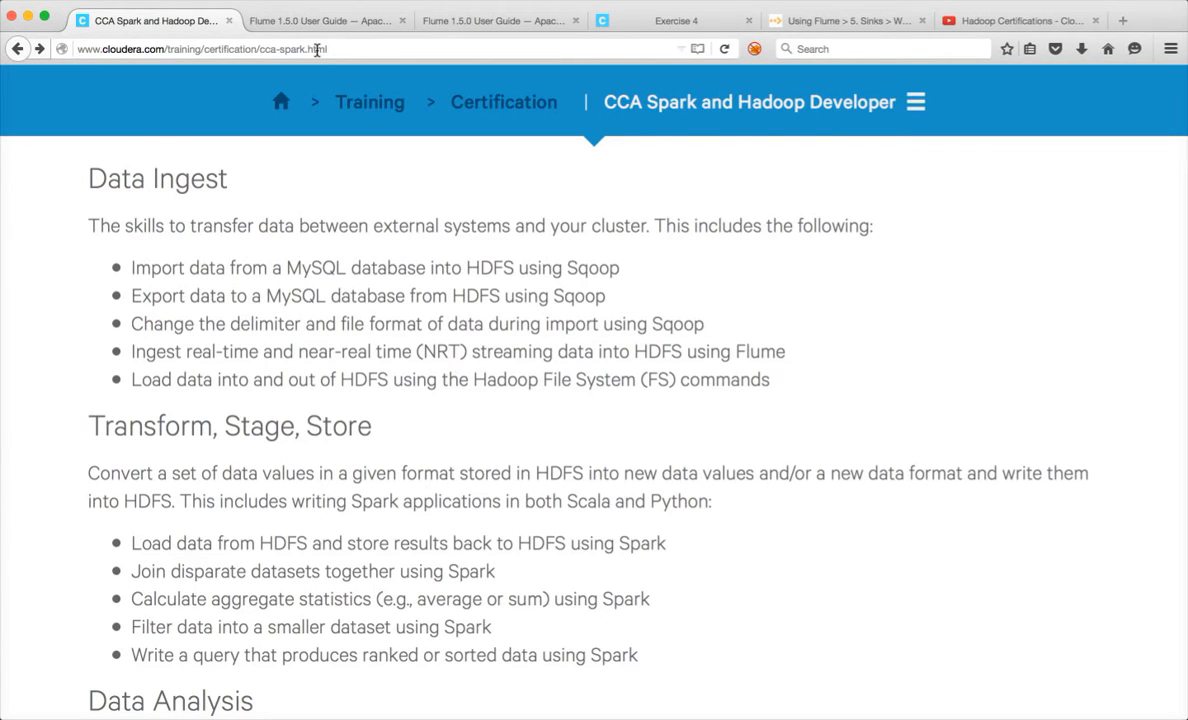
{"action": "mouse_move", "coordinate": [320, 20]}
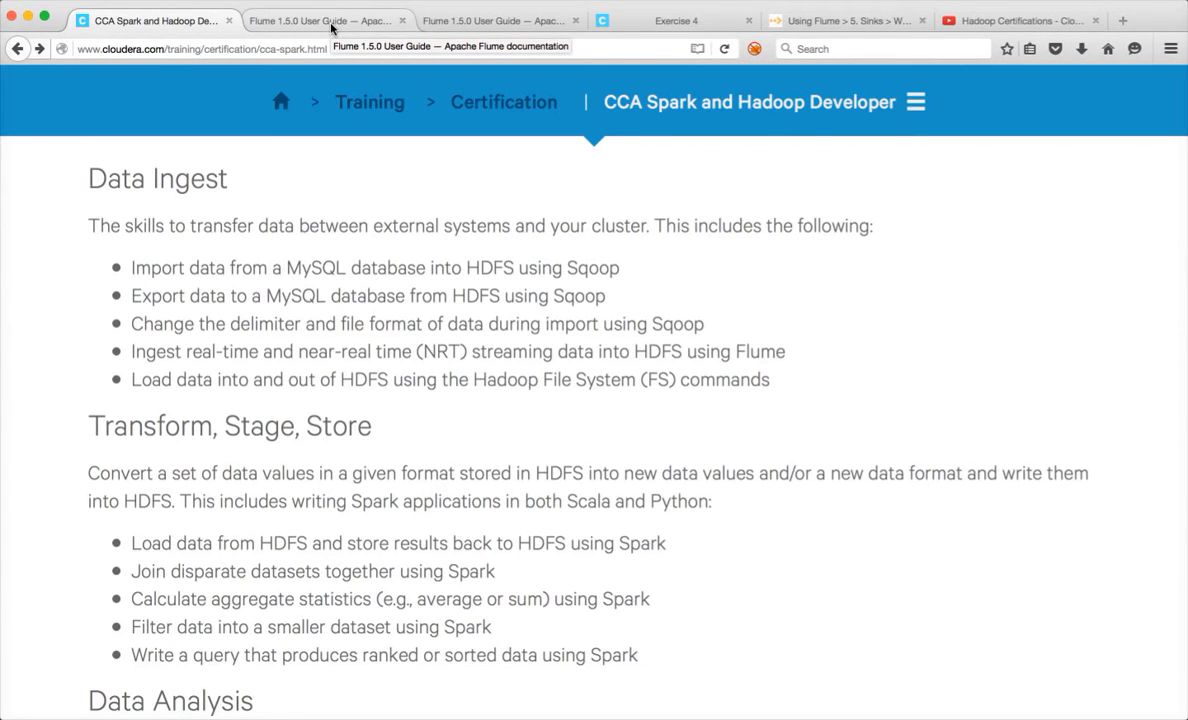
- Back in the Flume User Guide, scroll to 'Starting an agent' and the simple a1 example
{"action": "left_click", "coordinate": [320, 20]}
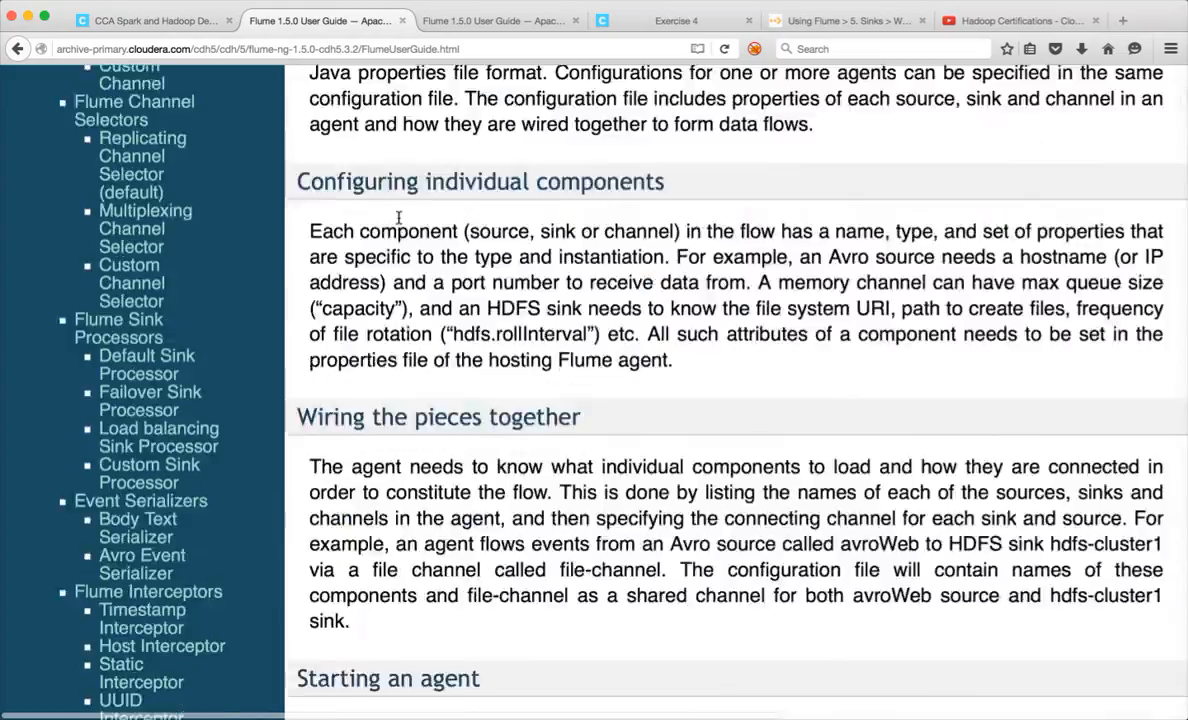
{"action": "scroll", "scroll_direction": "down", "scroll_amount": 3}
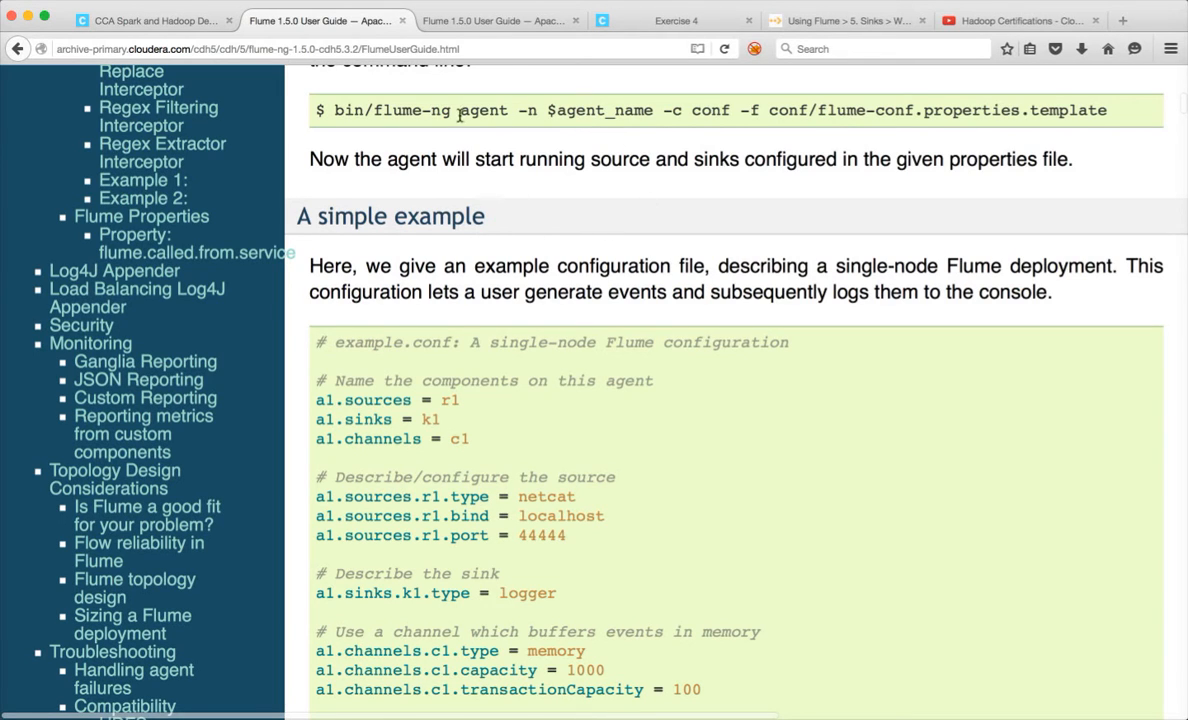
{"action": "mouse_move", "coordinate": [590, 320]}
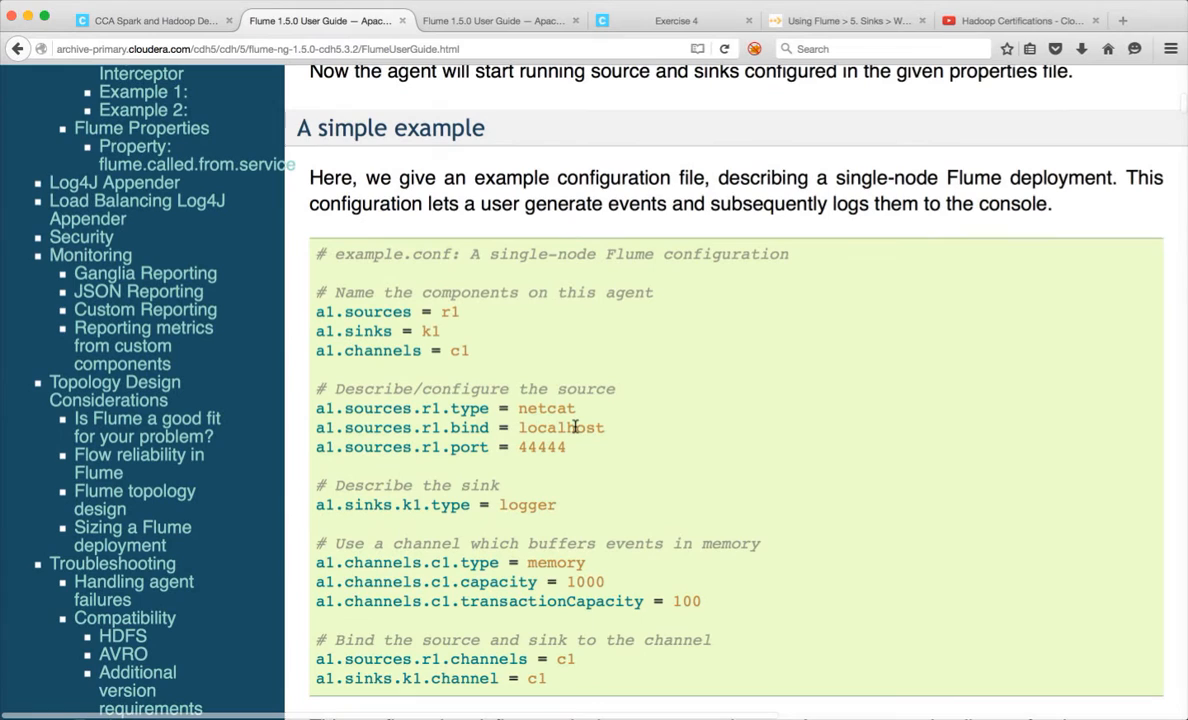
{"action": "mouse_move", "coordinate": [548, 346]}
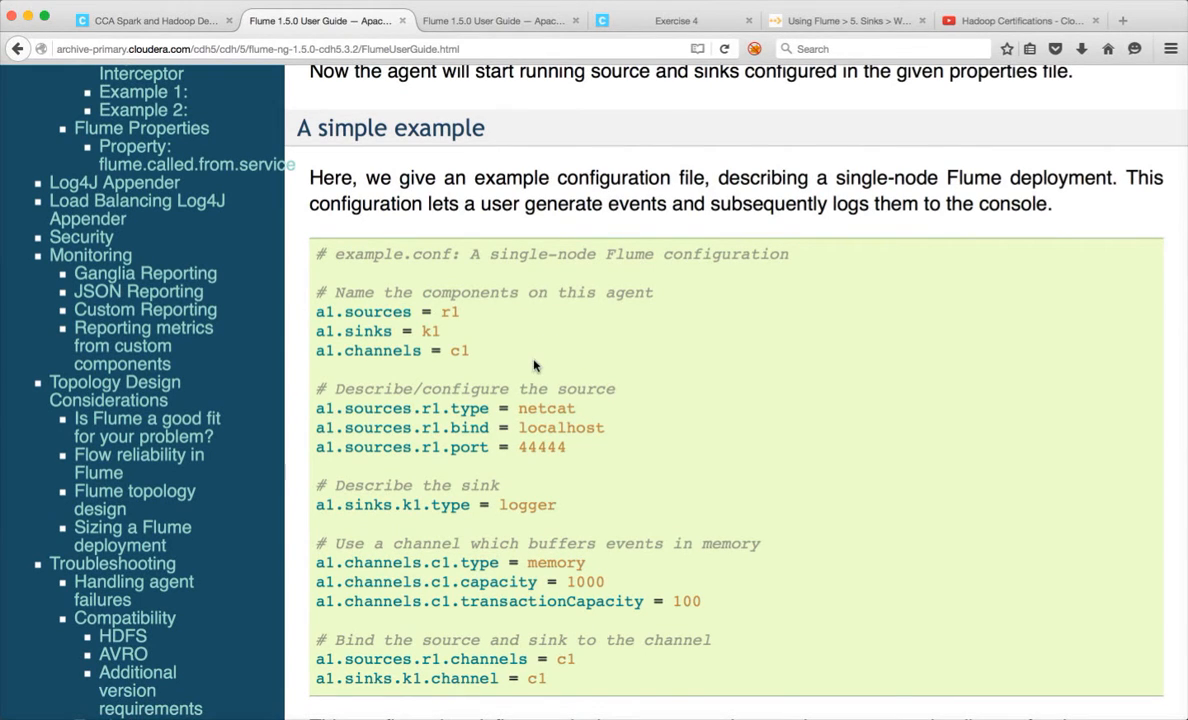
{"action": "mouse_move", "coordinate": [480, 340]}
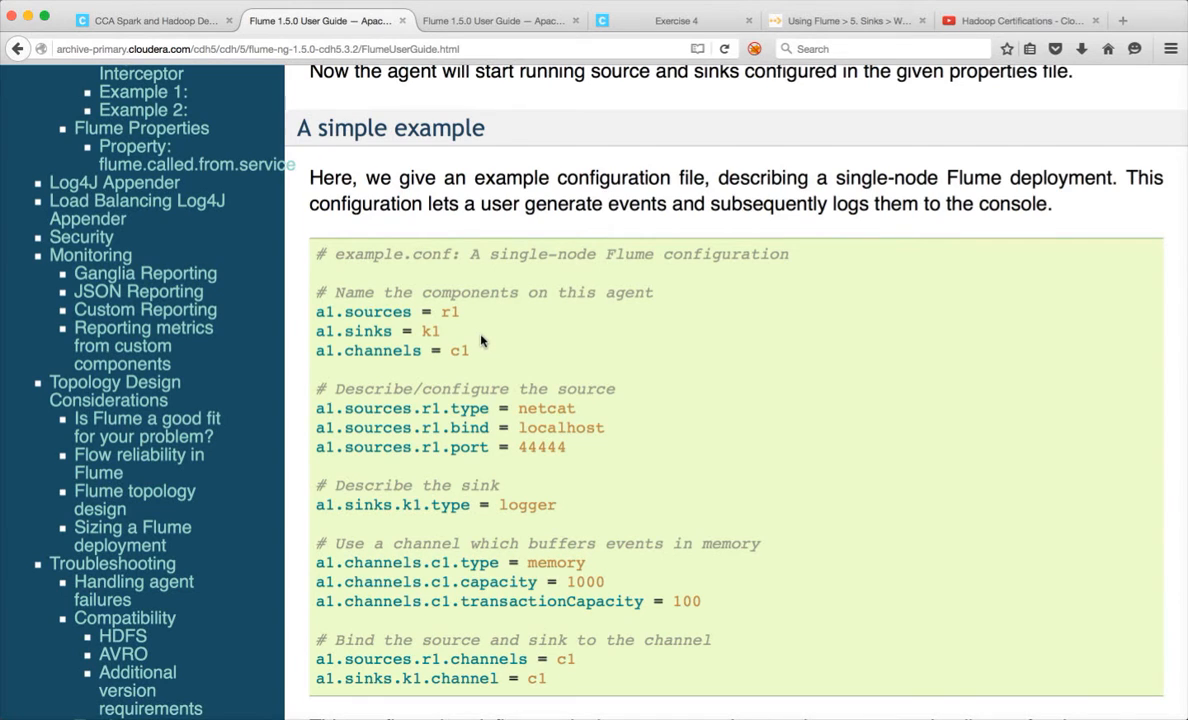
{"action": "scroll", "scroll_direction": "down", "scroll_amount": 3}
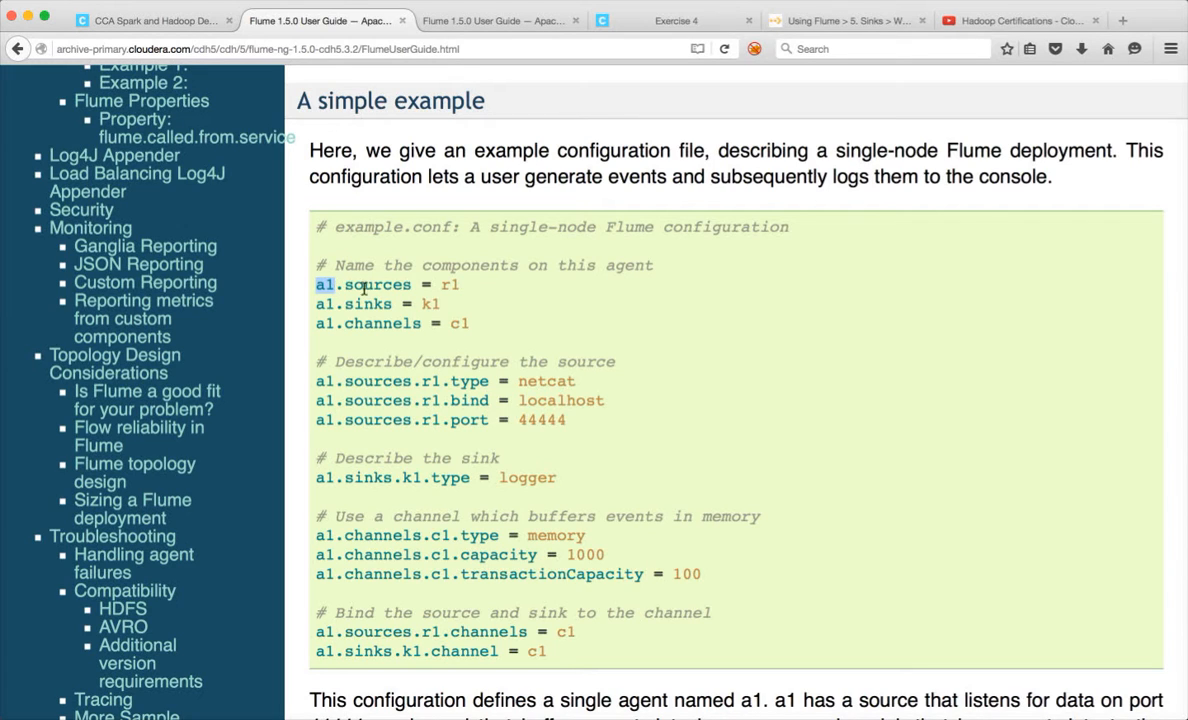
{"action": "mouse_move", "coordinate": [388, 304]}
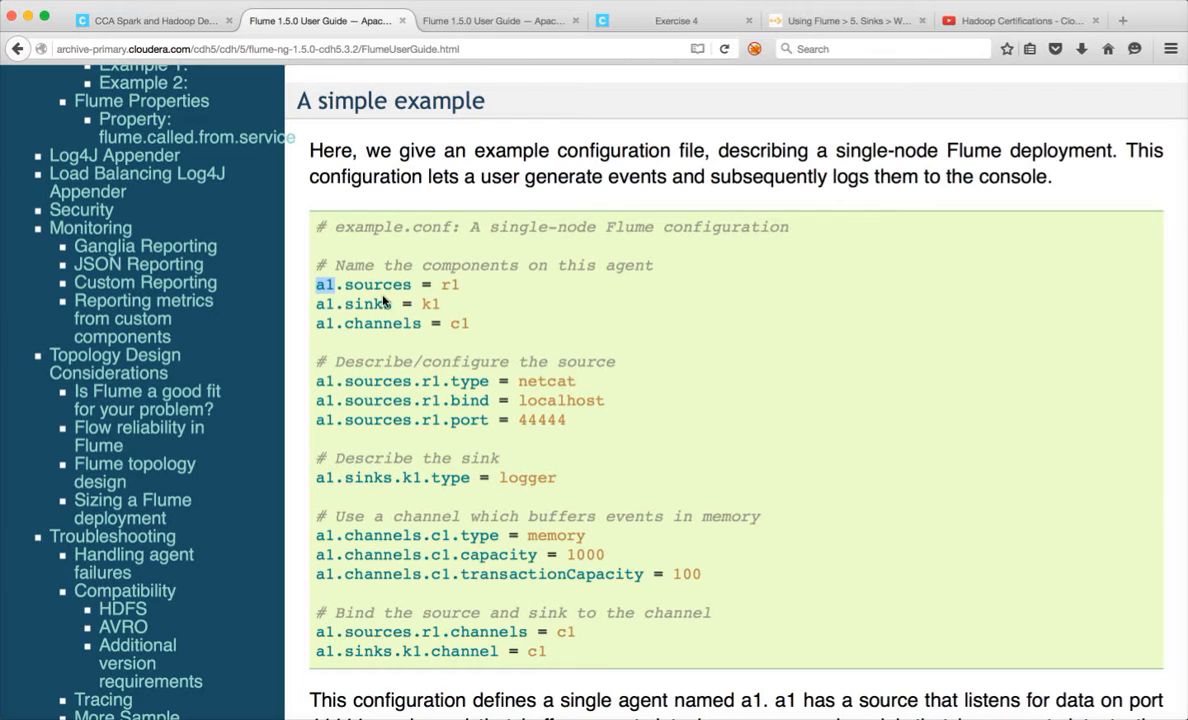
{"action": "mouse_move", "coordinate": [470, 376]}
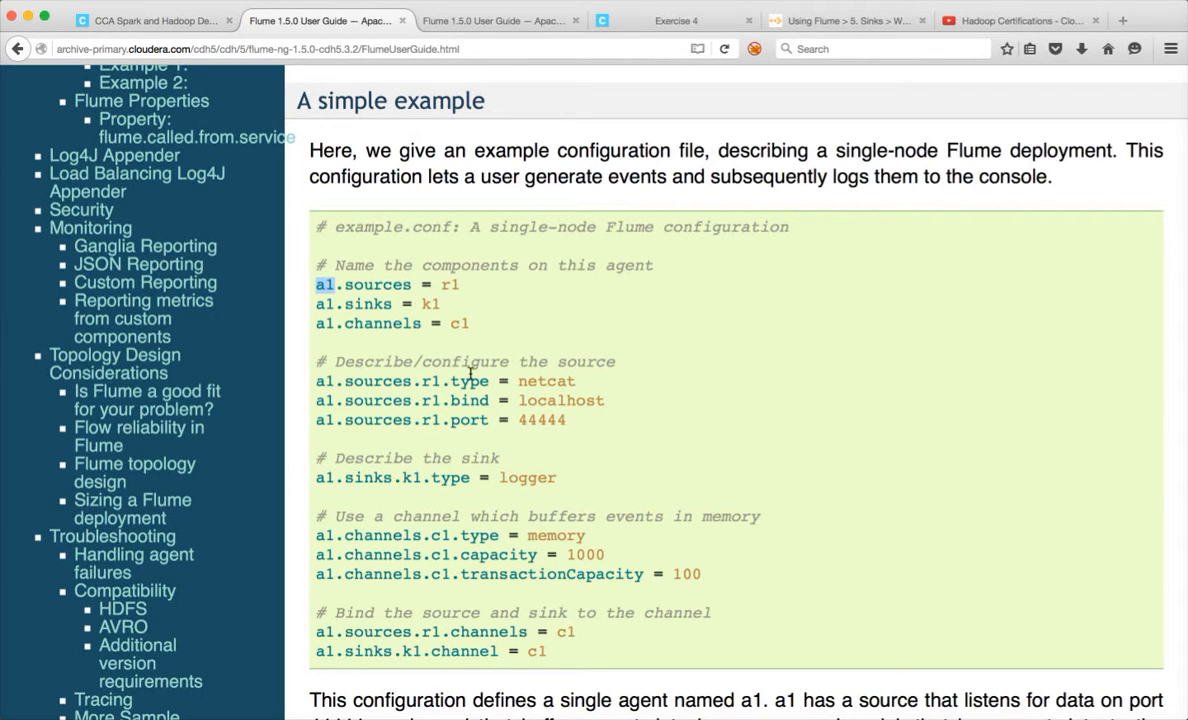
- Highlight the source type, memory channel type and channels properties in the example configuration
{"action": "double_click", "coordinate": [468, 380]}
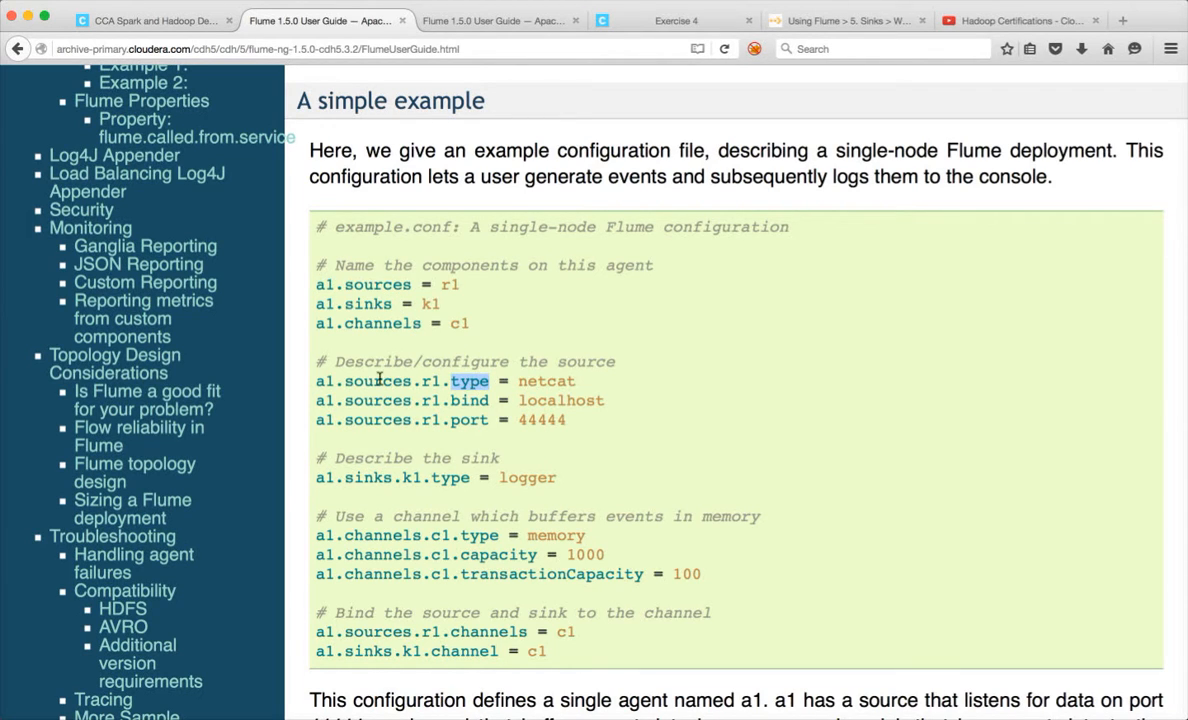
{"action": "mouse_move", "coordinate": [560, 388]}
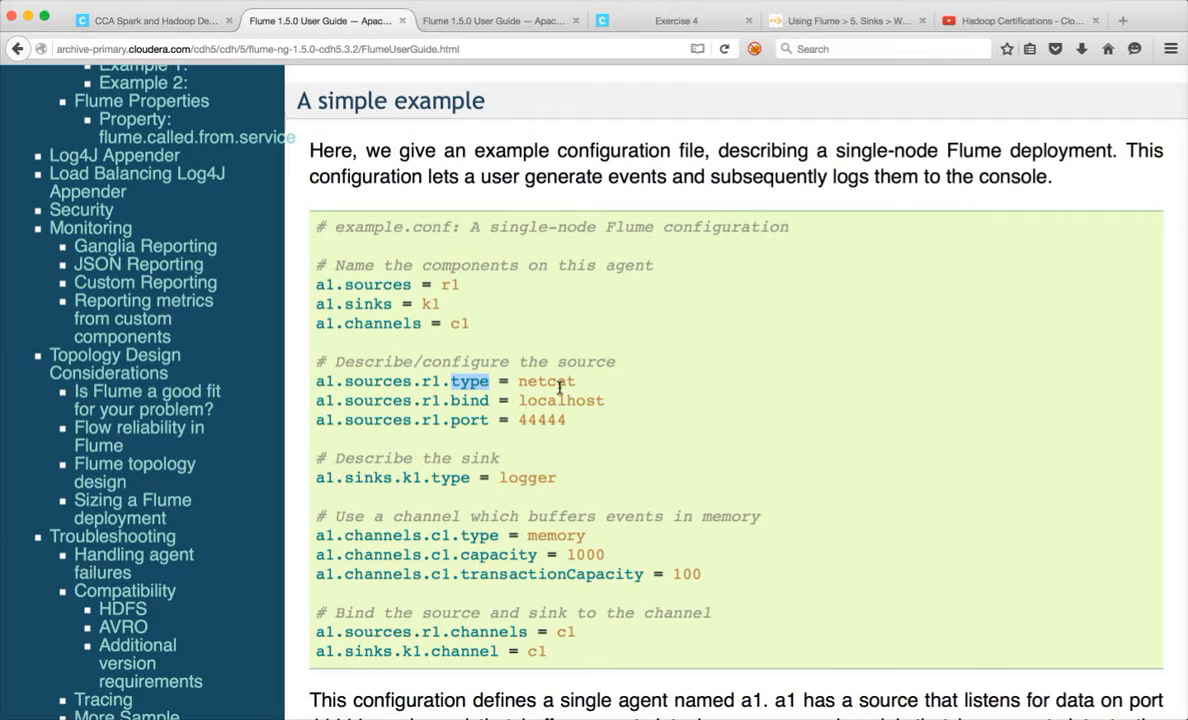
{"action": "mouse_move", "coordinate": [544, 400]}
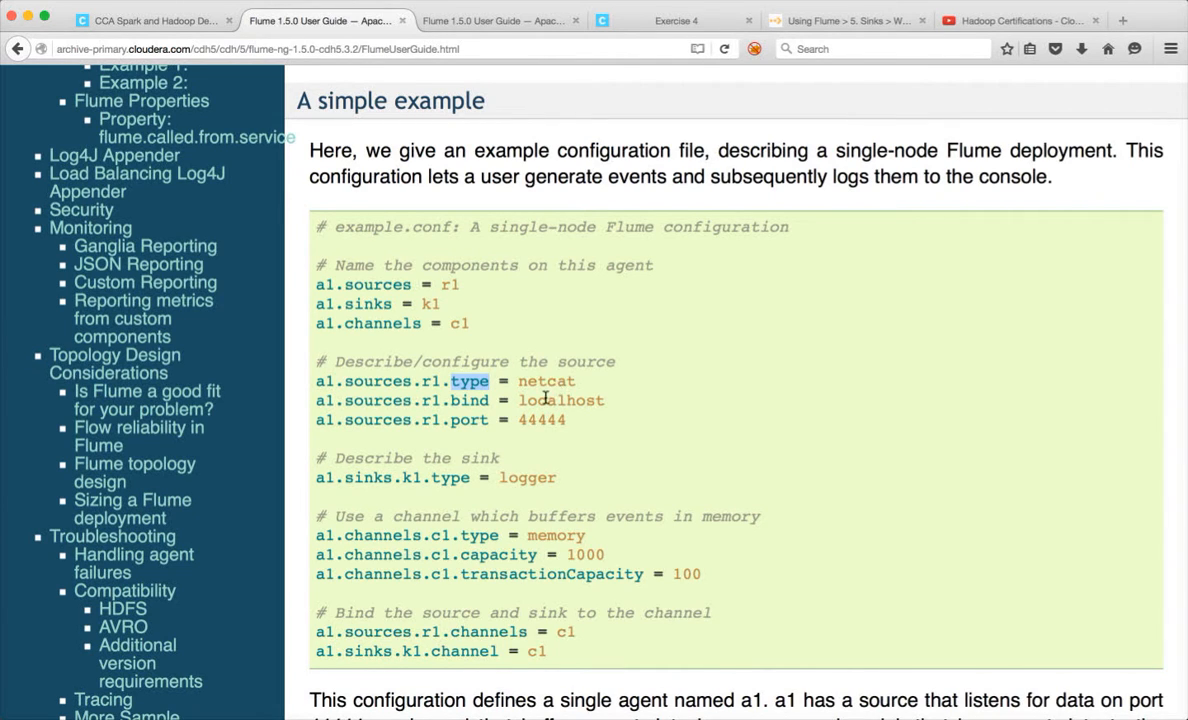
{"action": "mouse_move", "coordinate": [536, 462]}
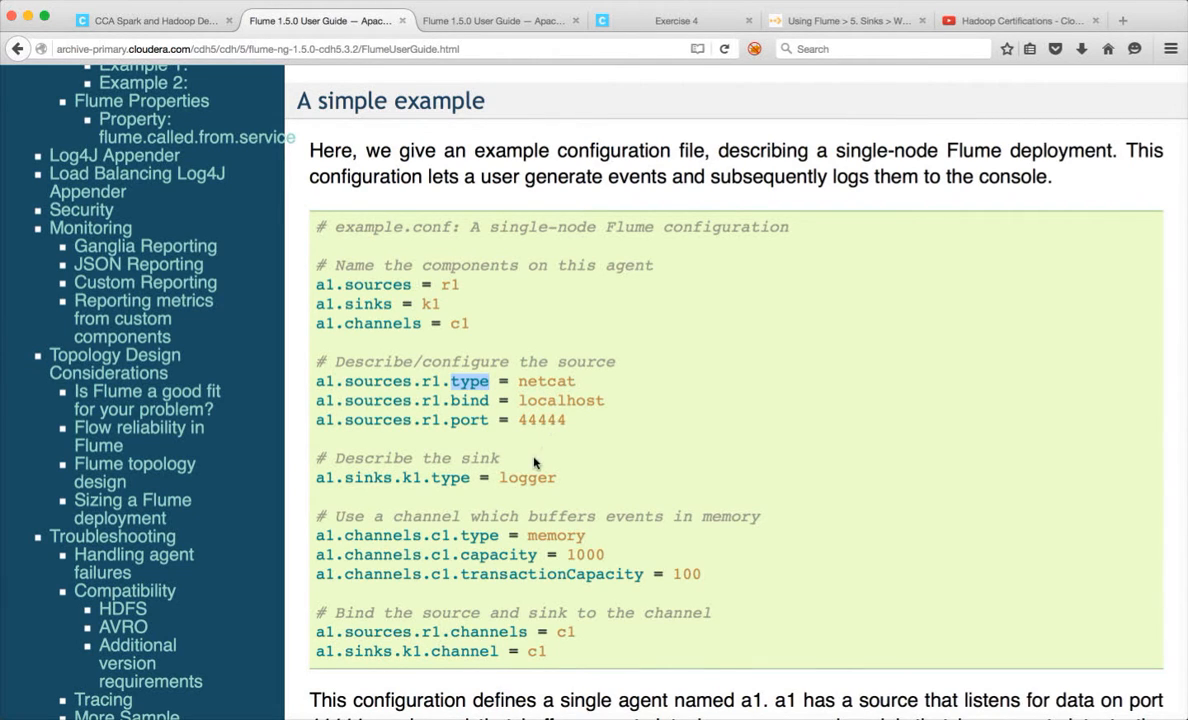
{"action": "mouse_move", "coordinate": [362, 476]}
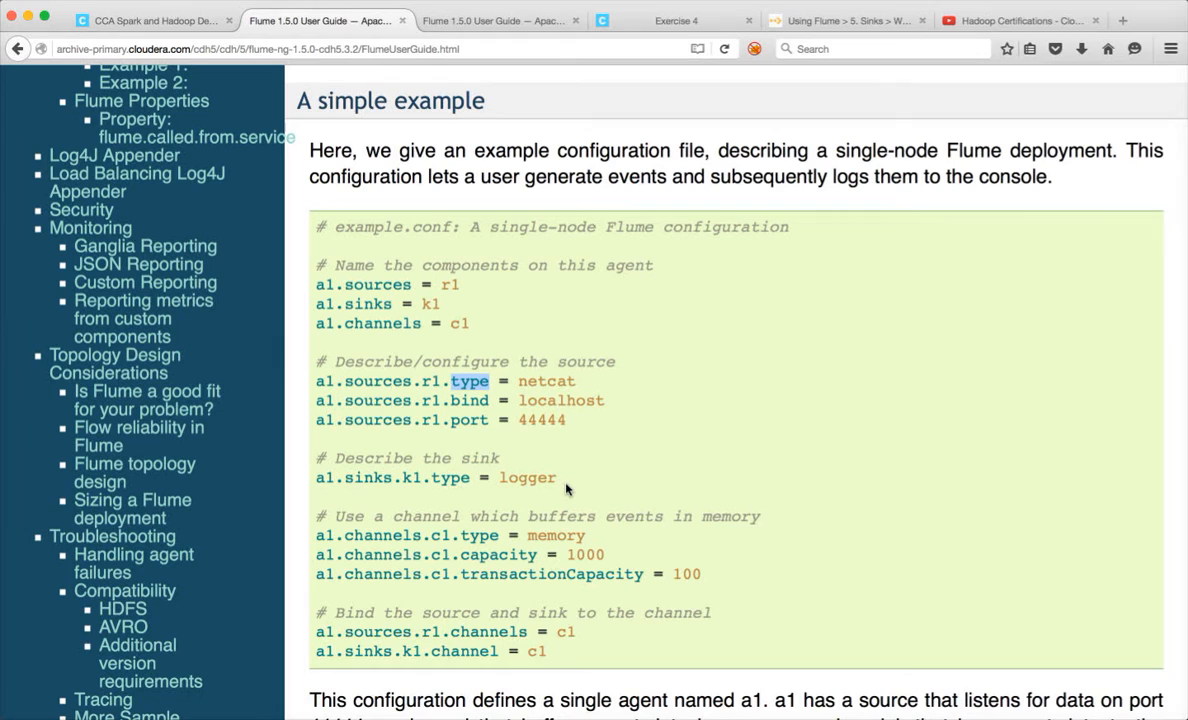
{"action": "mouse_move", "coordinate": [488, 536]}
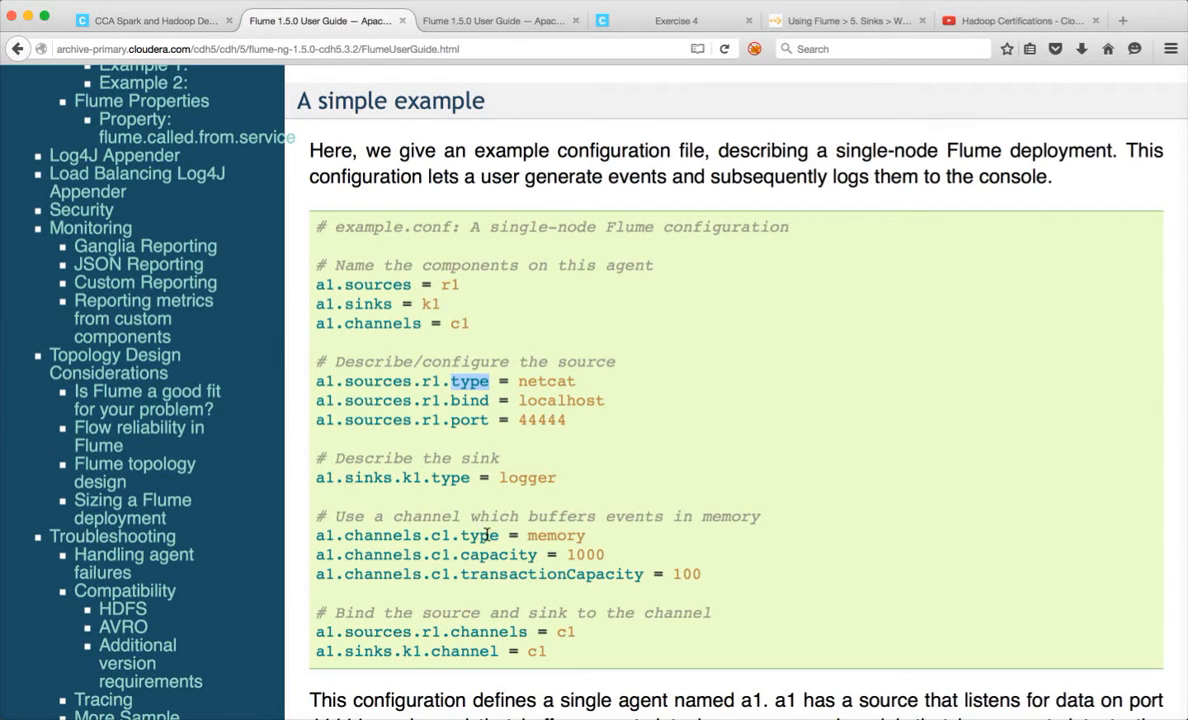
{"action": "mouse_move", "coordinate": [536, 544]}
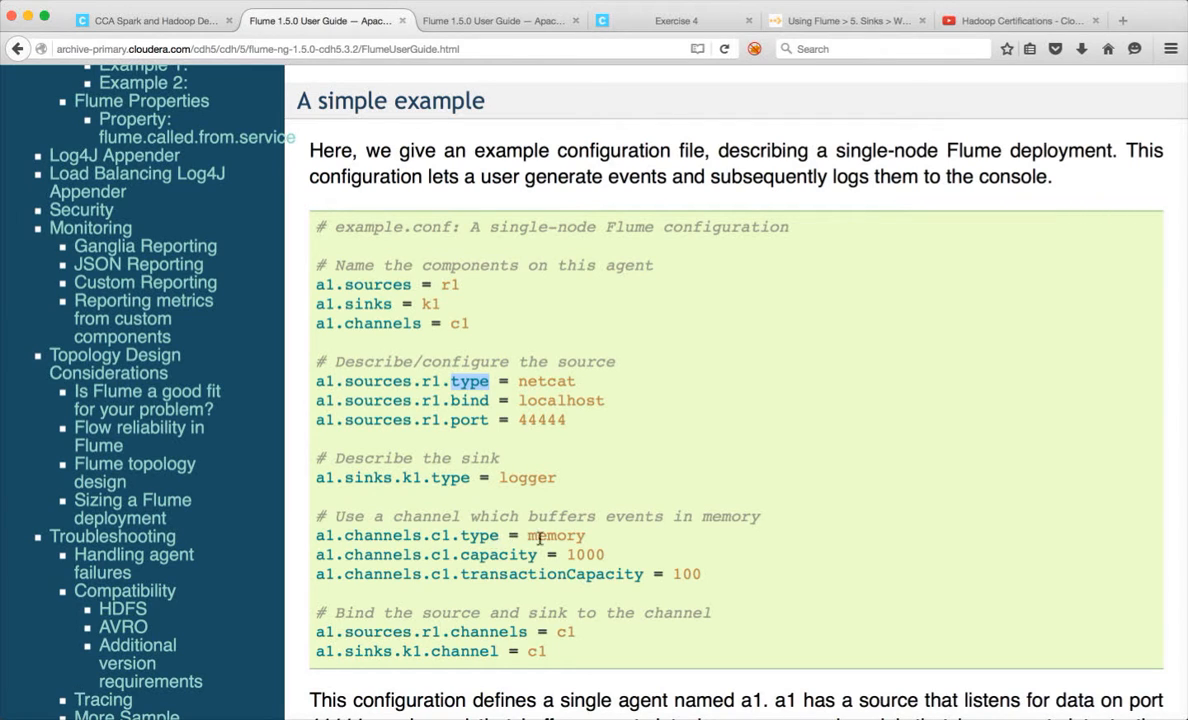
{"action": "double_click", "coordinate": [556, 536]}
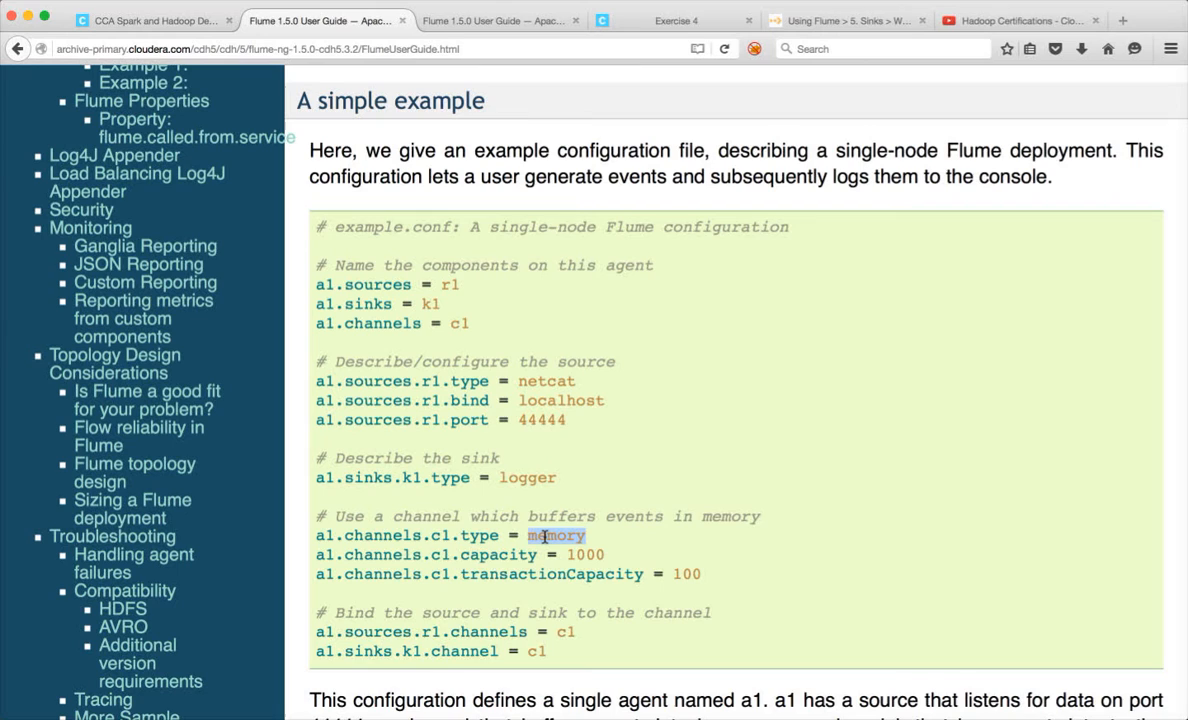
{"action": "mouse_move", "coordinate": [552, 448]}
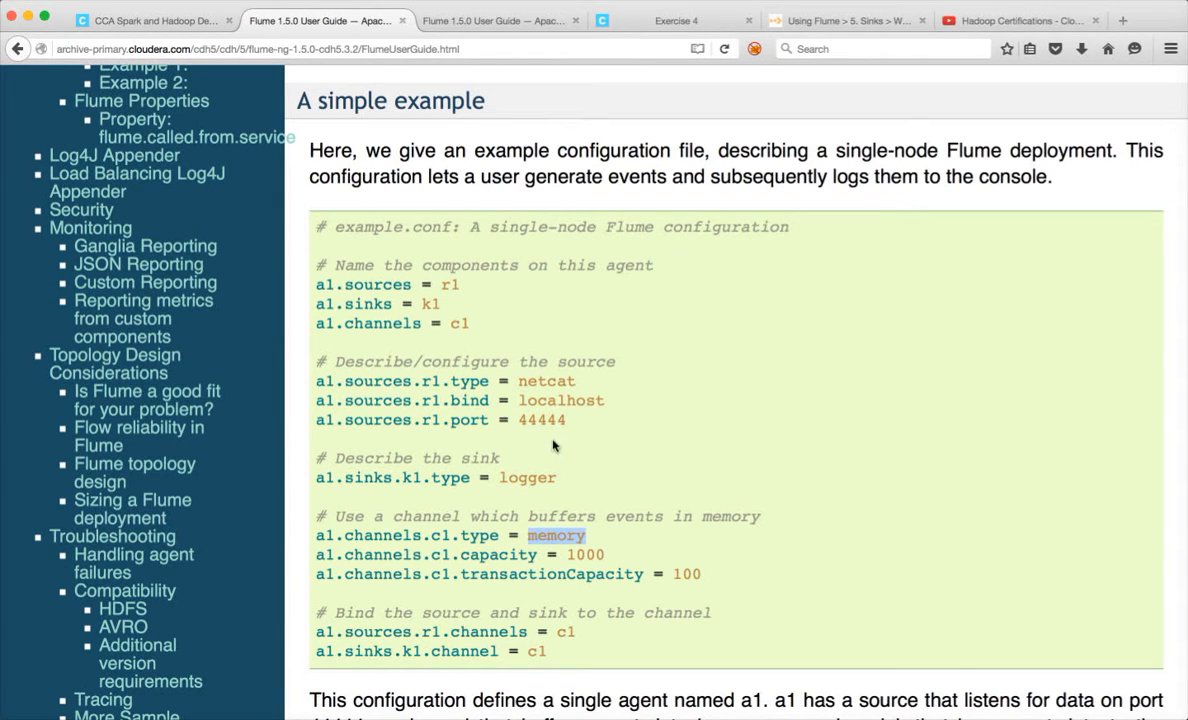
{"action": "mouse_move", "coordinate": [504, 338]}
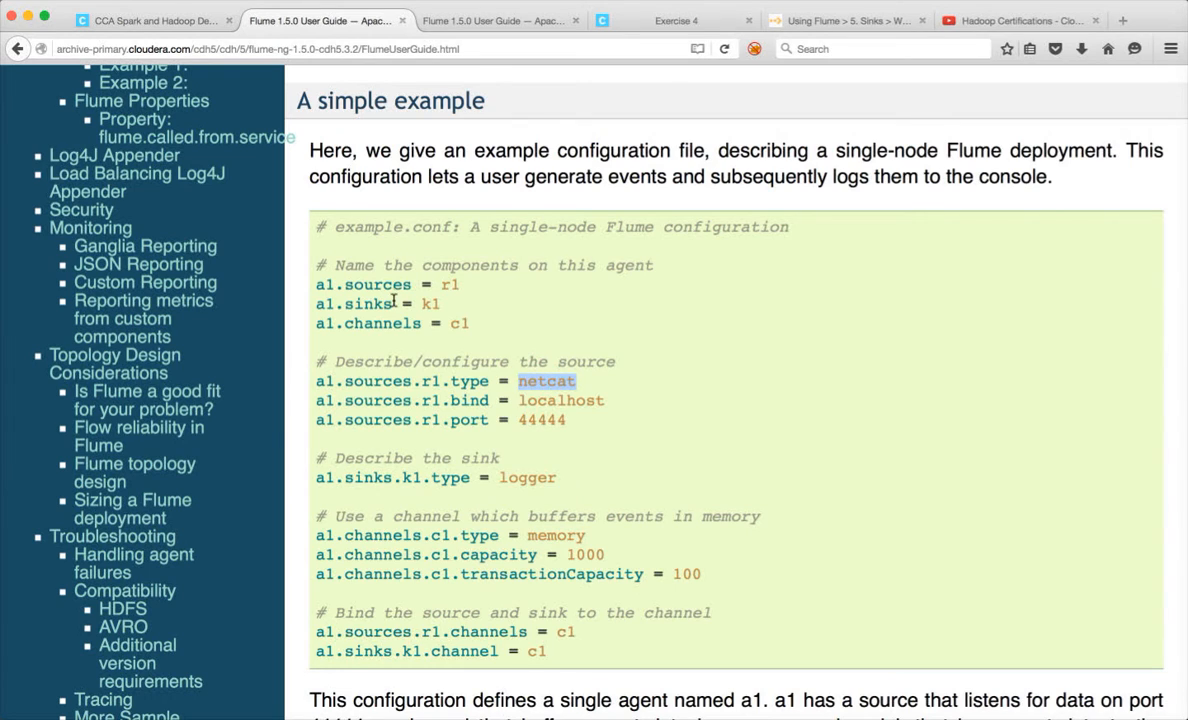
{"action": "double_click", "coordinate": [380, 324]}
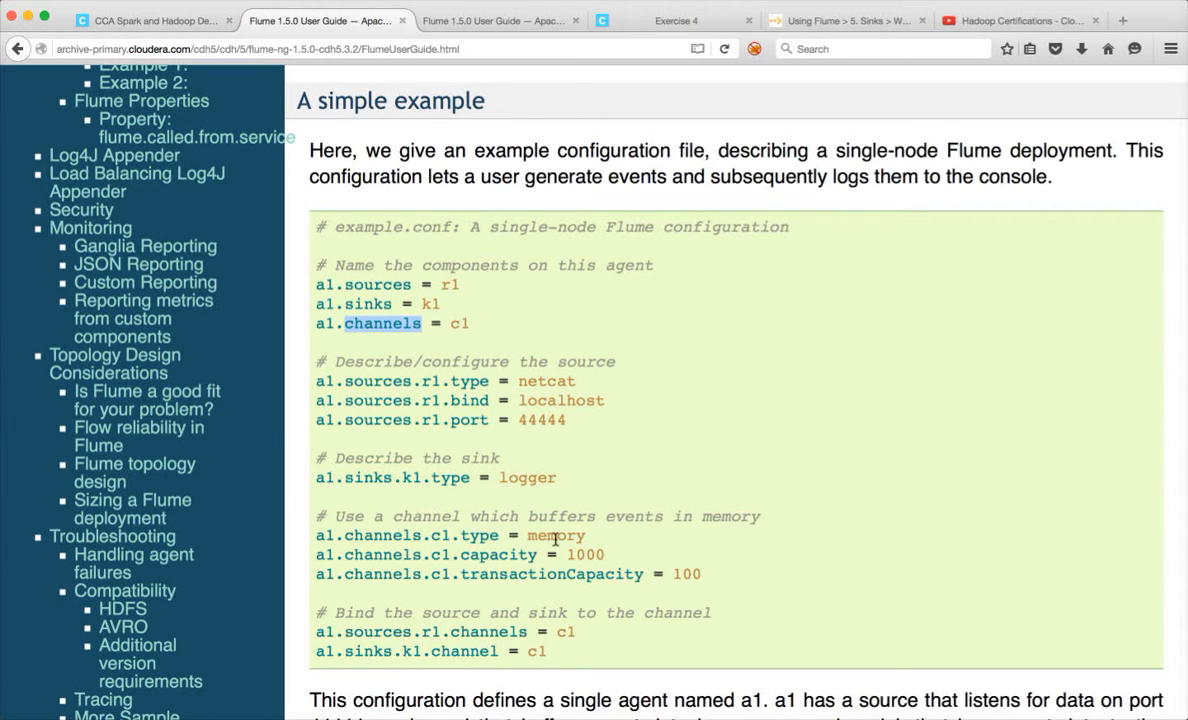
{"action": "double_click", "coordinate": [556, 536]}
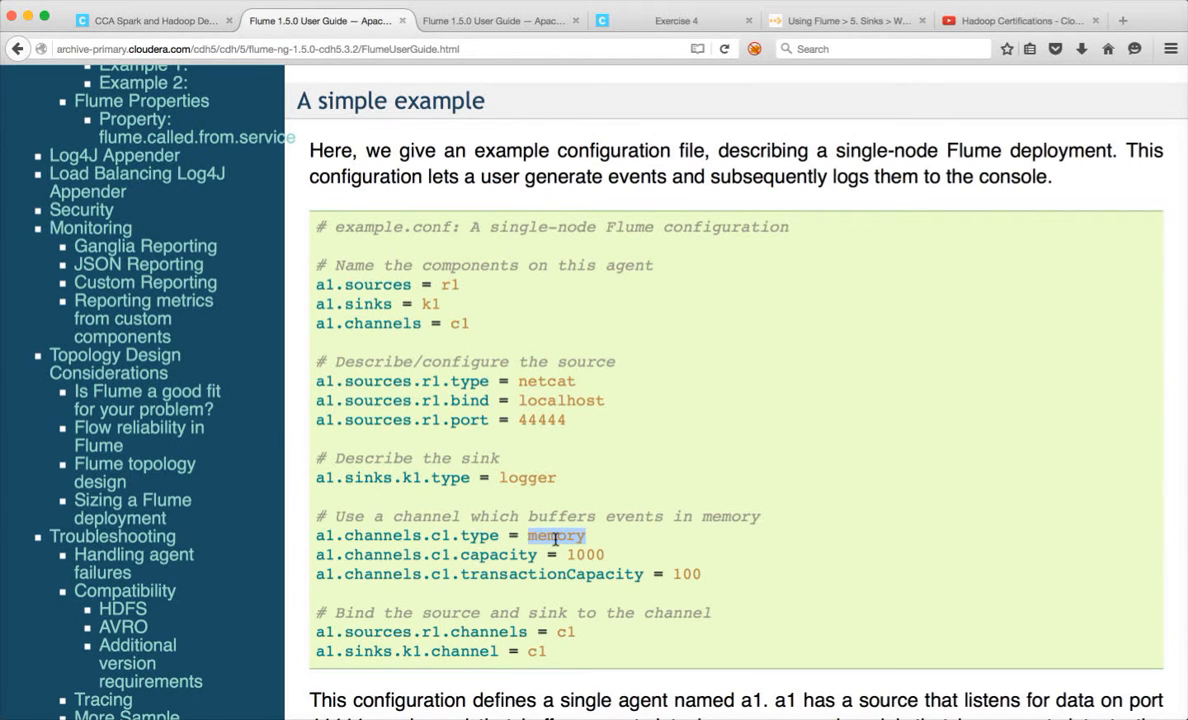
{"action": "mouse_move", "coordinate": [448, 474]}
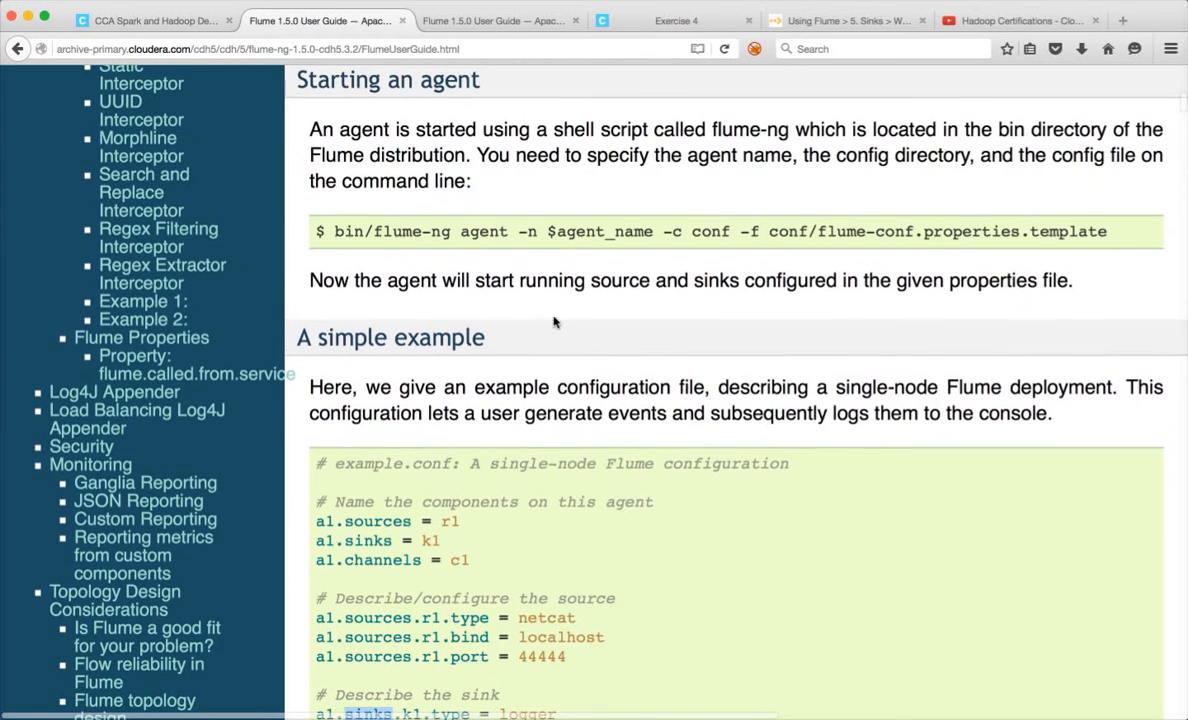
- Select the whole example.conf block (netcat source, logger sink, memory channel) for copying
{"action": "scroll", "scroll_direction": "down", "scroll_amount": 3}
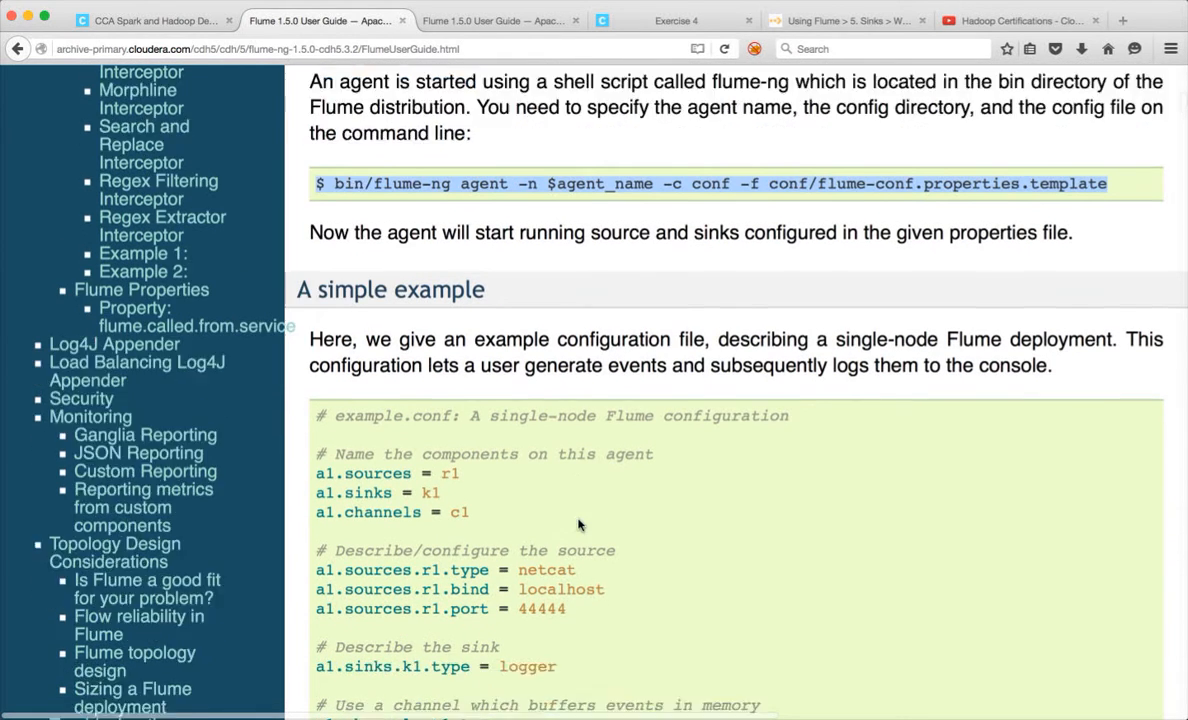
{"action": "scroll", "scroll_direction": "down", "scroll_amount": 3}
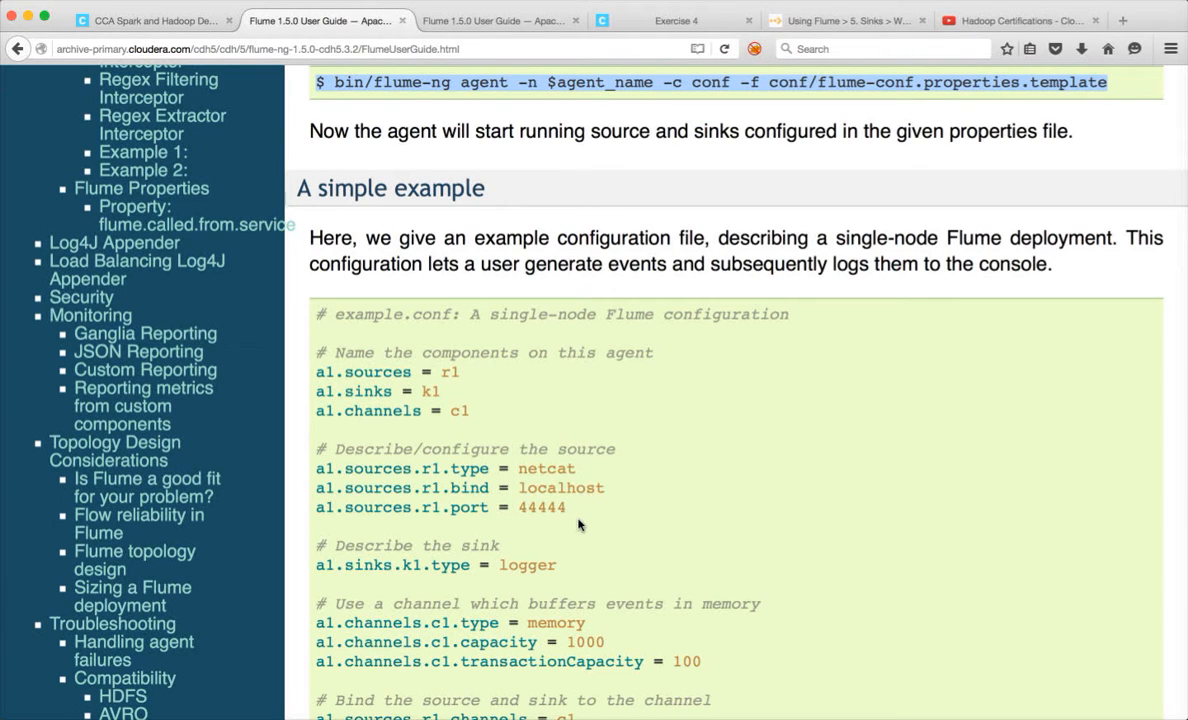
{"action": "scroll", "scroll_direction": "down", "scroll_amount": 3}
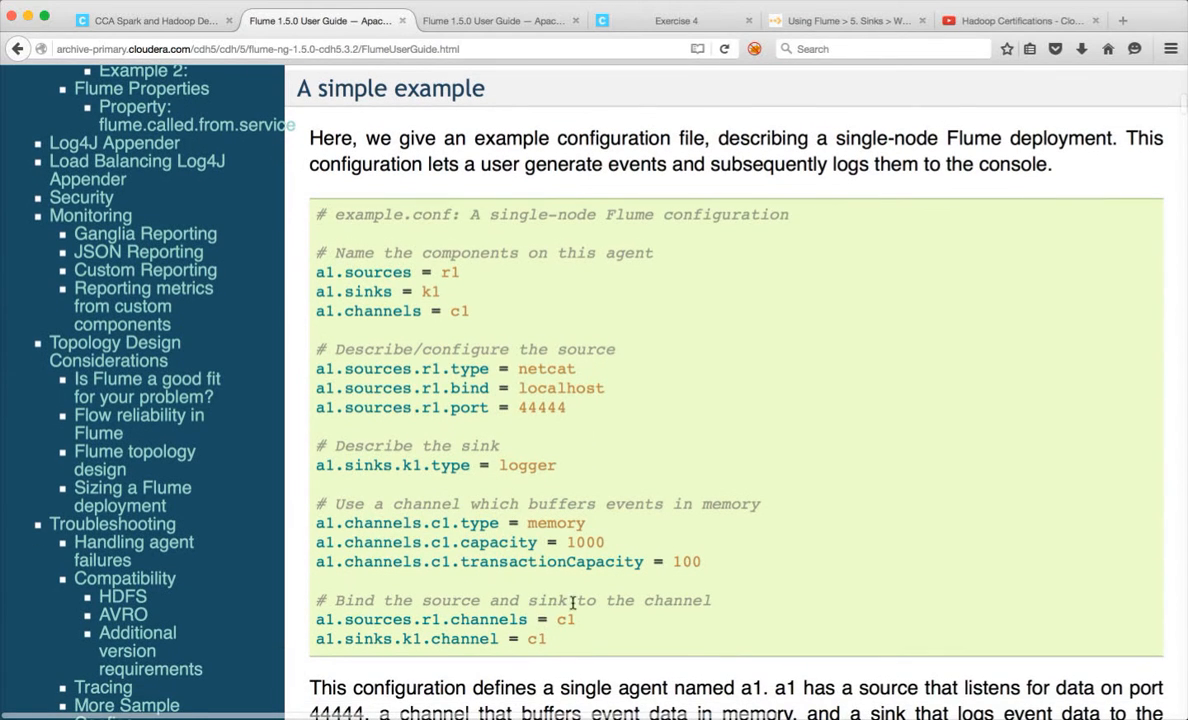
{"action": "left_click_drag", "start_coordinate": [316, 272], "coordinate": [548, 640]}
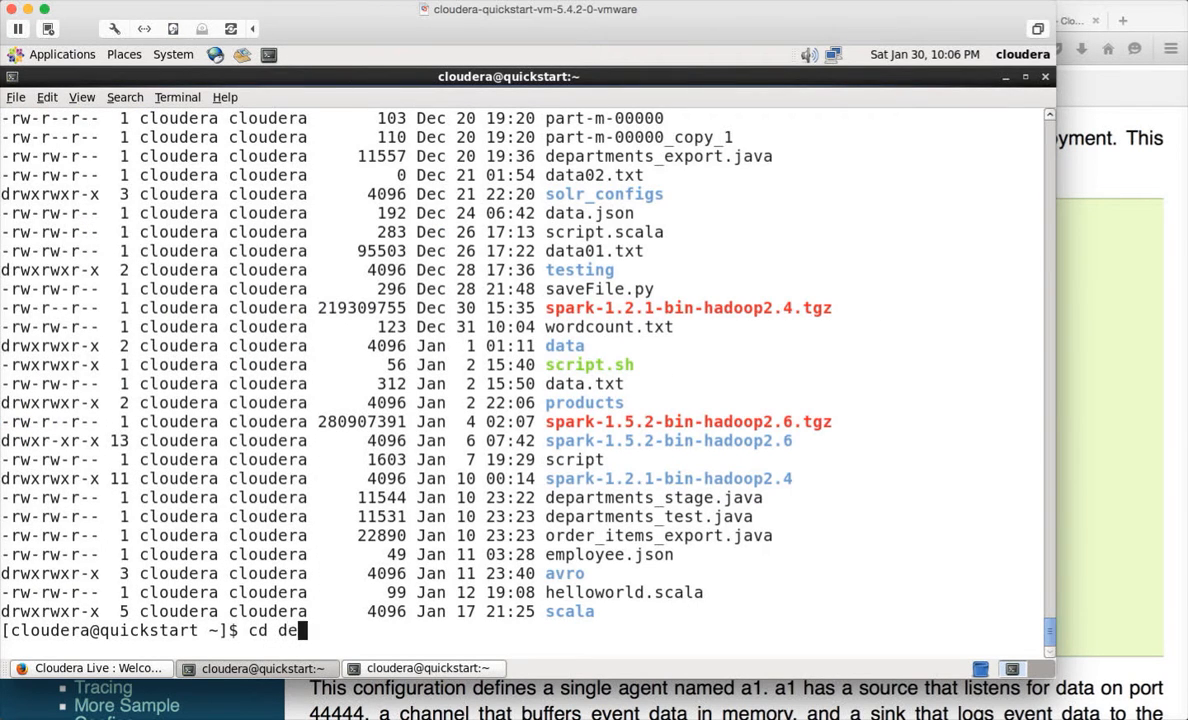
- Create flume/conf directories in the terminal and open a new example.conf in vi
{"action": "type", "text": "mo"}
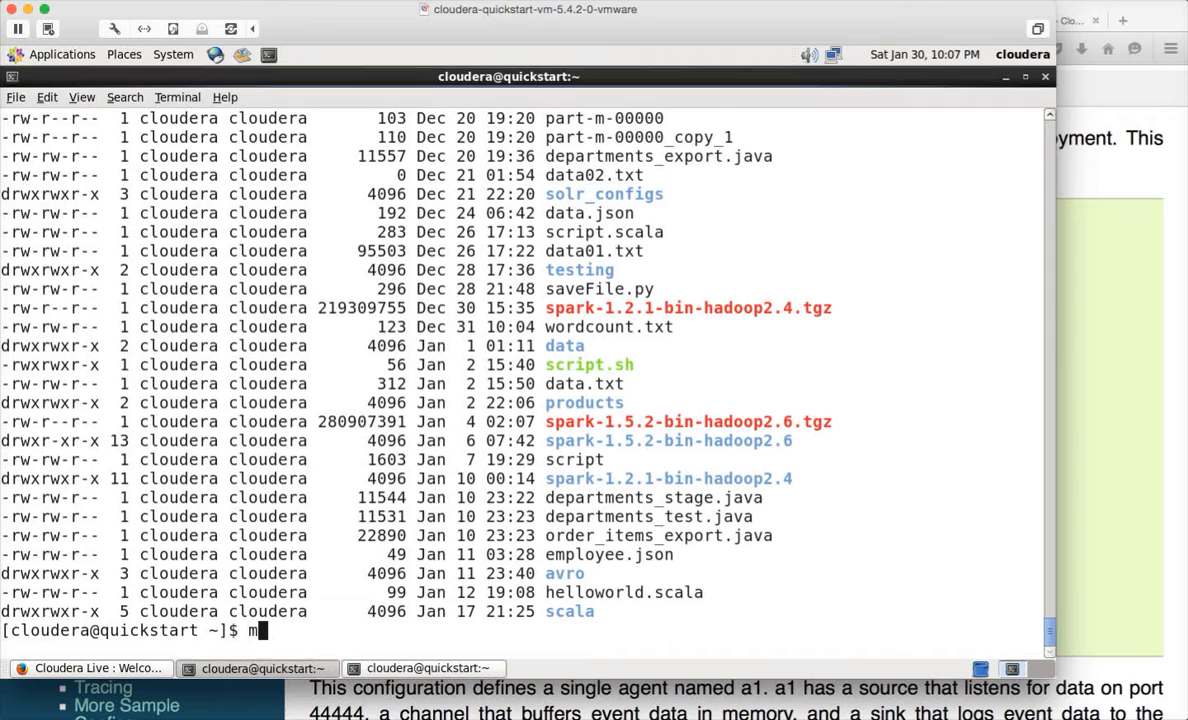
{"action": "type", "text": "kdir flume"}
{"action": "type", "text": "cd fl"}
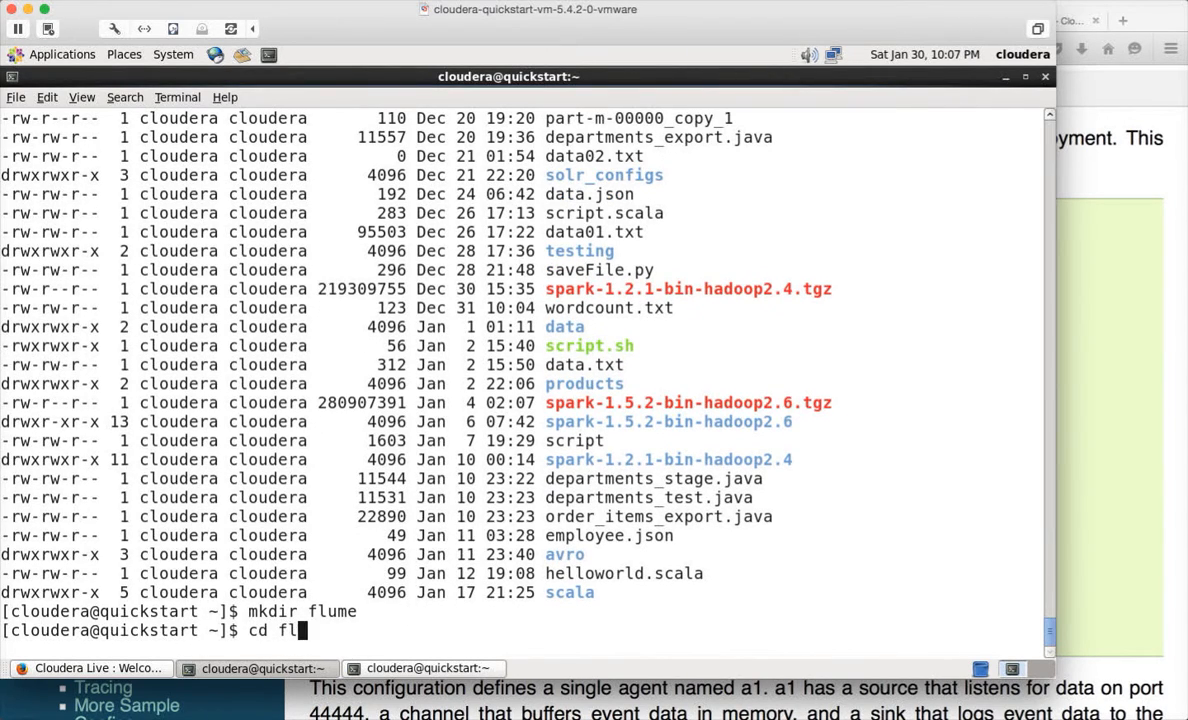
{"action": "key", "text": "Return"}
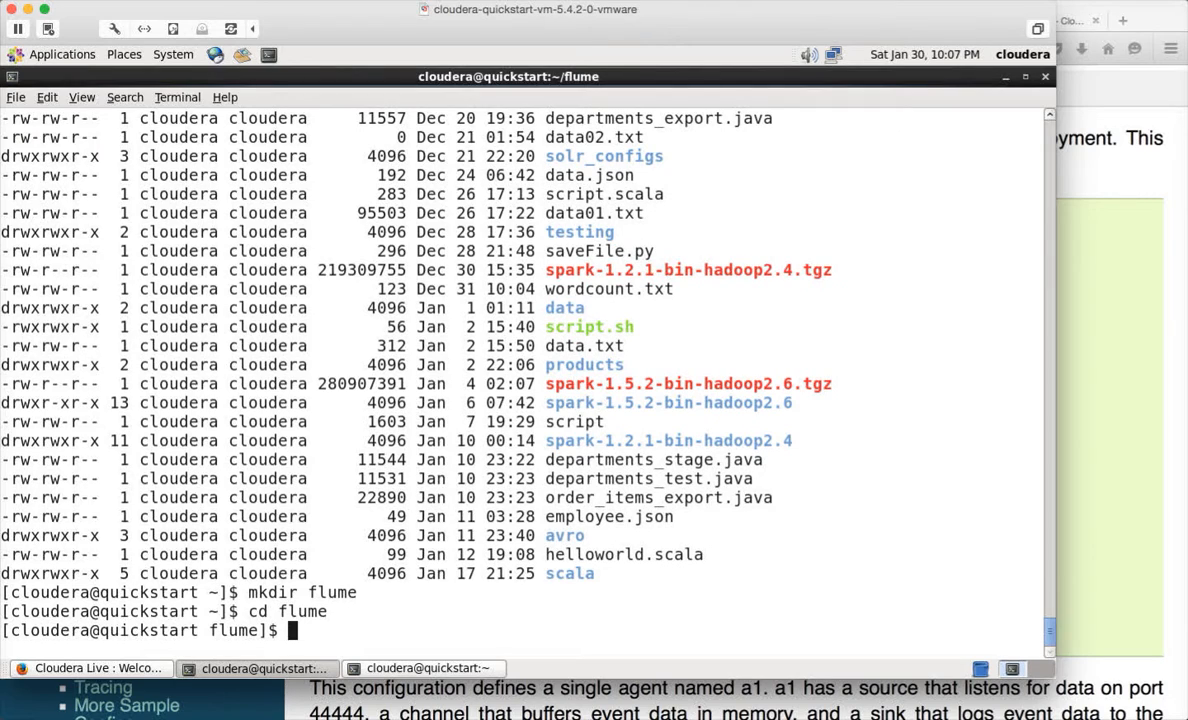
{"action": "type", "text": "mkdir cconf"}
{"action": "type", "text": "cd conf"}
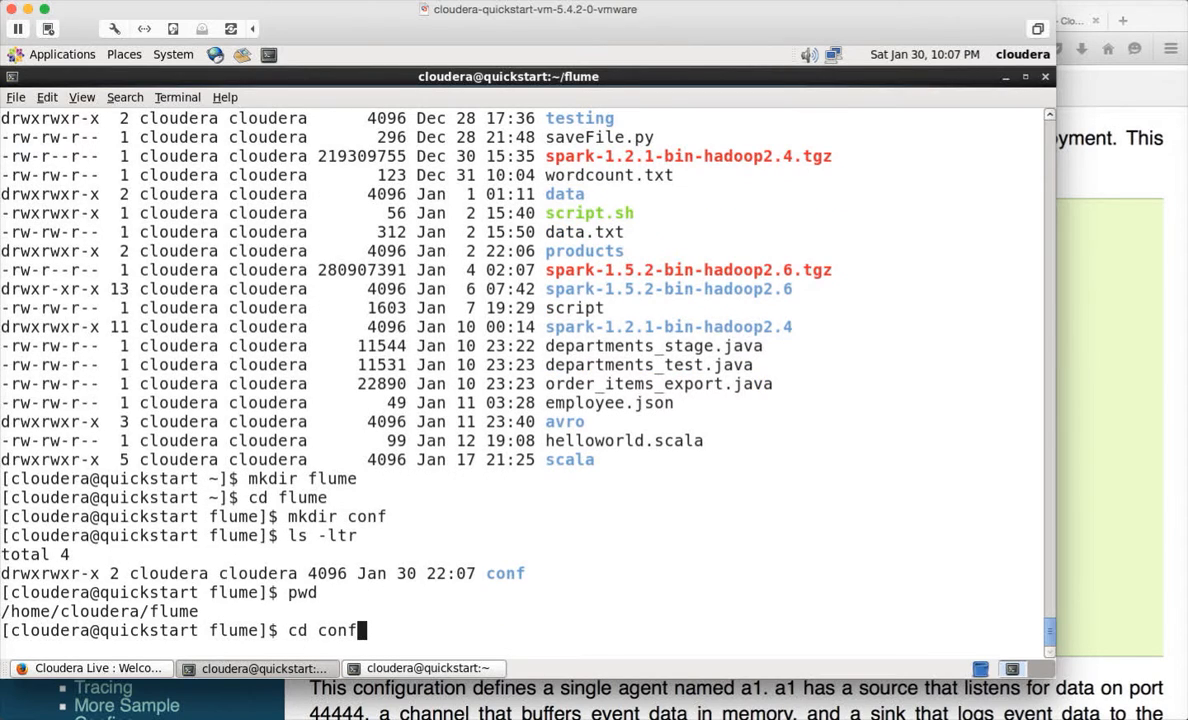
{"action": "type", "text": "vi example"}
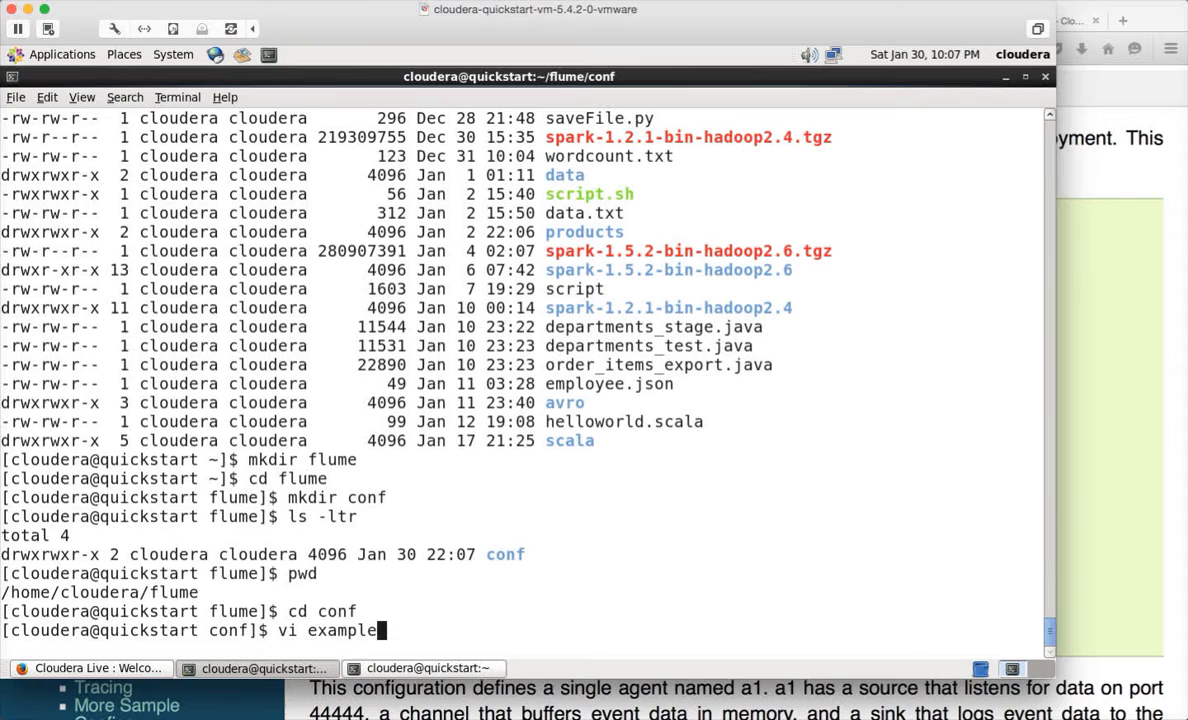
{"action": "type", "text": ".conf"}
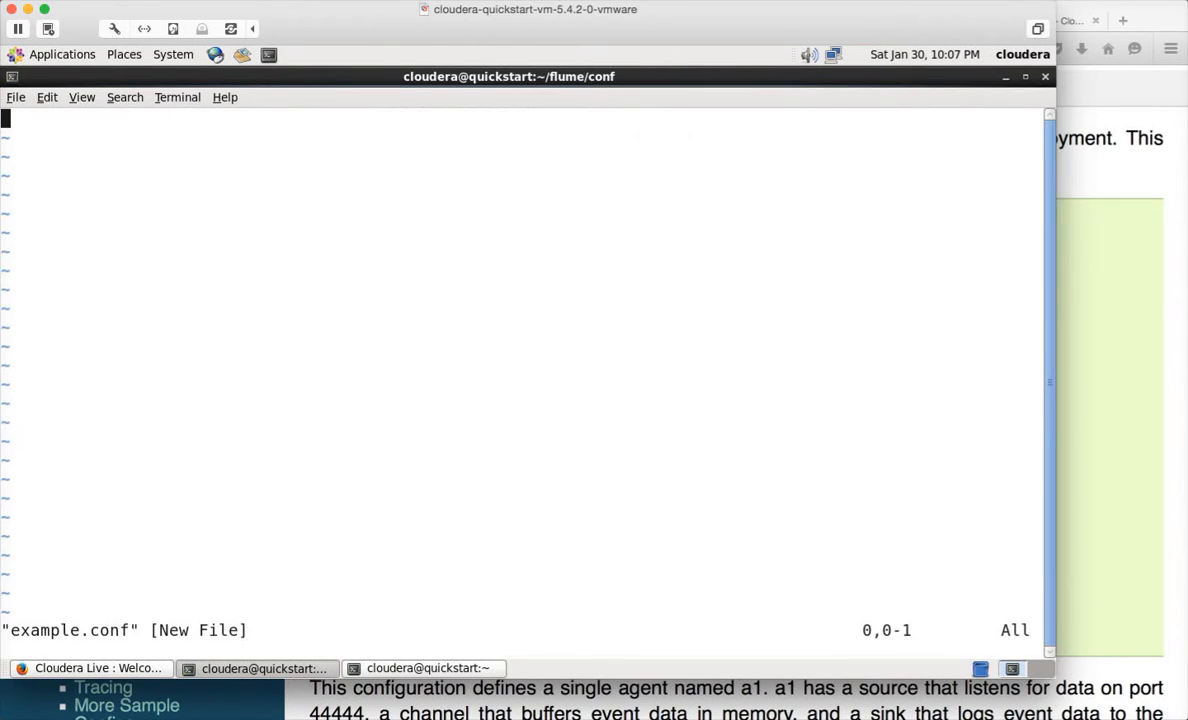
- Paste the copied 23-line agent a1 configuration into example.conf and save it with :w
{"action": "right_click", "coordinate": [286, 198]}
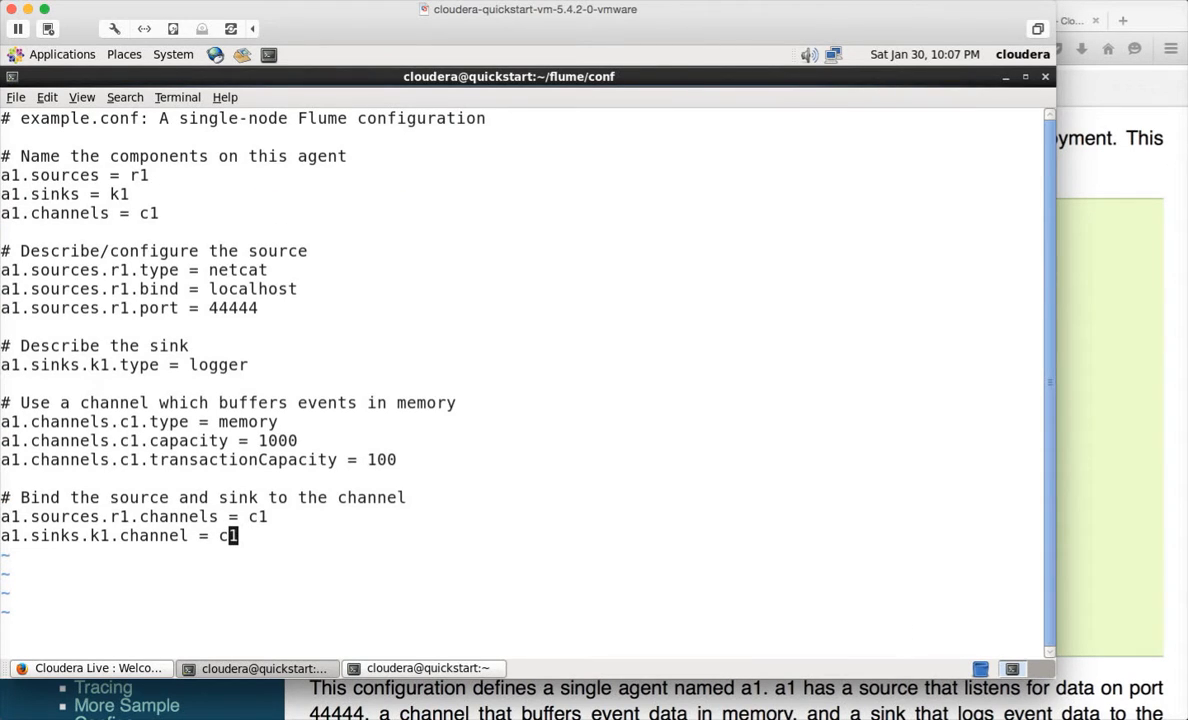
{"action": "type", "text": ":w"}
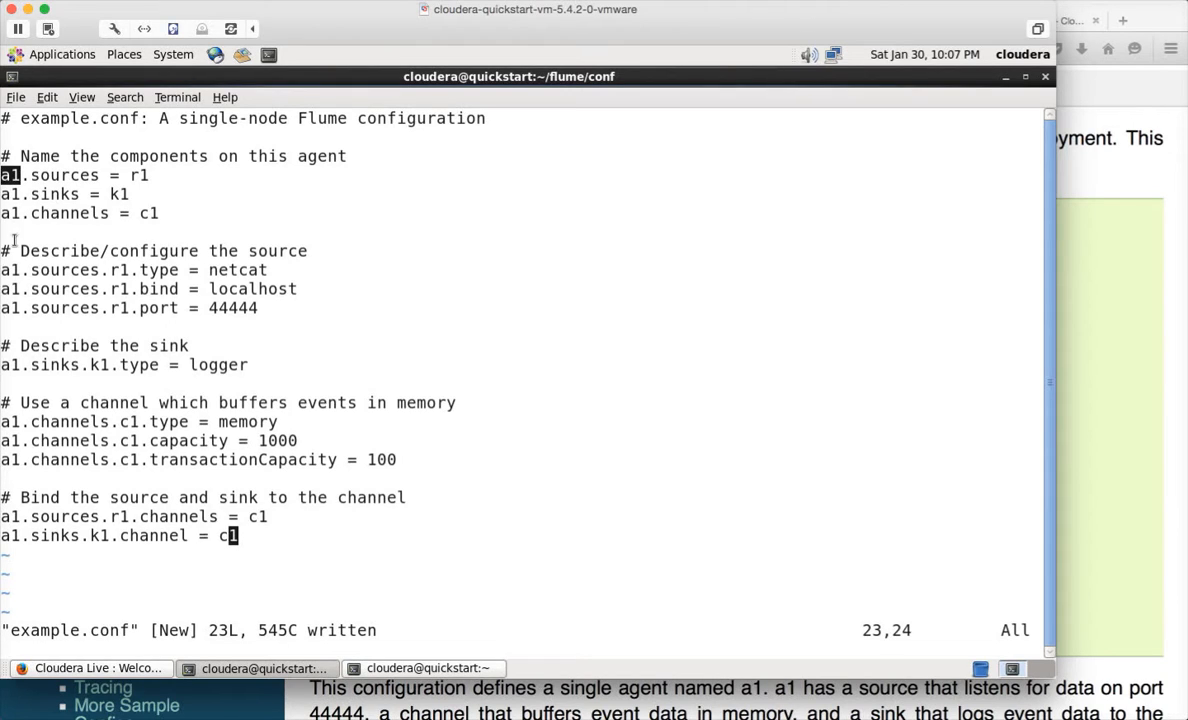
{"action": "mouse_move", "coordinate": [64, 232]}
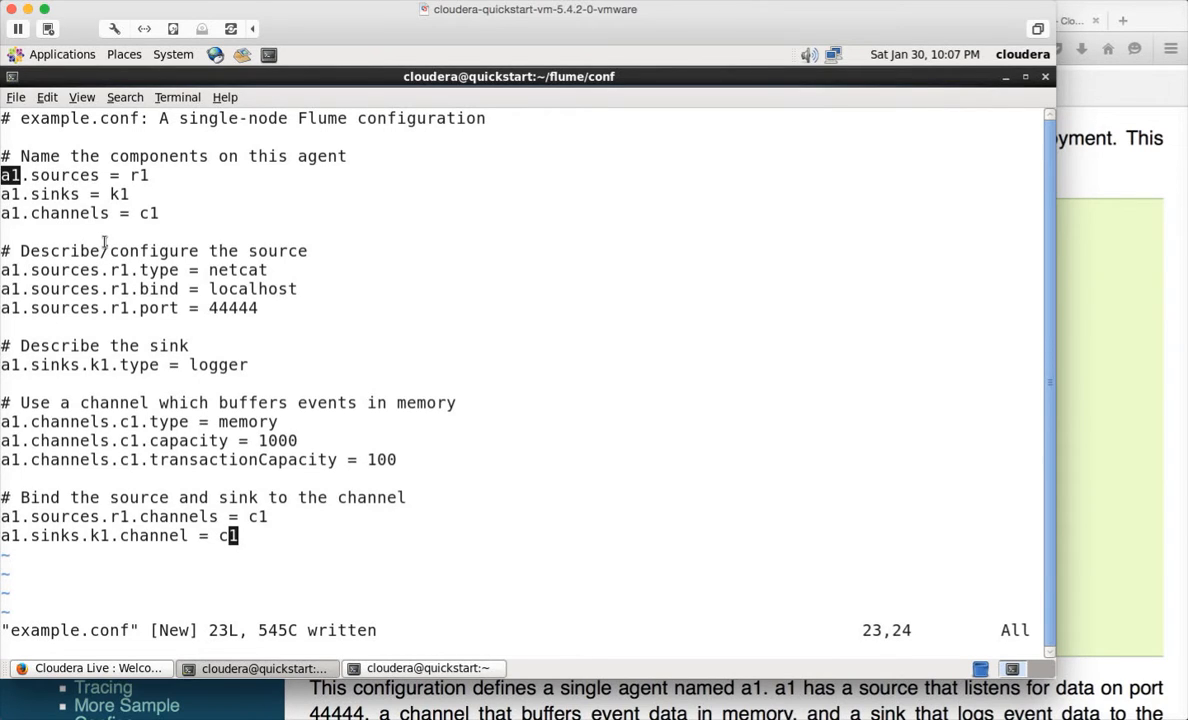
{"action": "mouse_move", "coordinate": [156, 178]}
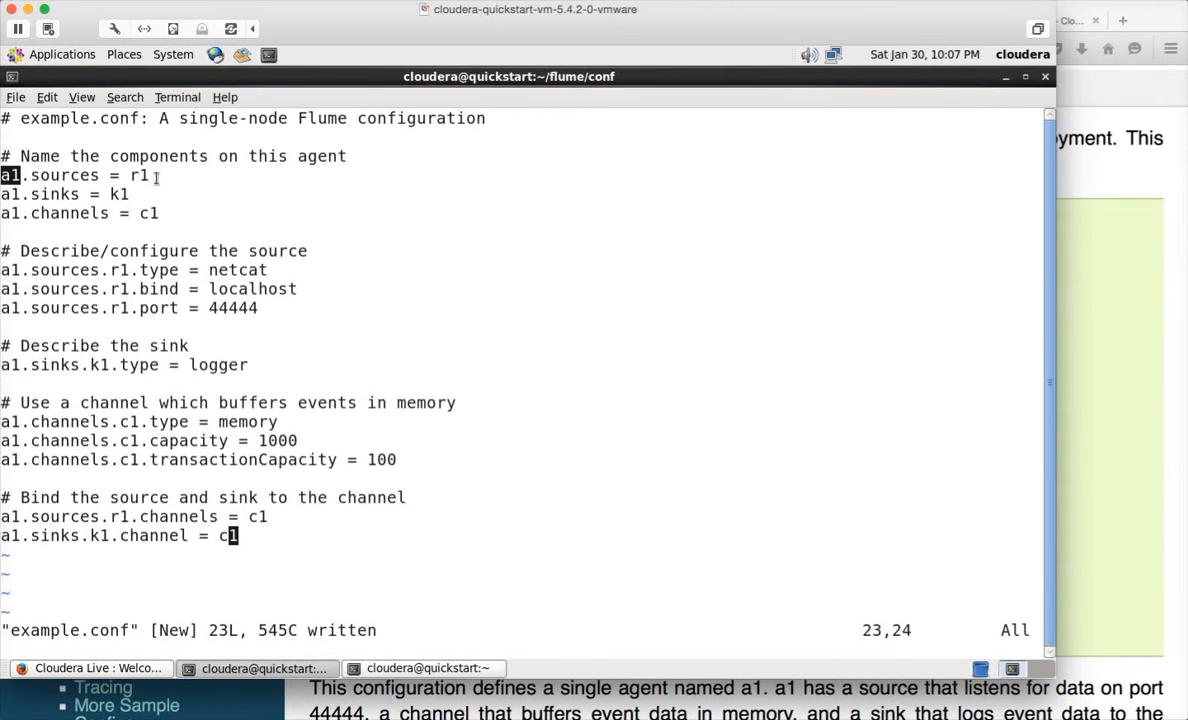
{"action": "mouse_move", "coordinate": [84, 216]}
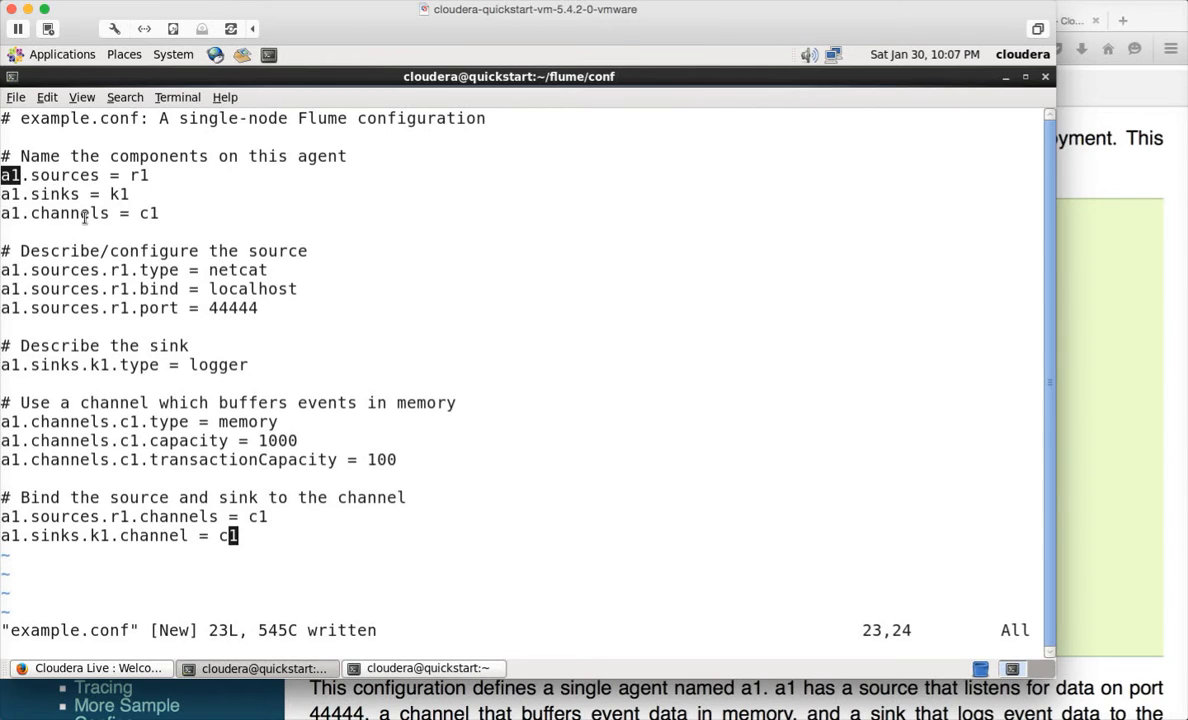
{"action": "mouse_move", "coordinate": [30, 278]}
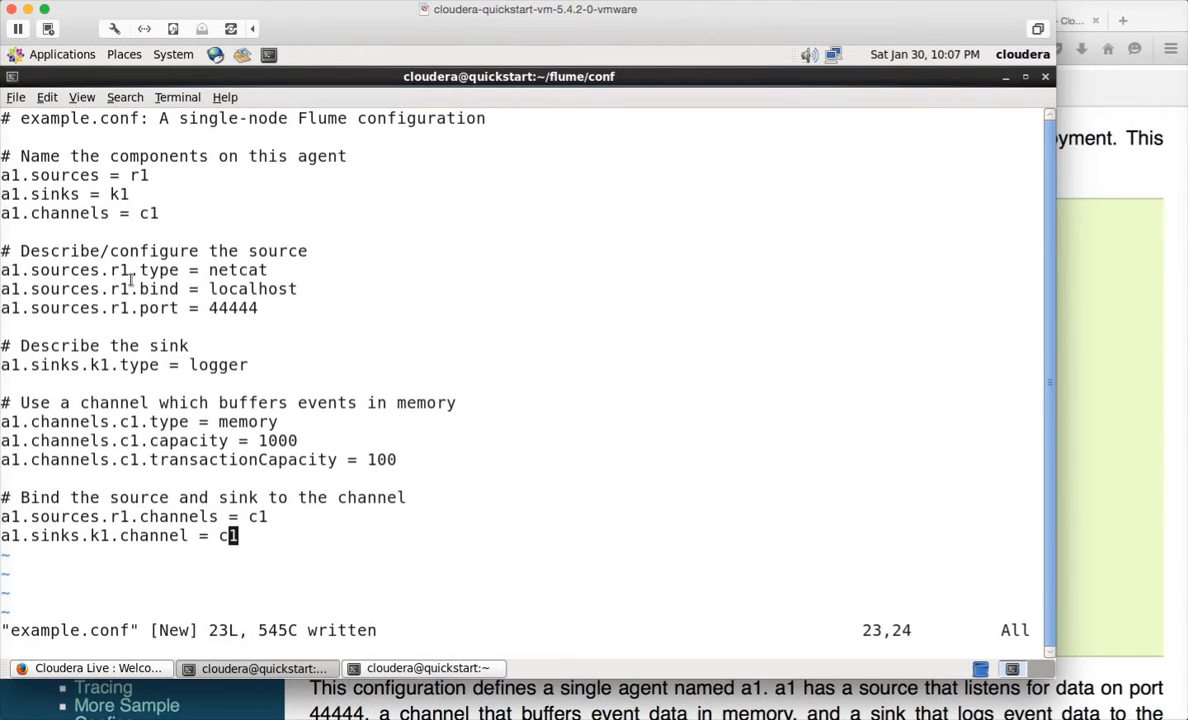
{"action": "mouse_move", "coordinate": [234, 288]}
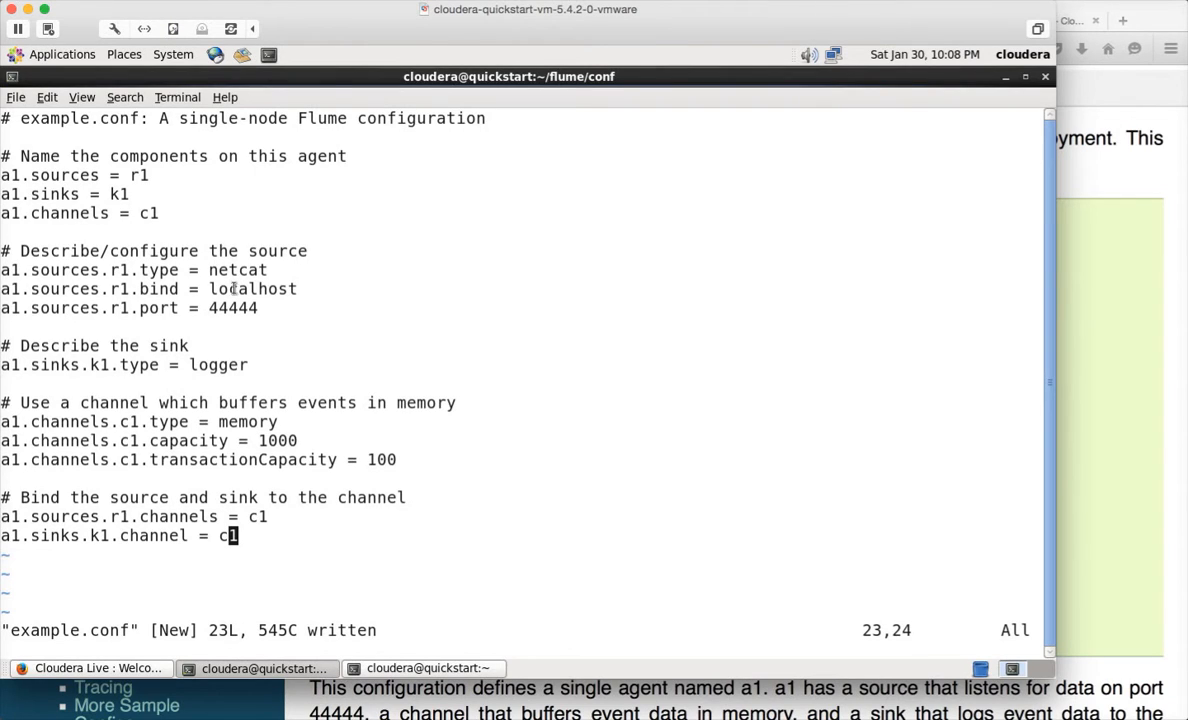
- Walk through the saved configuration in vi, pointing out the localhost bind address
{"action": "double_click", "coordinate": [252, 288]}
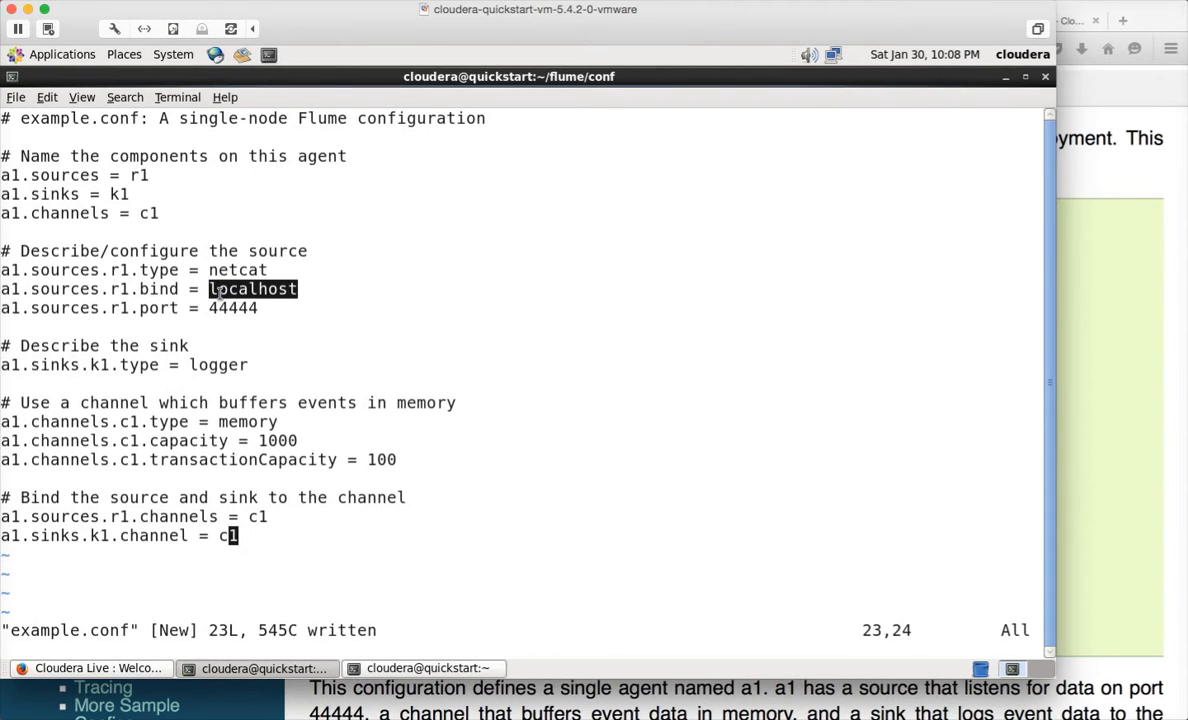
{"action": "mouse_move", "coordinate": [234, 308]}
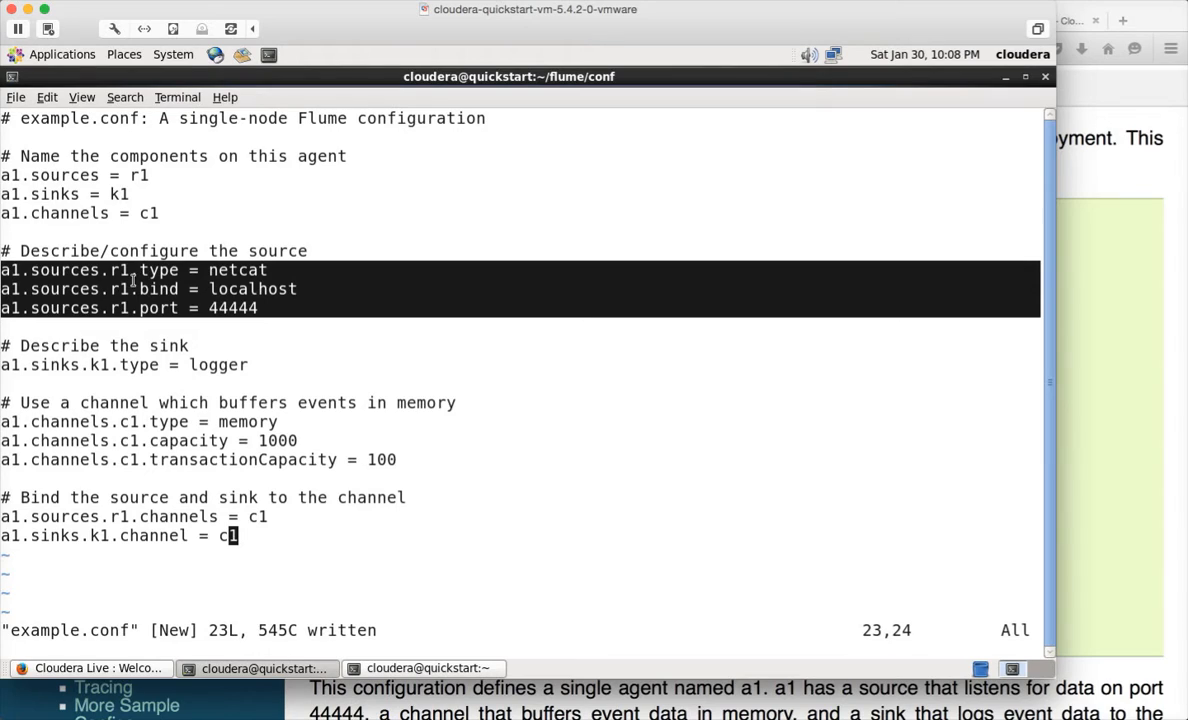
{"action": "mouse_move", "coordinate": [88, 356]}
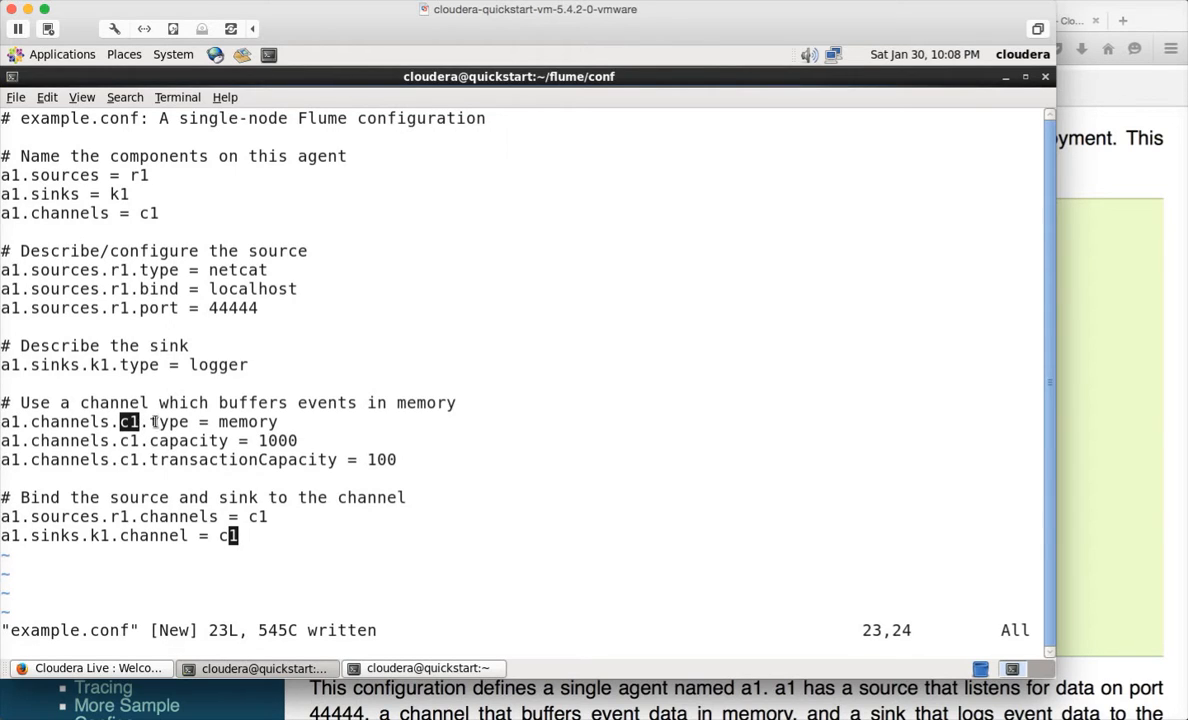
{"action": "key", "text": "w"}
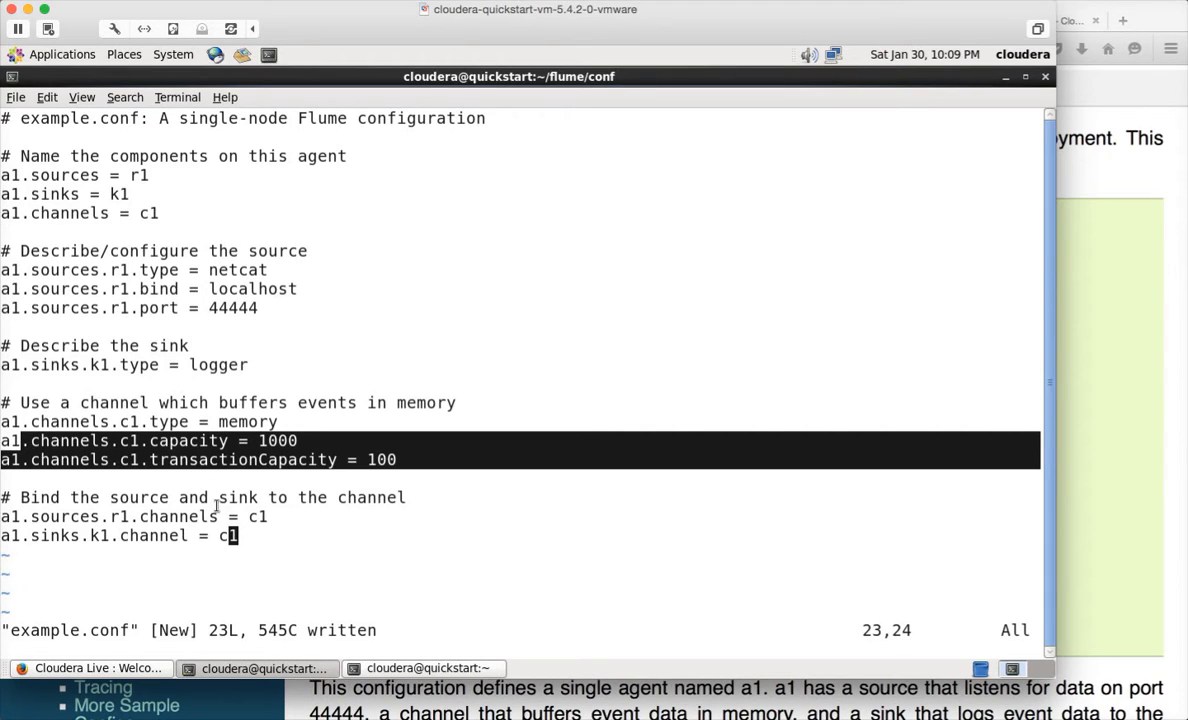
{"action": "mouse_move", "coordinate": [336, 492]}
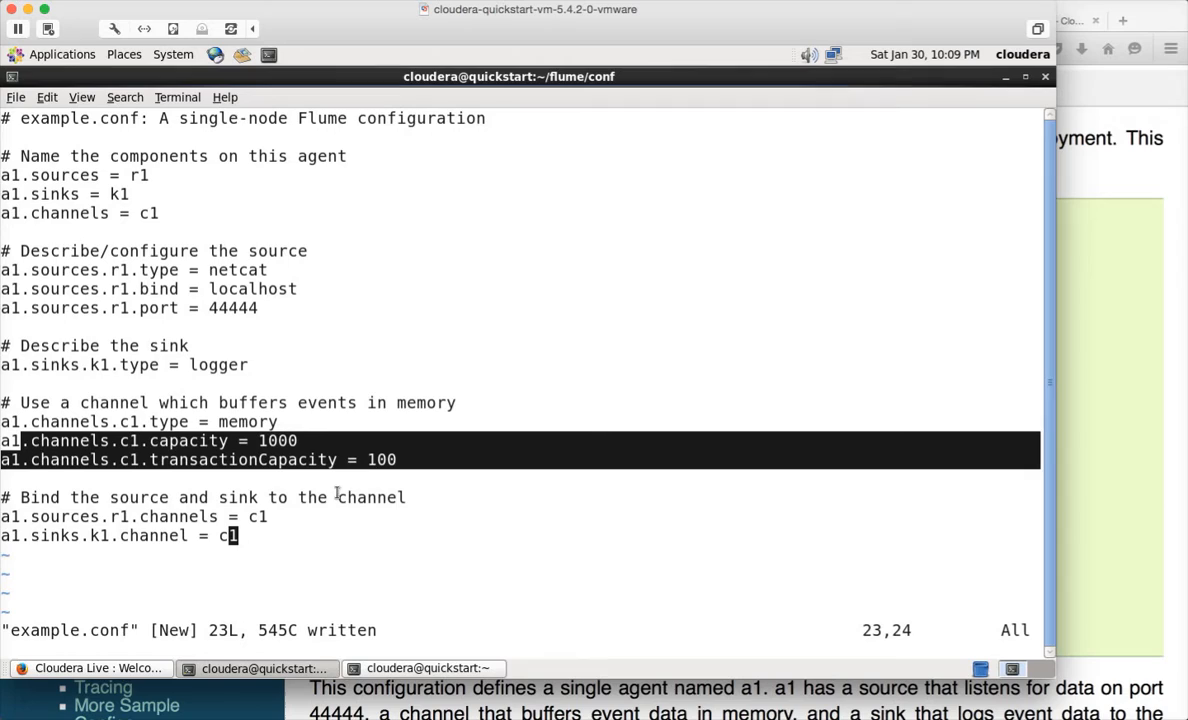
{"action": "mouse_move", "coordinate": [292, 452]}
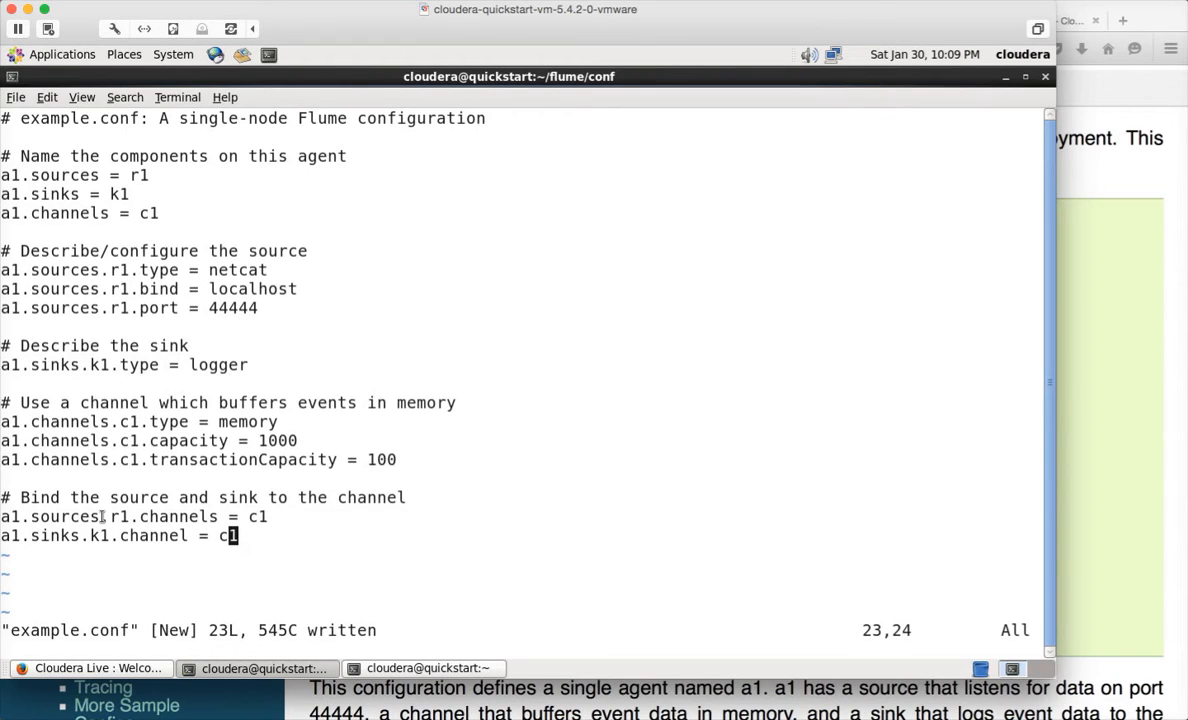
{"action": "mouse_move", "coordinate": [264, 516]}
{"action": "type", "text": "pwd"}
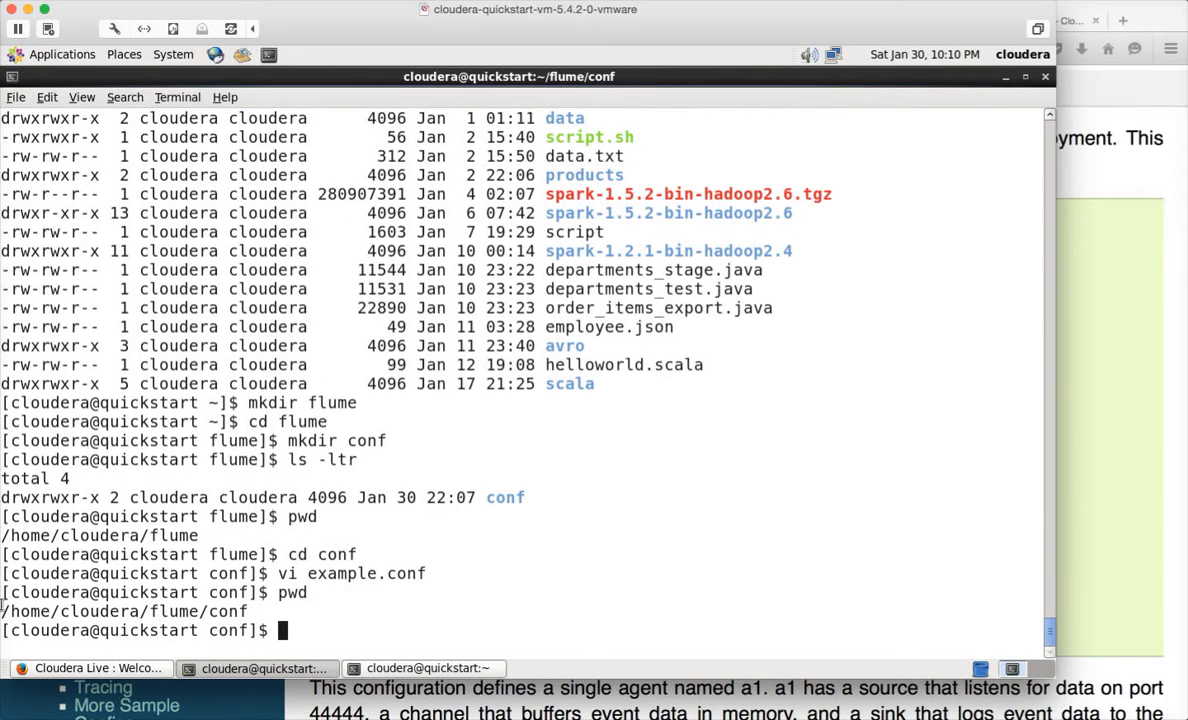
- Begin entering the flume-ng --conf command at the flume/conf prompt
{"action": "type", "text": "flume-ng"}
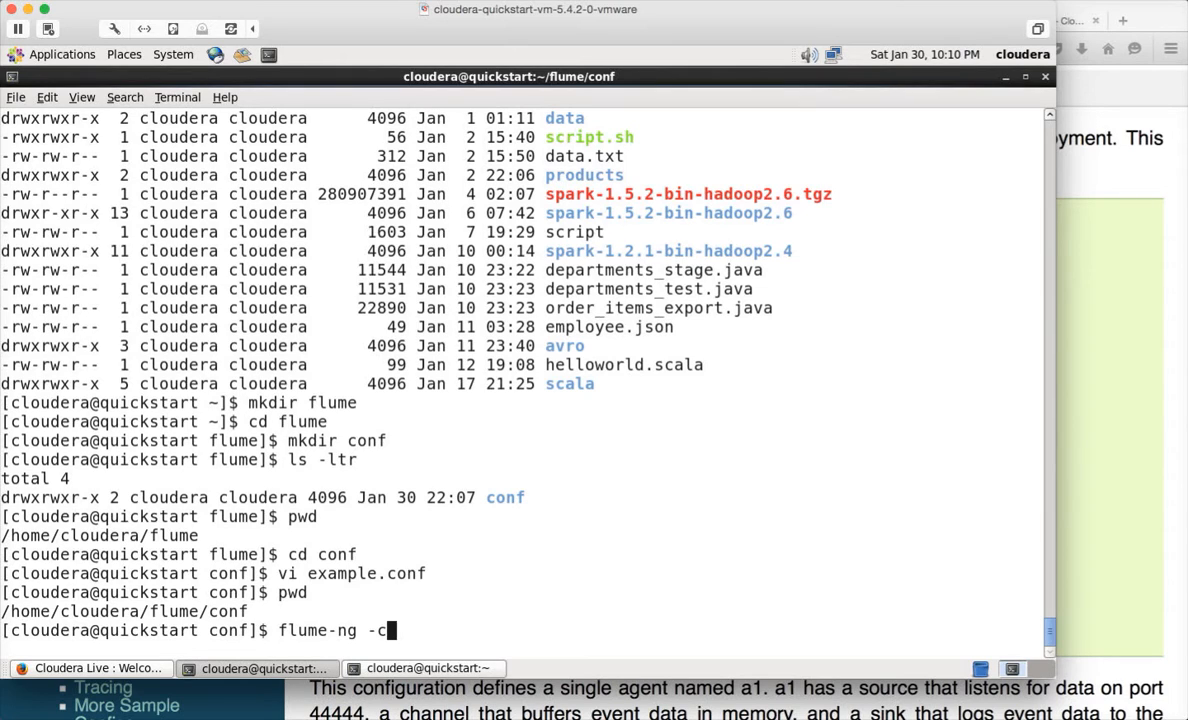
{"action": "type", "text": "-"}
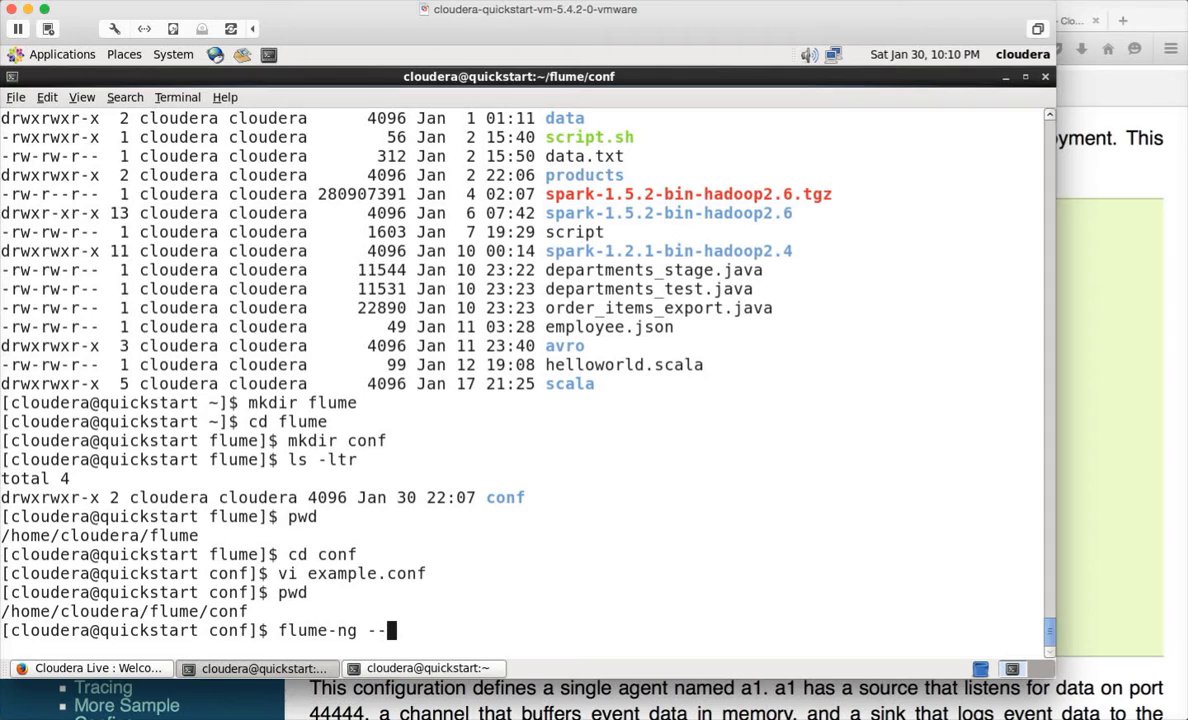
{"action": "type", "text": "conf"}
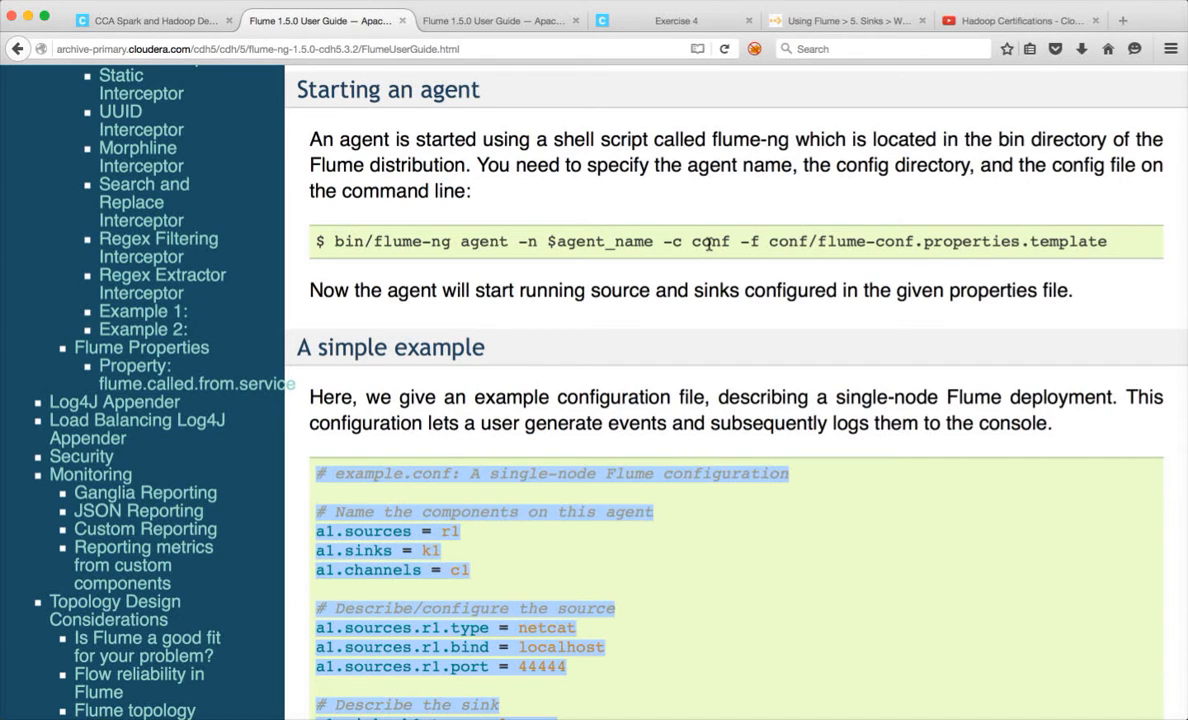
{"action": "mouse_move", "coordinate": [524, 246]}
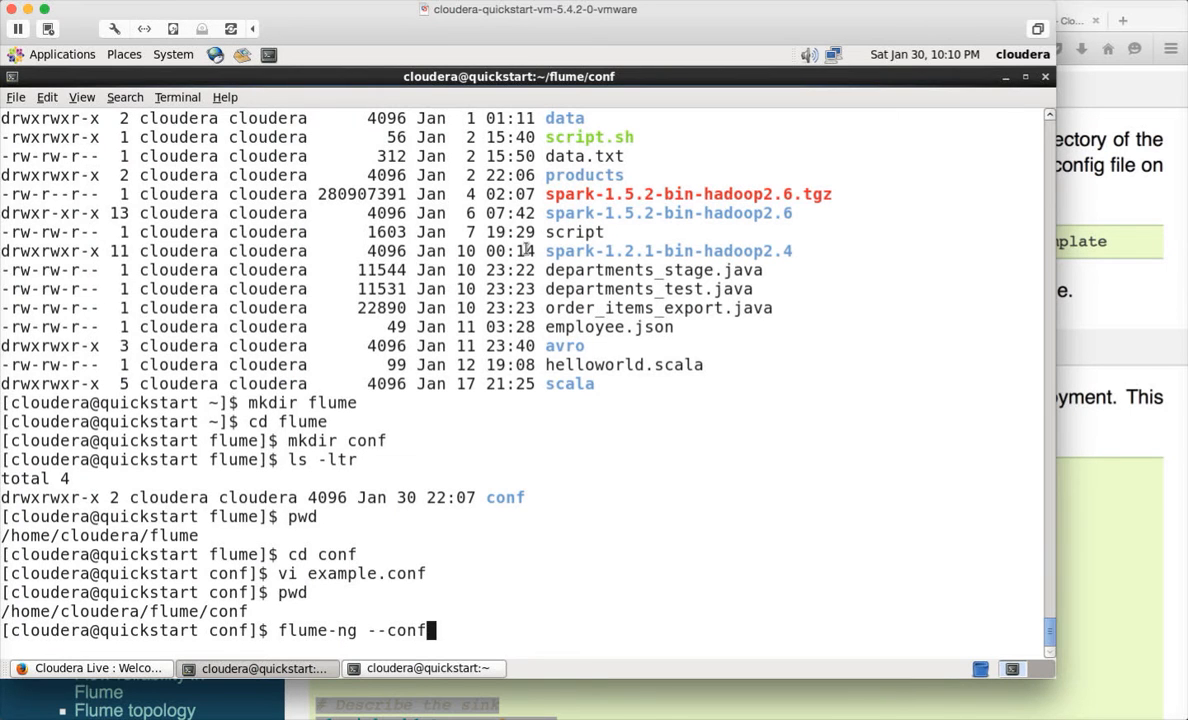
- Enter flume-ng agent for a1 with --conf /home/cloudera/flume/conf on continued lines
{"action": "key", "text": "BackSpace"}
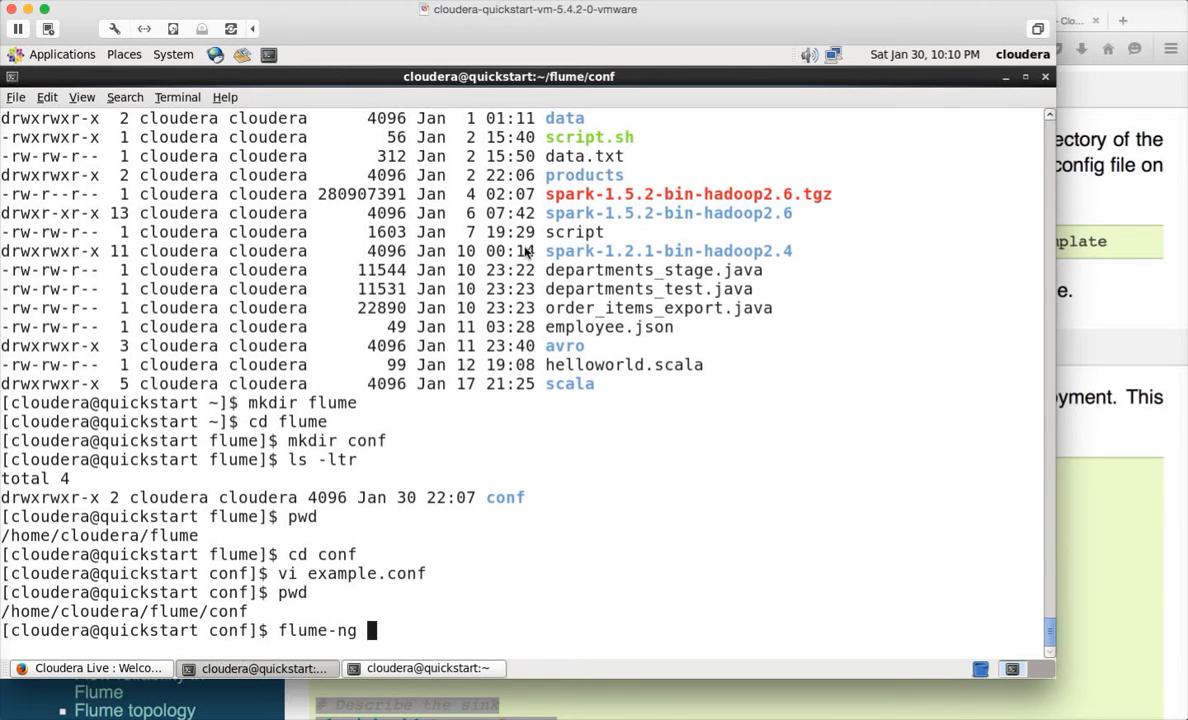
{"action": "type", "text": "a"}
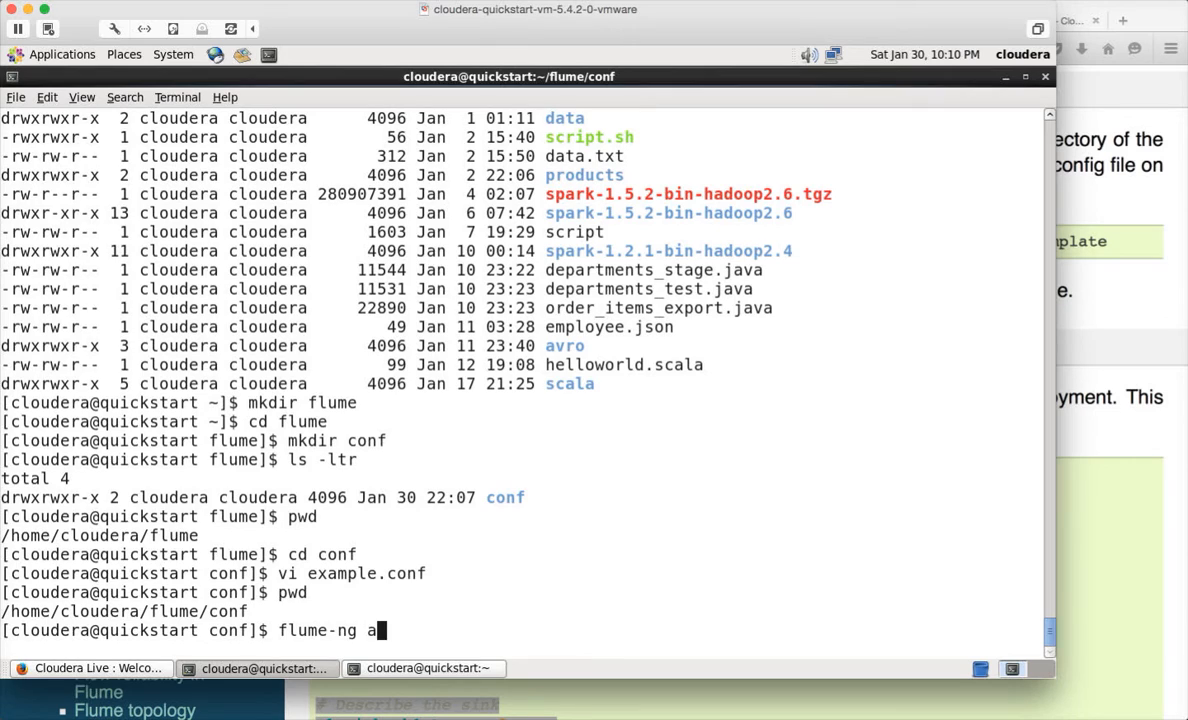
{"action": "type", "text": "gent -n"}
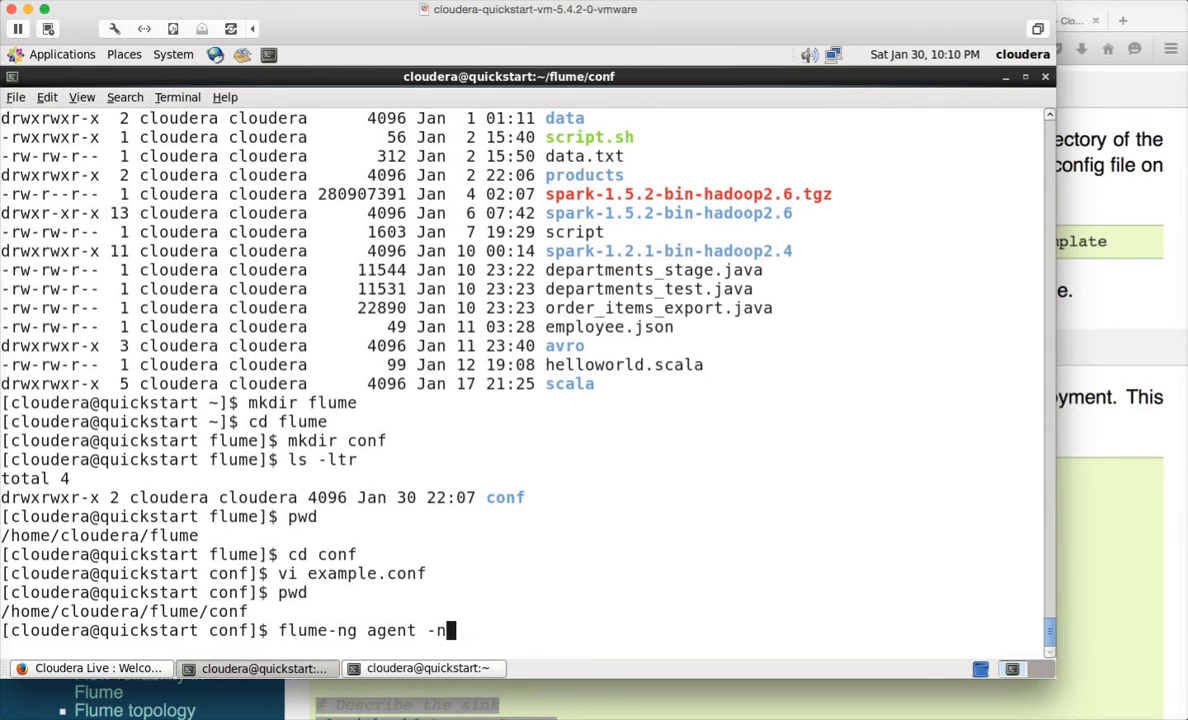
{"action": "key", "text": "BackSpace"}
{"action": "type", "text": "-name"}
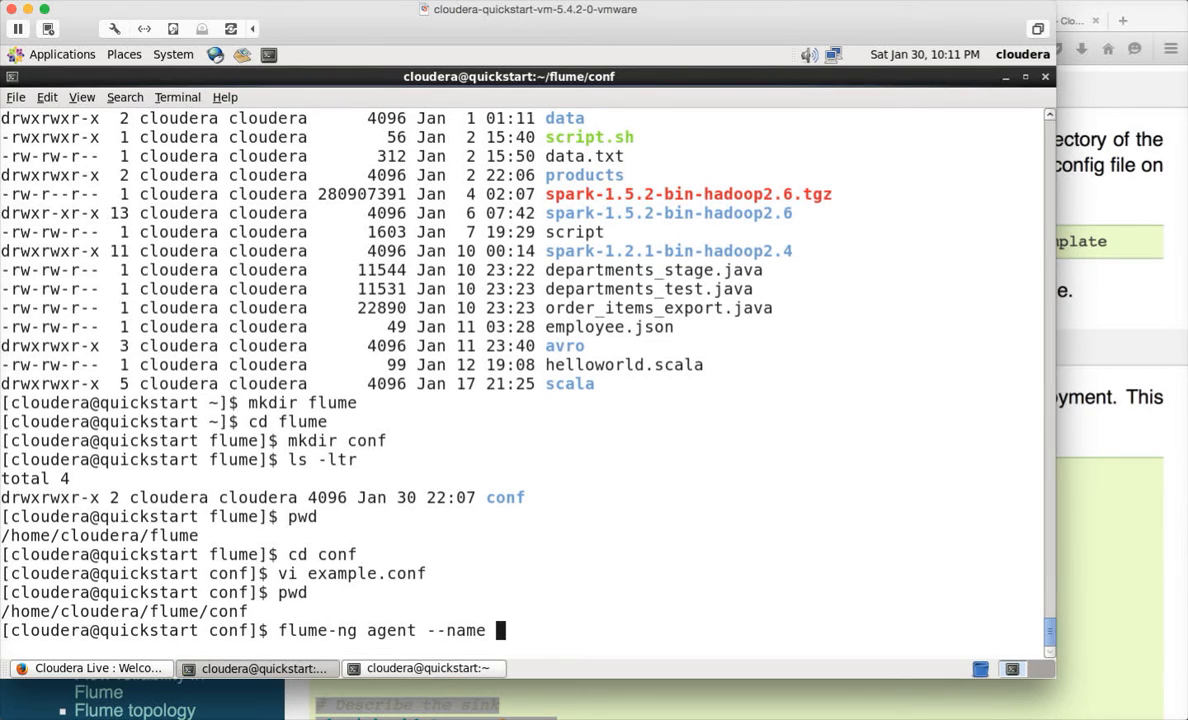
{"action": "type", "text": "a"}
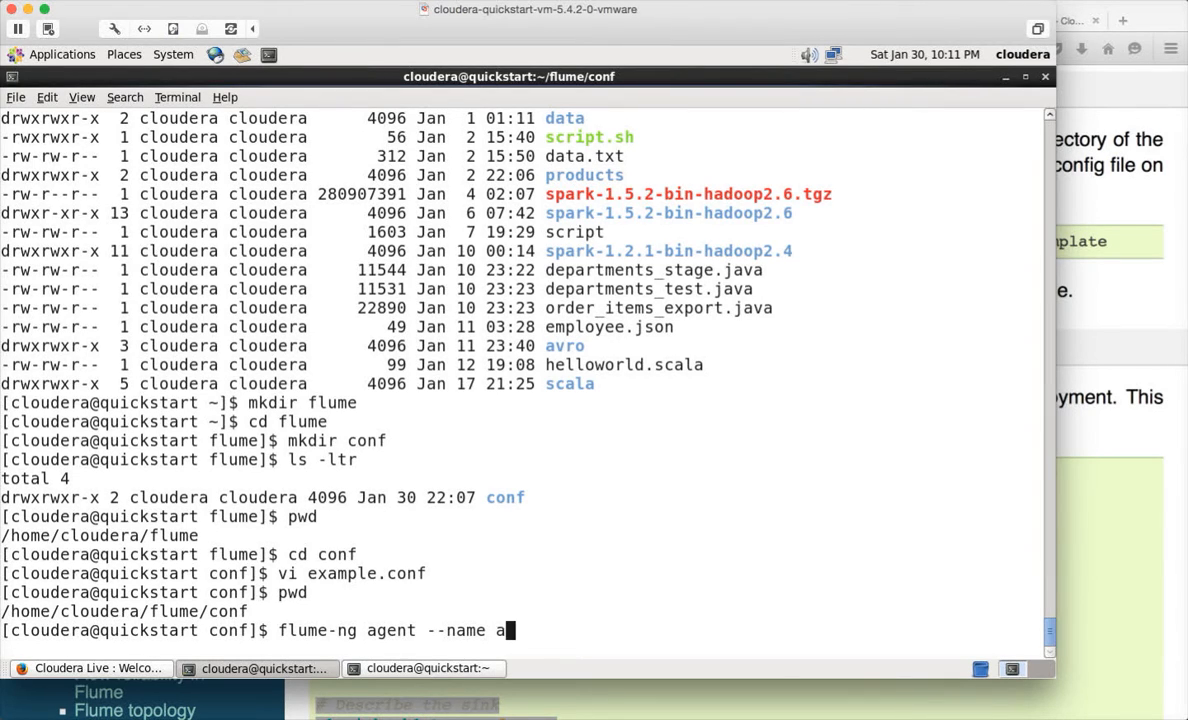
{"action": "type", "text": "1"}
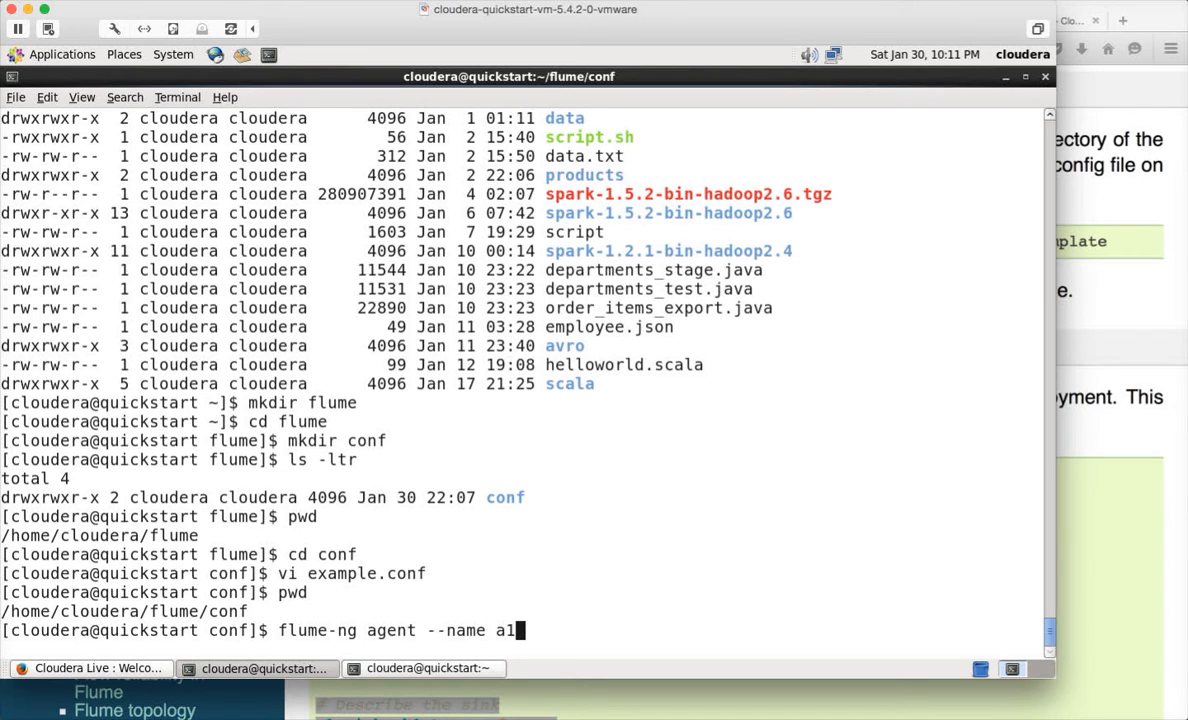
{"action": "type", "text": "\\"}
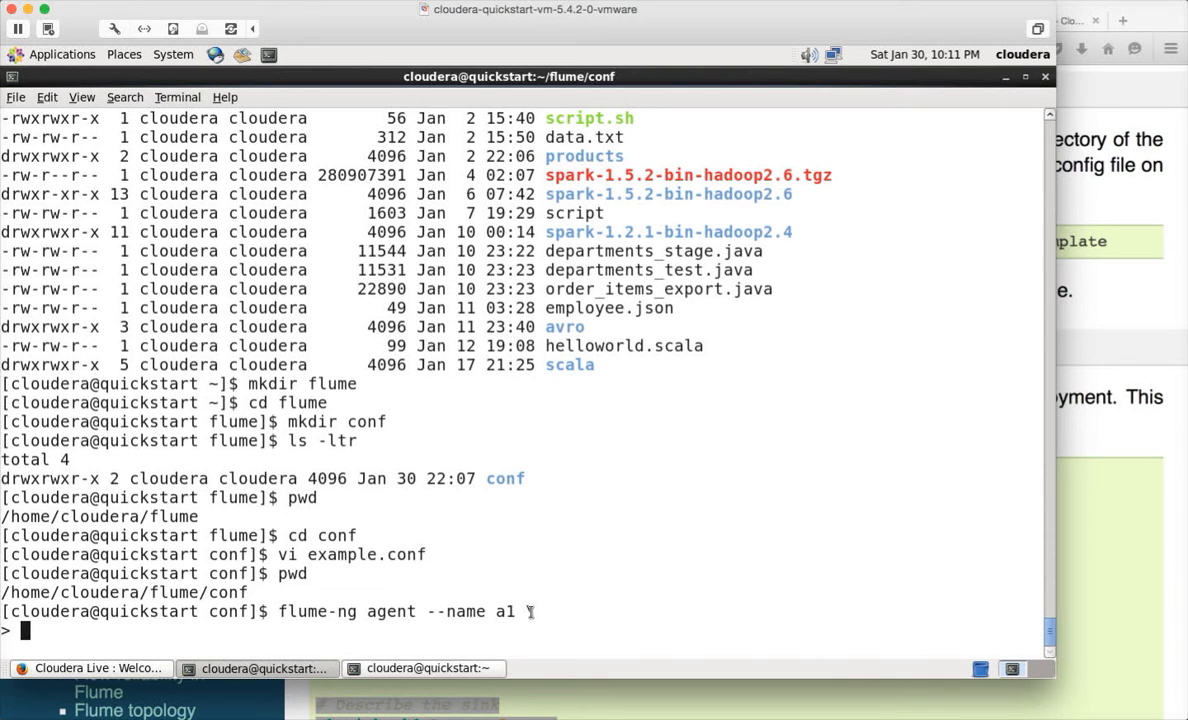
{"action": "type", "text": "\\"}
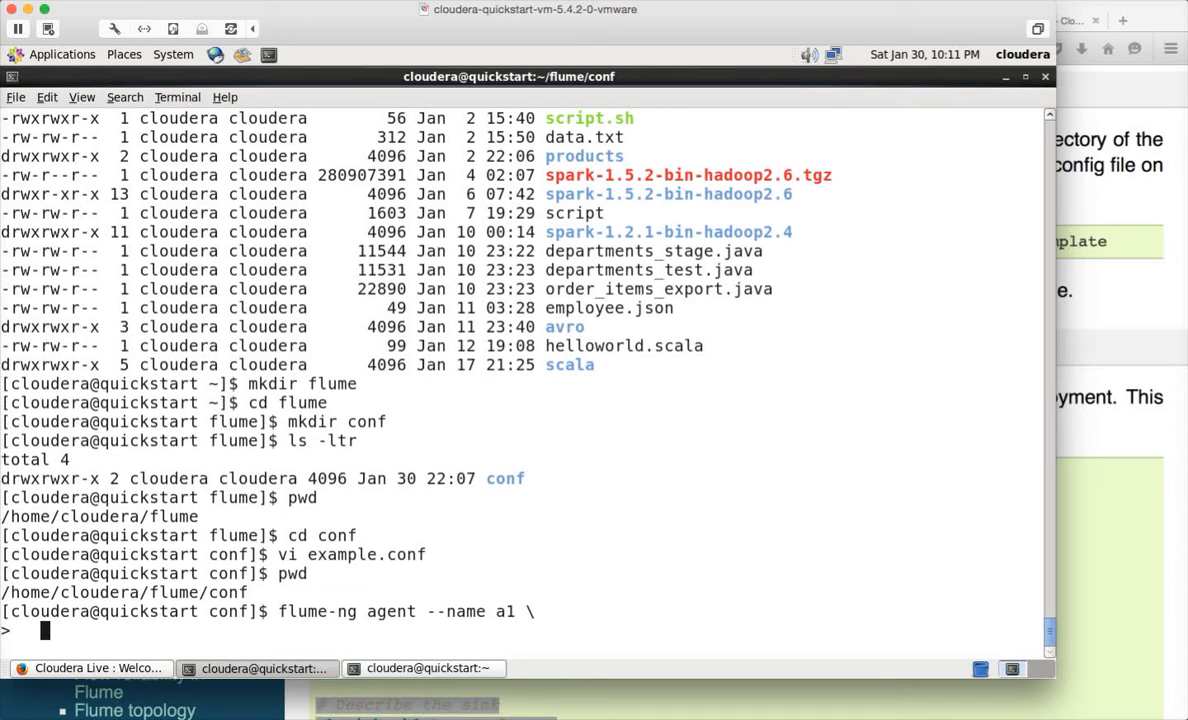
{"action": "type", "text": "--"}
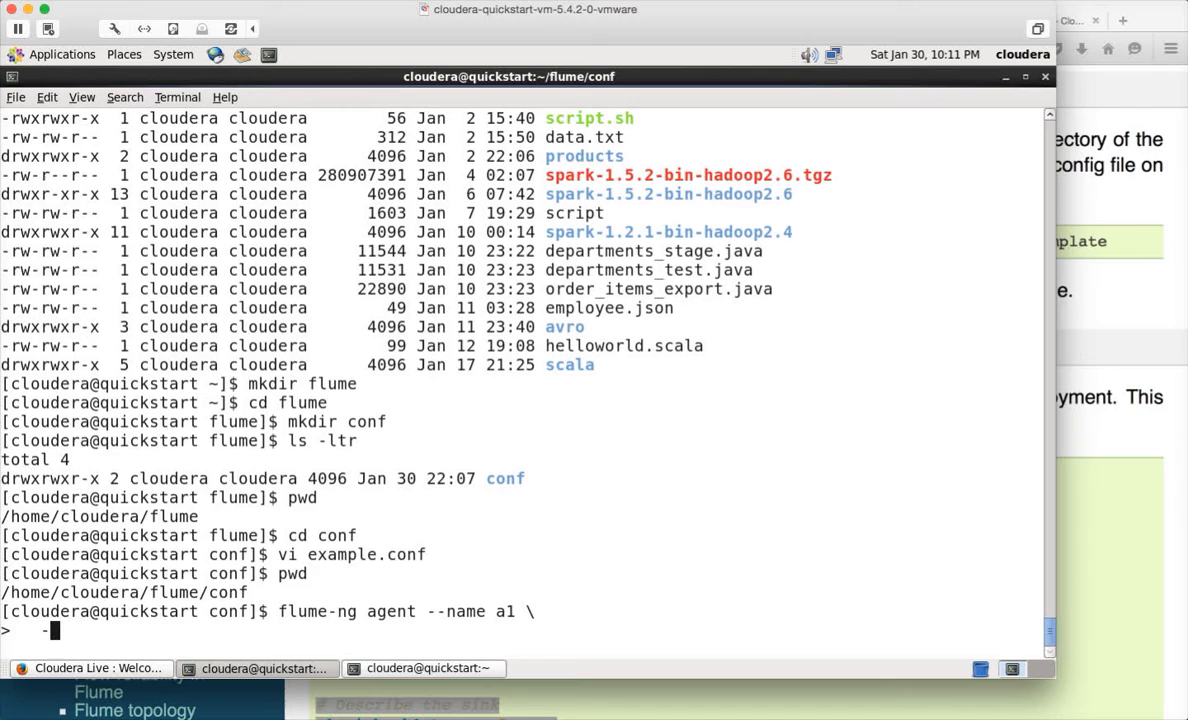
{"action": "type", "text": "--conf"}
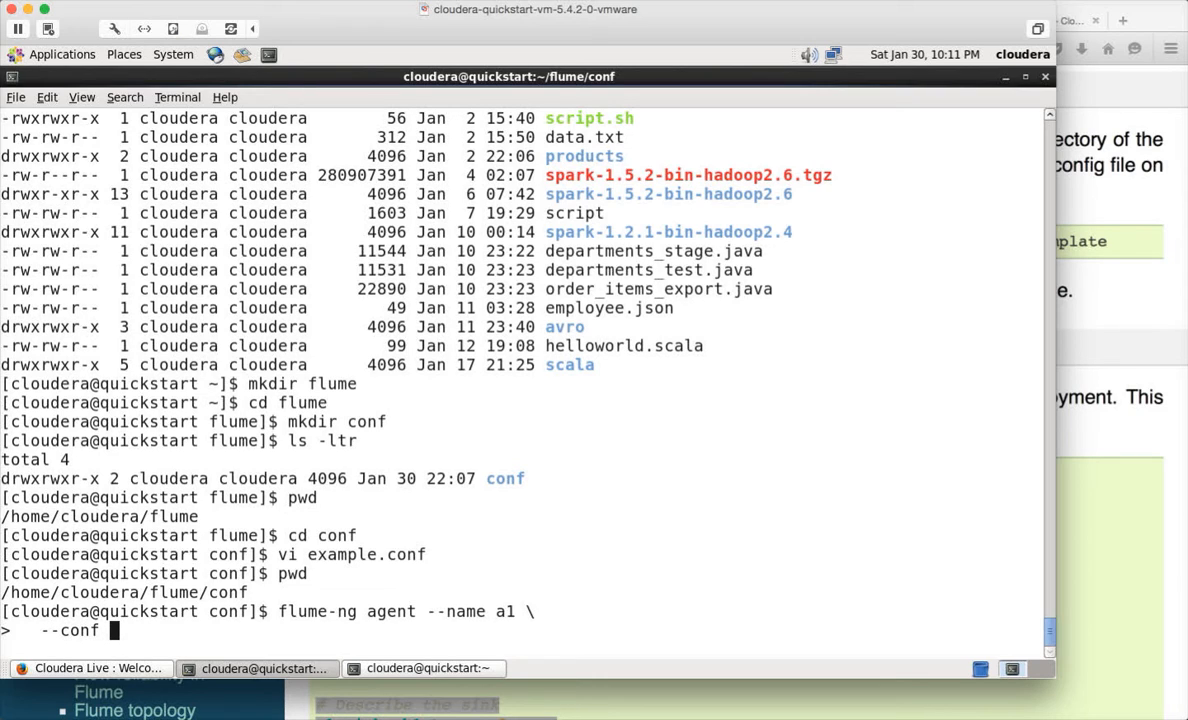
{"action": "type", "text": "/home/"}
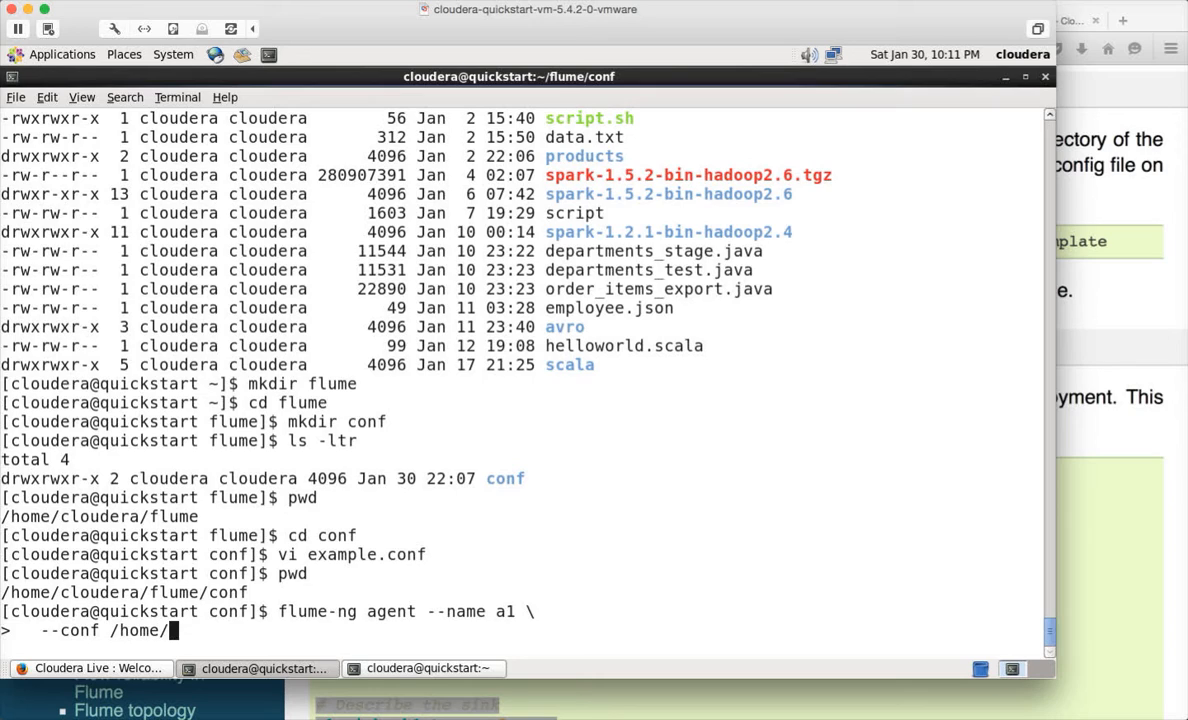
{"action": "type", "text": "cloud"}
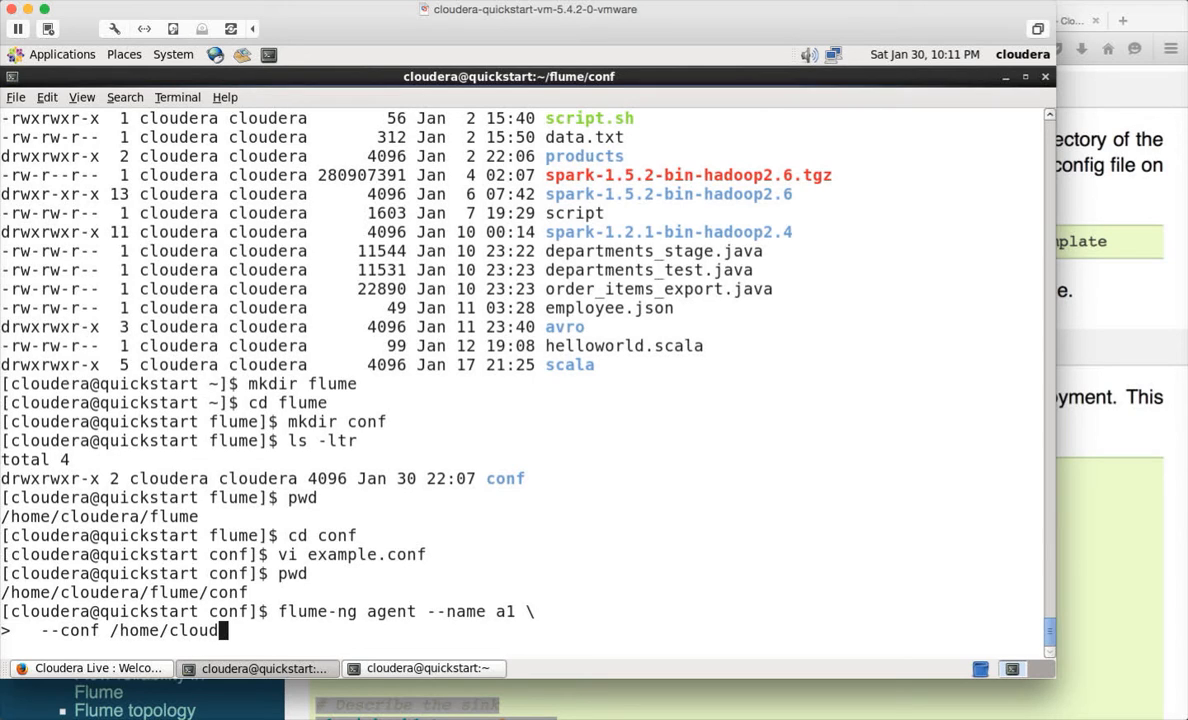
{"action": "type", "text": "era/flume/"}
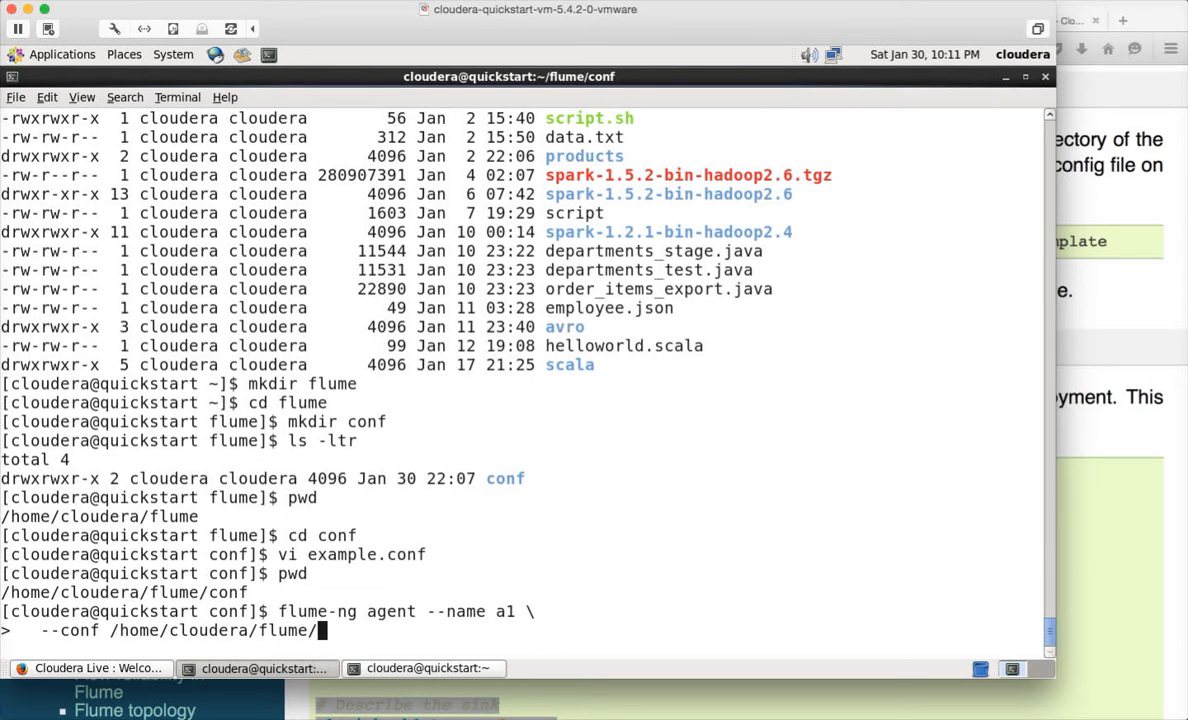
{"action": "type", "text": "conf \\"}
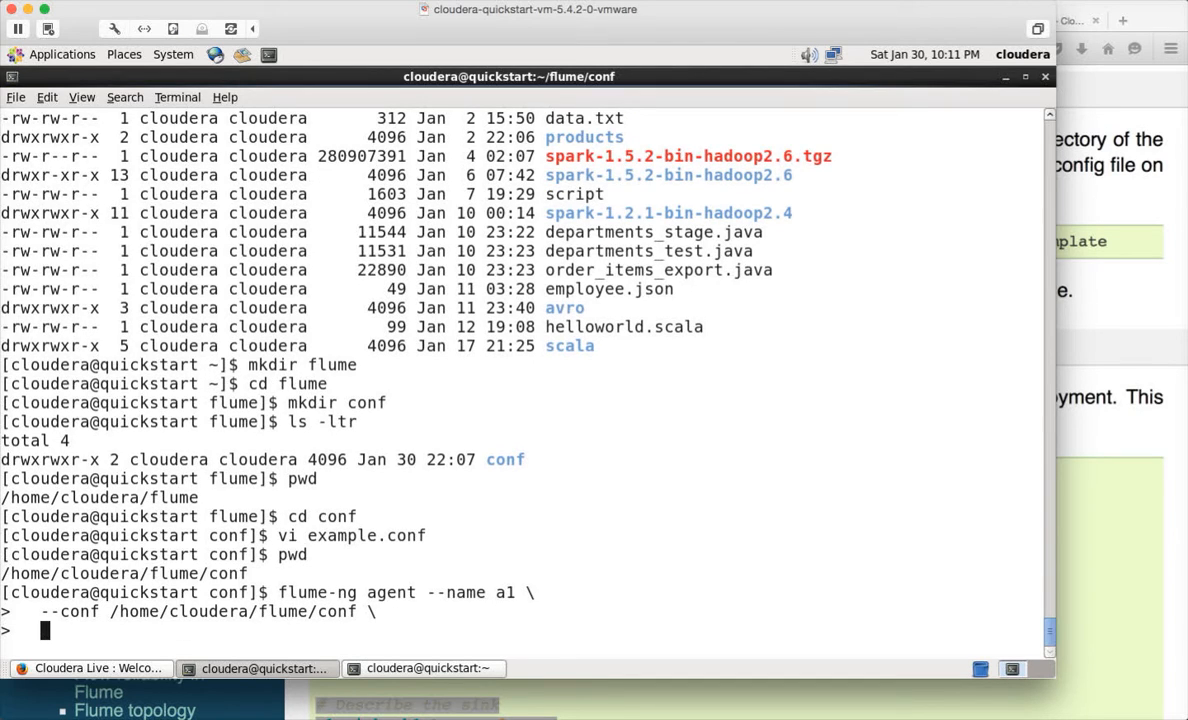
- Add --conf-file /home/cloudera/flume/conf/example.conf and launch agent a1
{"action": "type", "text": "--con"}
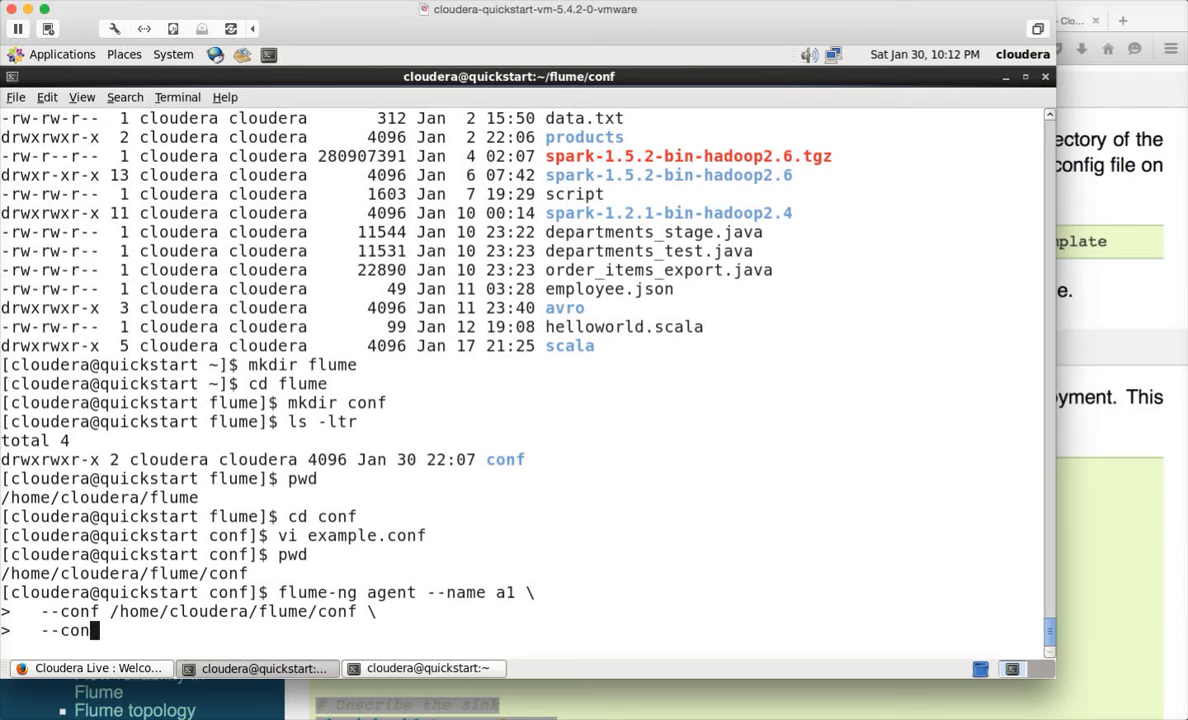
{"action": "type", "text": "f-file"}
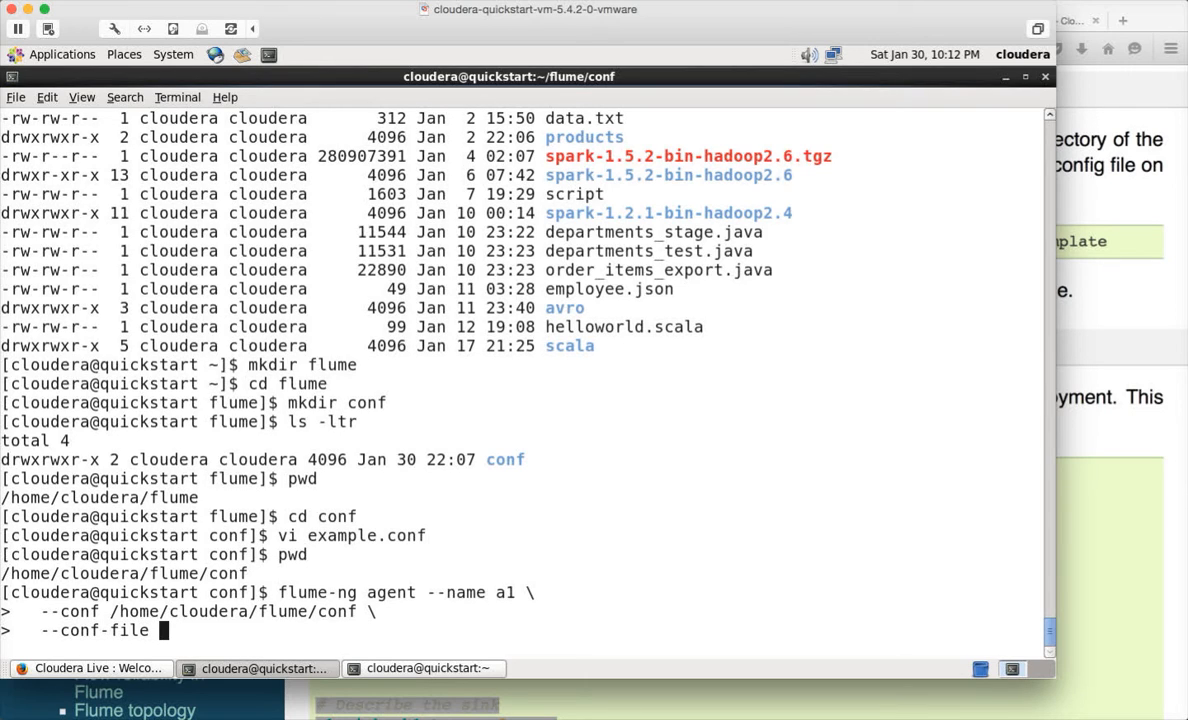
{"action": "type", "text": "/home/cloudera/flume/"}
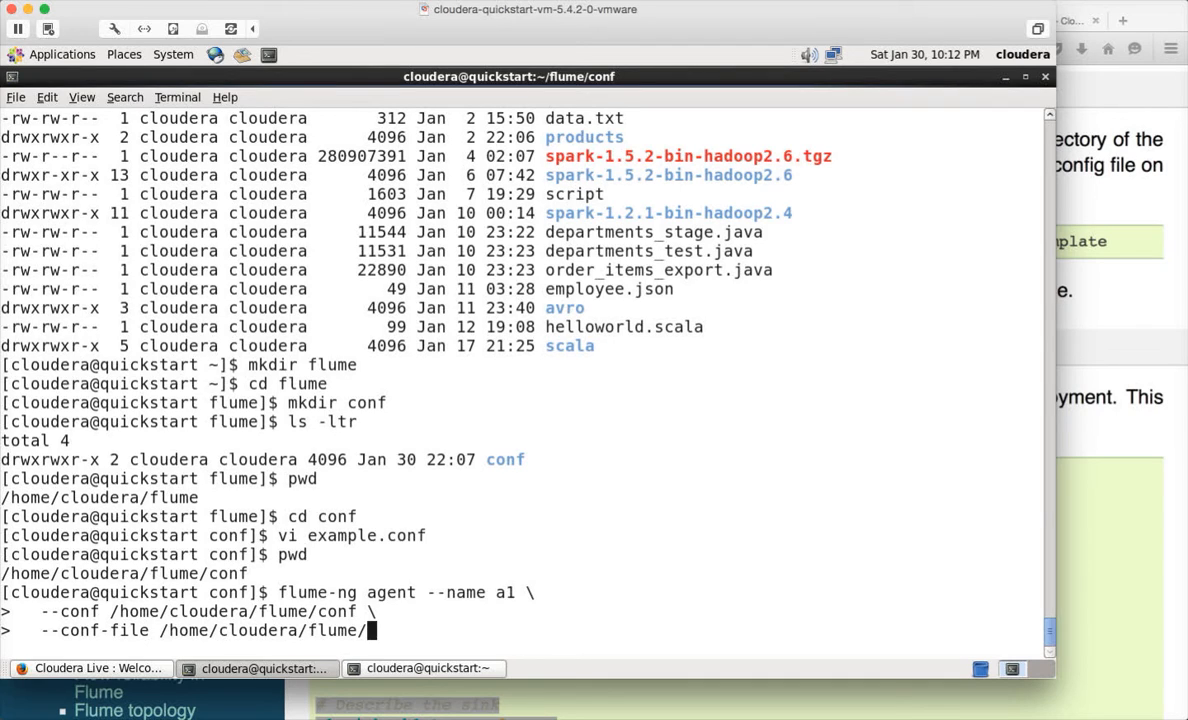
{"action": "type", "text": "conf/"}
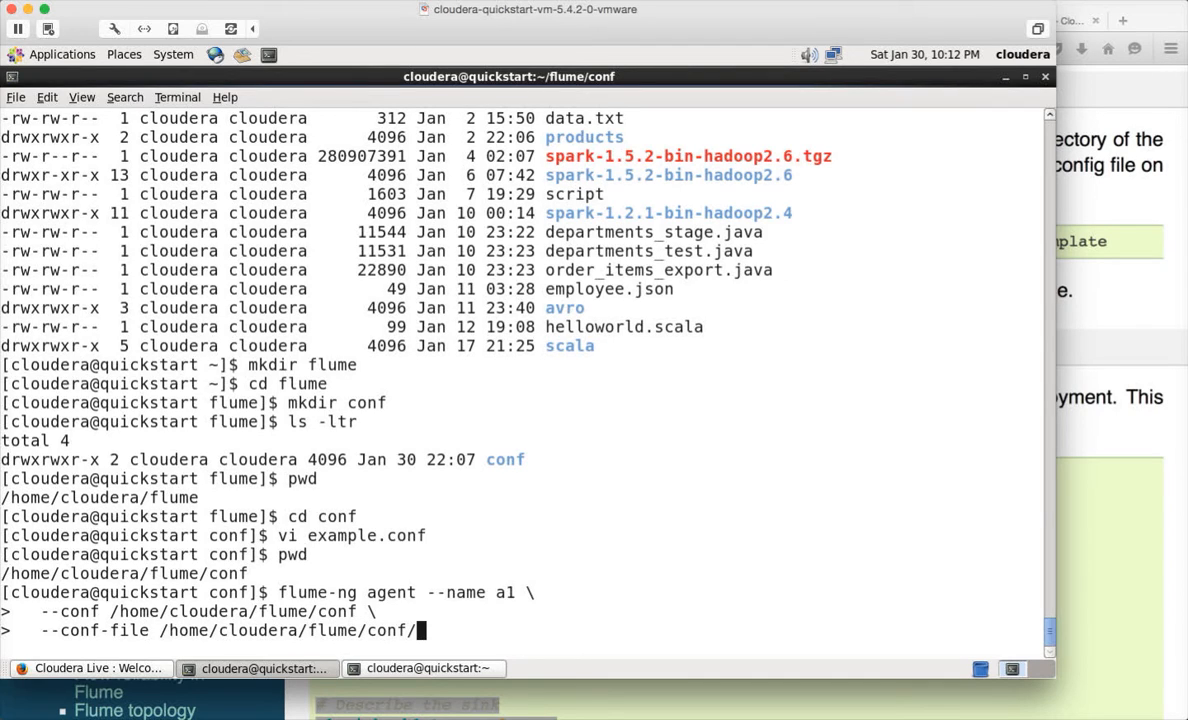
{"action": "type", "text": "example.conf"}
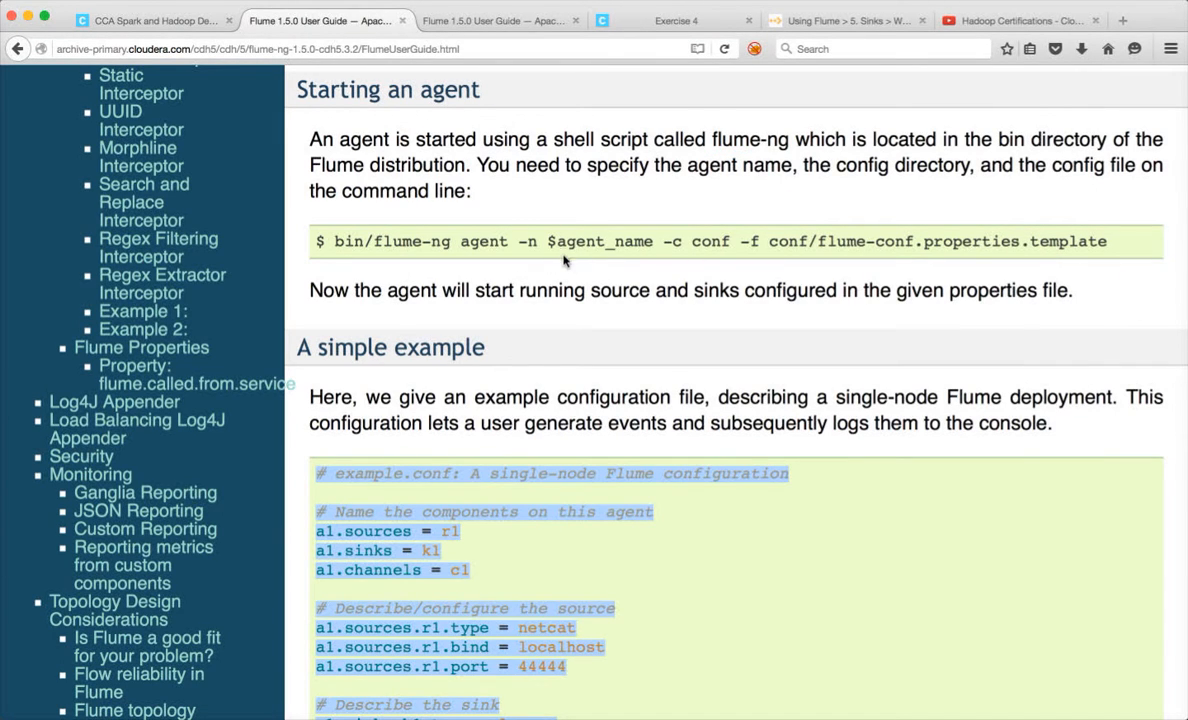
{"action": "mouse_move", "coordinate": [684, 244]}
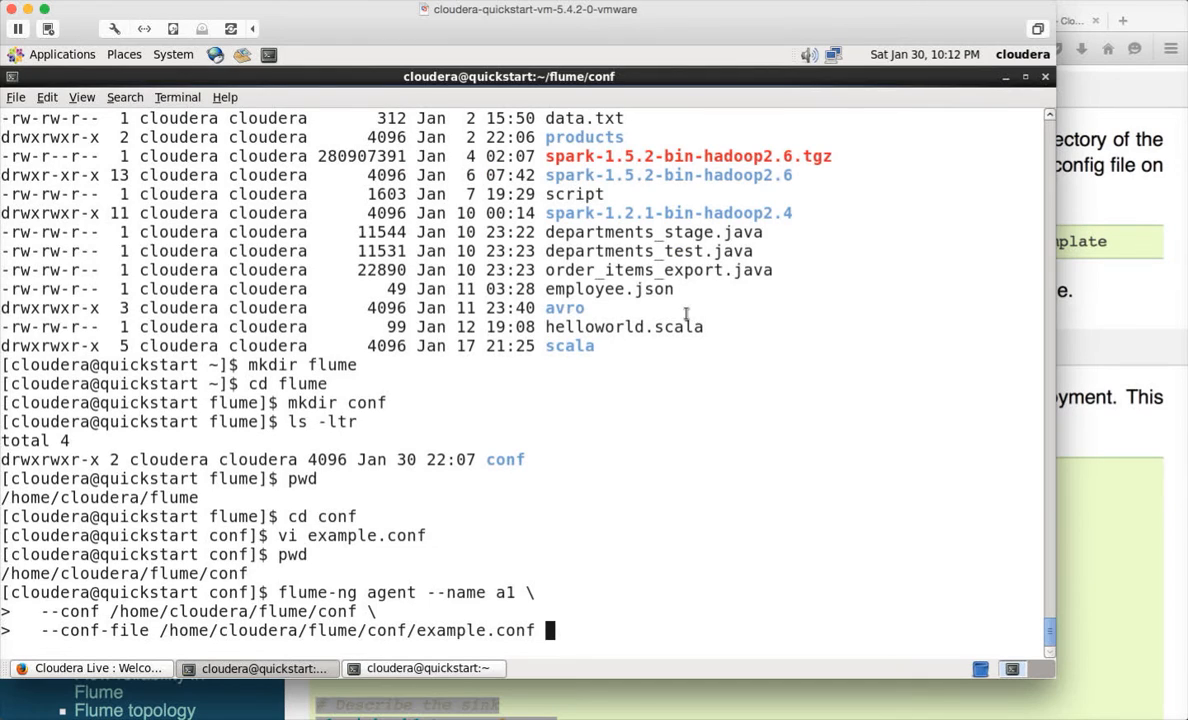
{"action": "key", "text": "Return"}
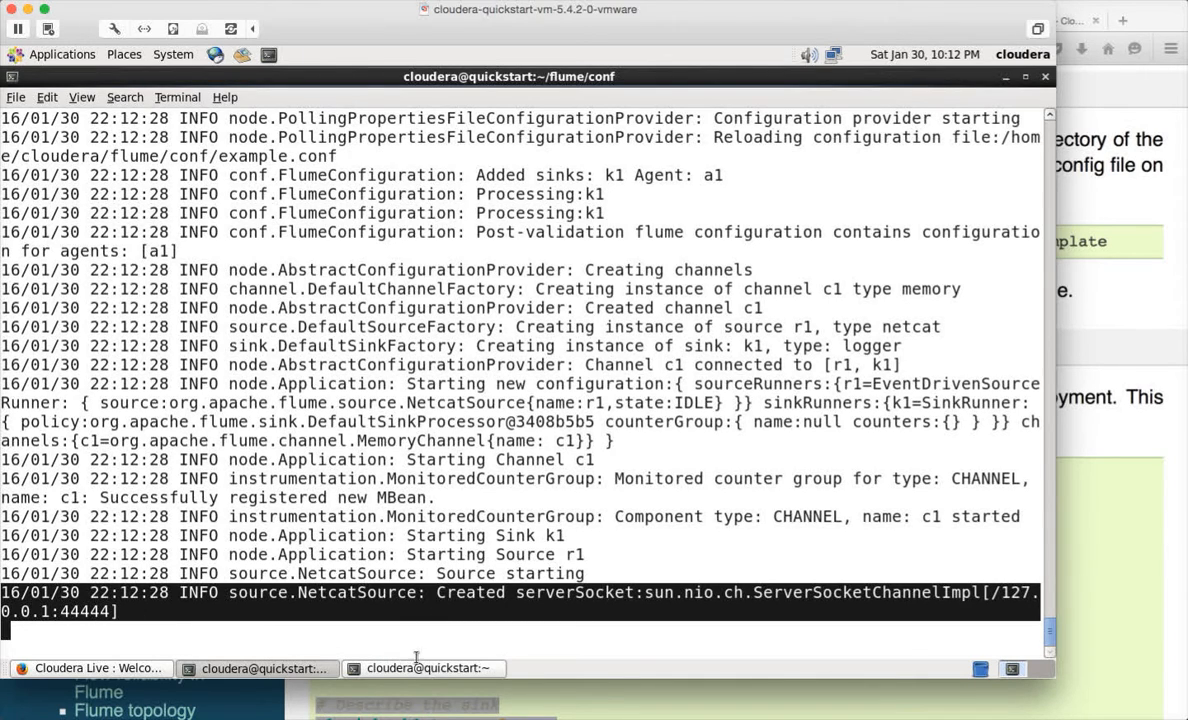
- Bring the second terminal session forward and clear its screen while the agent runs
{"action": "left_click", "coordinate": [422, 668]}
{"action": "type", "text": "cle"}
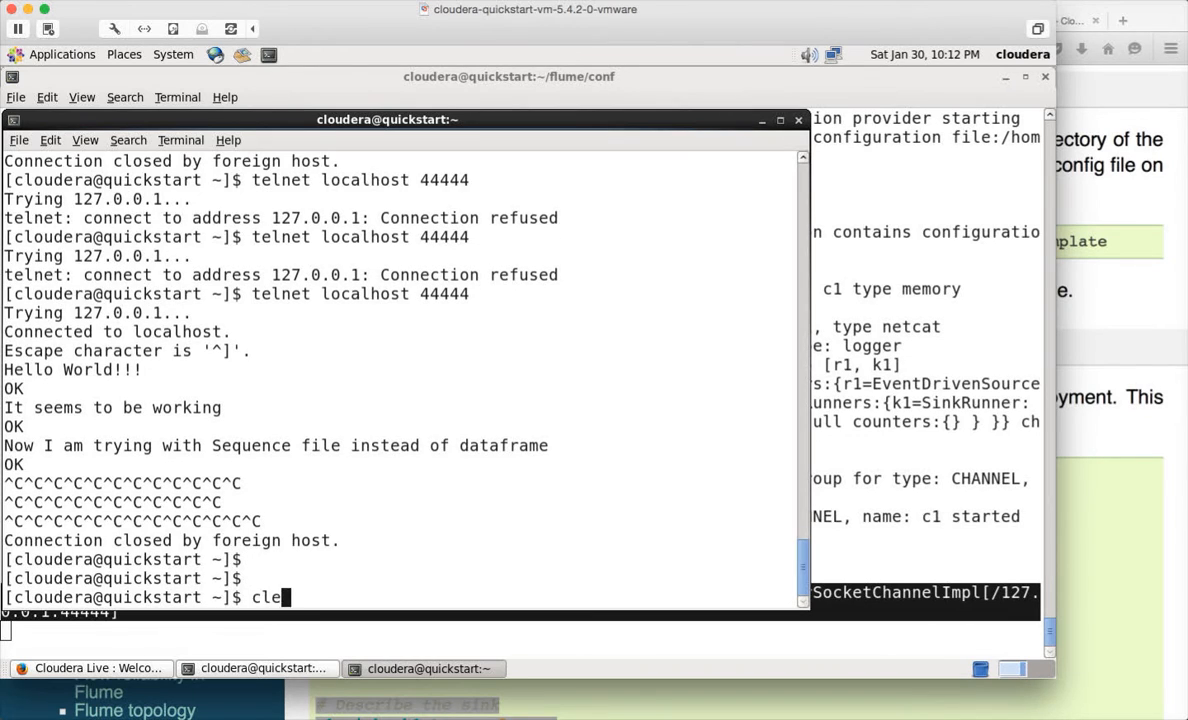
{"action": "key", "text": "Return"}
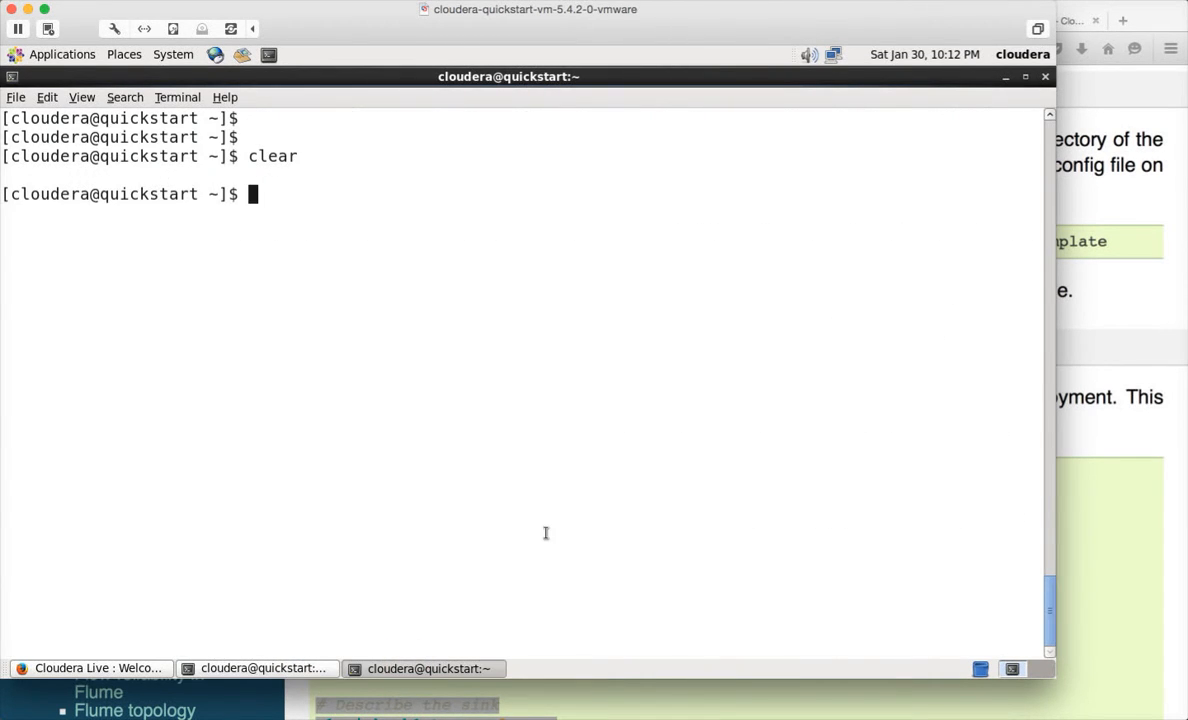
- Connect telnet to localhost 44444 and send Hello World, checking the agent logs it
{"action": "type", "text": "telnet l"}
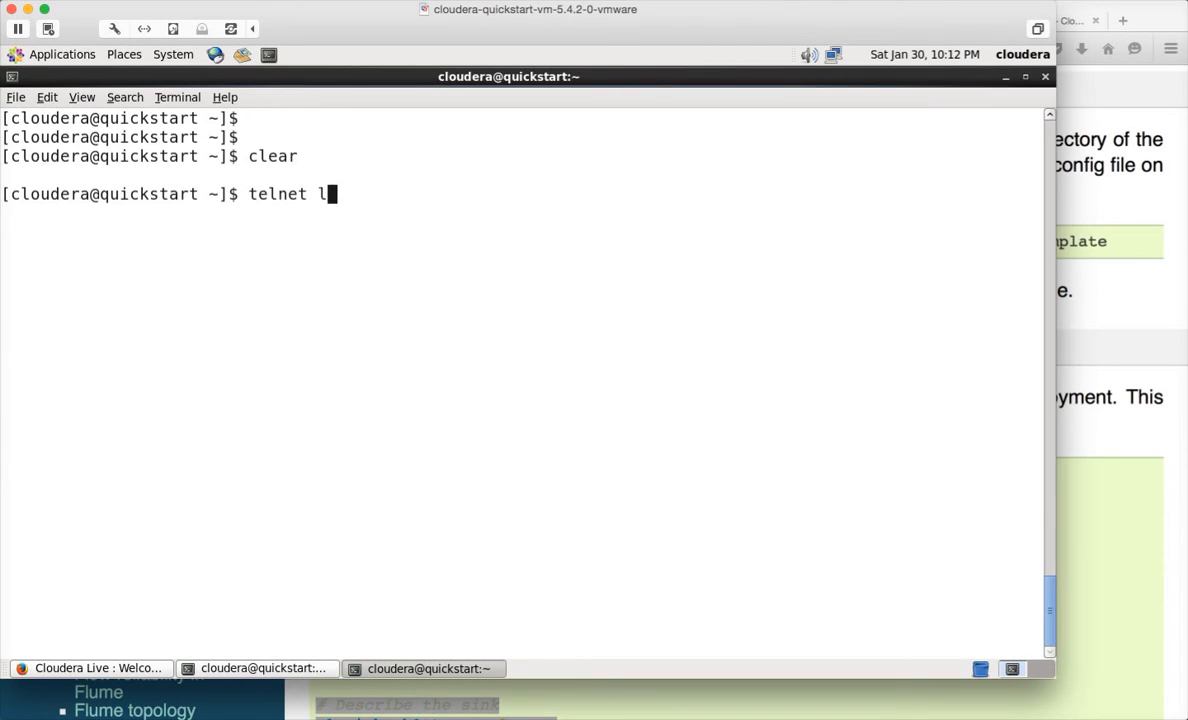
{"action": "type", "text": "ocalhost"}
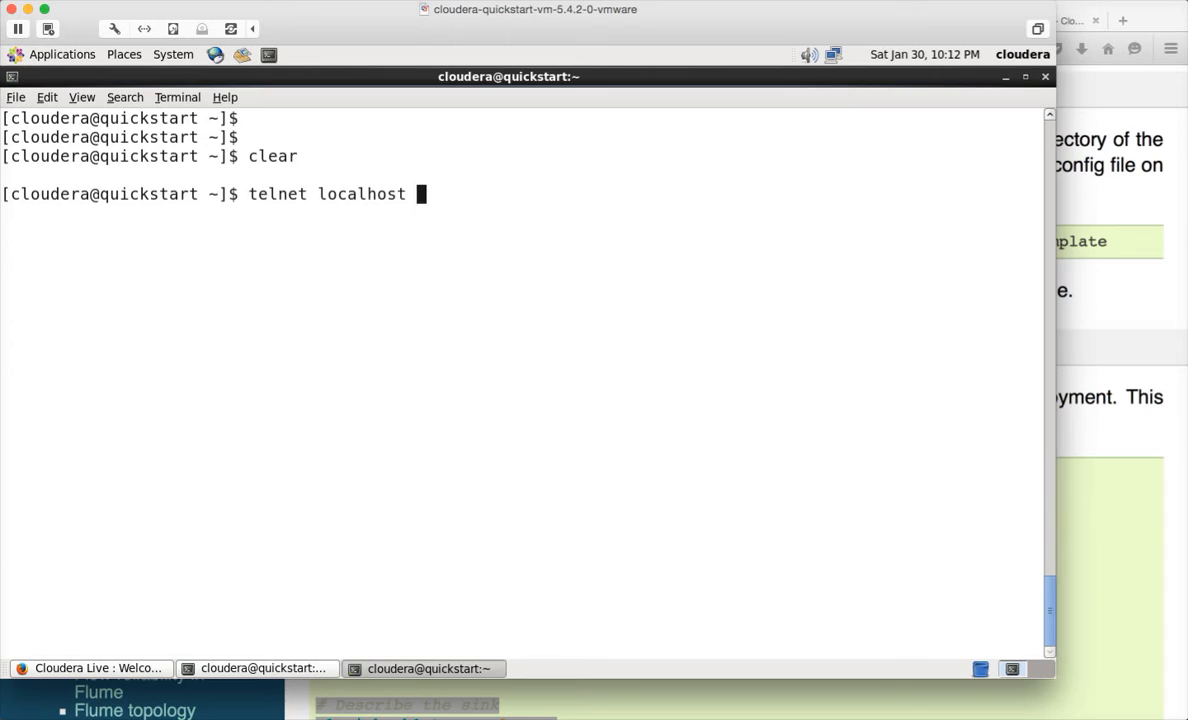
{"action": "type", "text": "44444"}
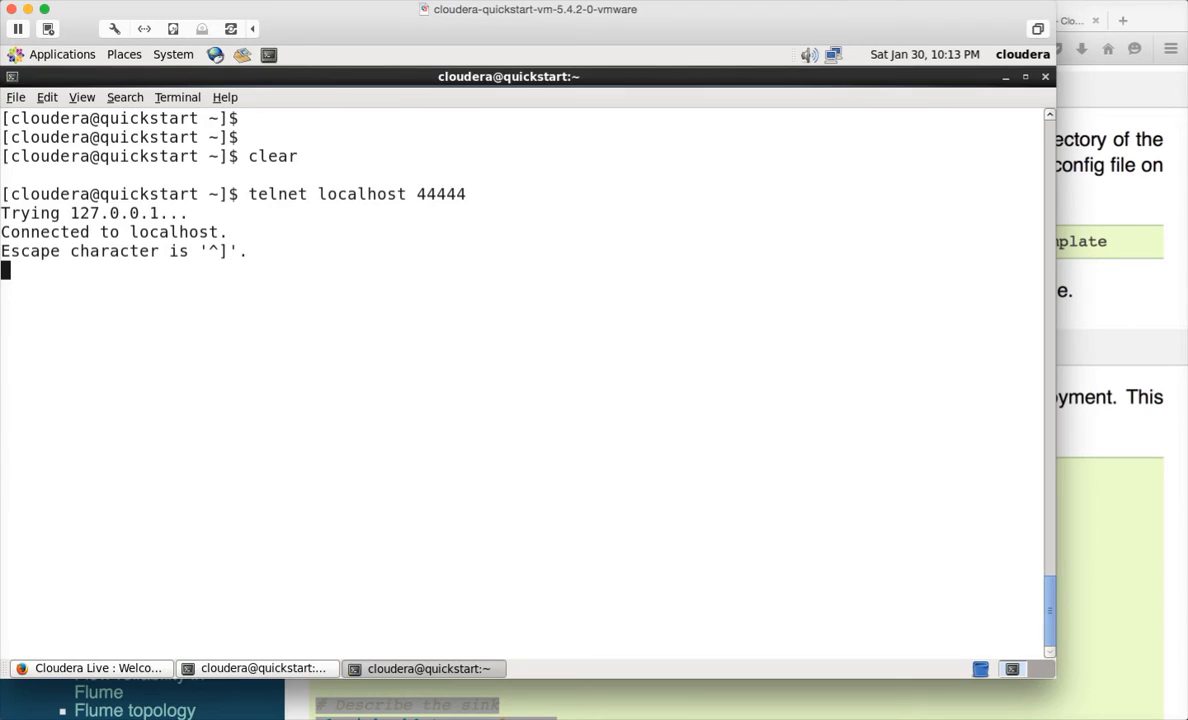
{"action": "mouse_move", "coordinate": [344, 646]}
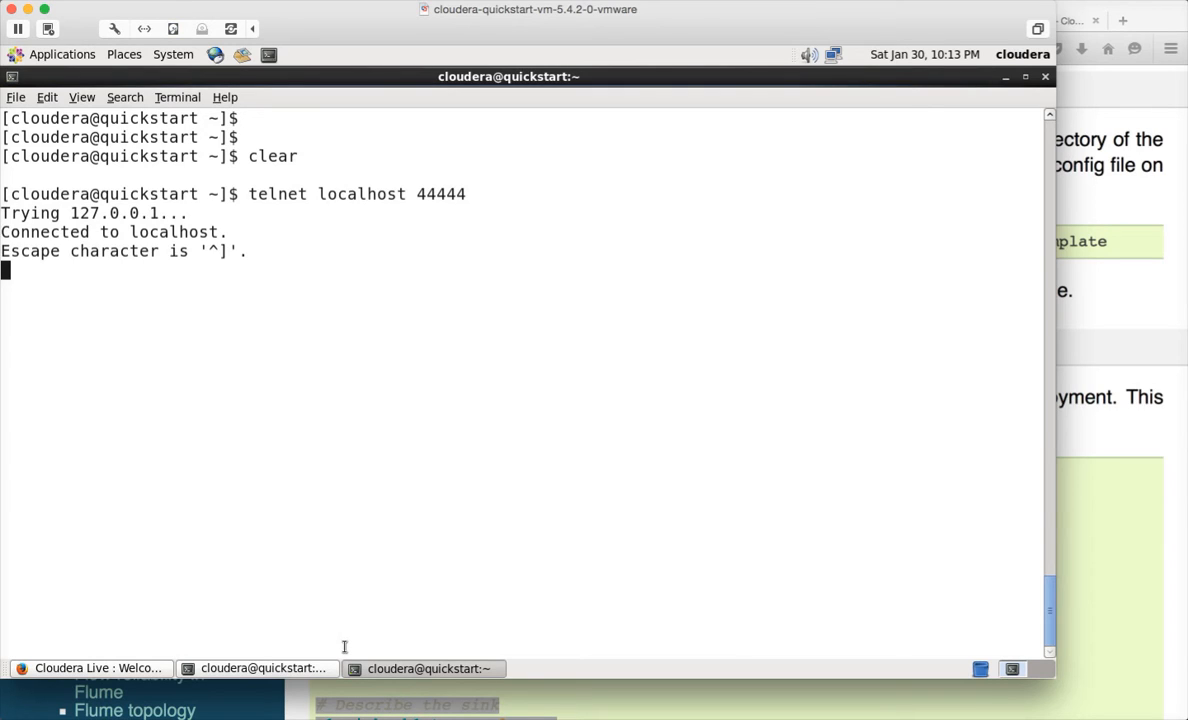
{"action": "mouse_move", "coordinate": [260, 668]}
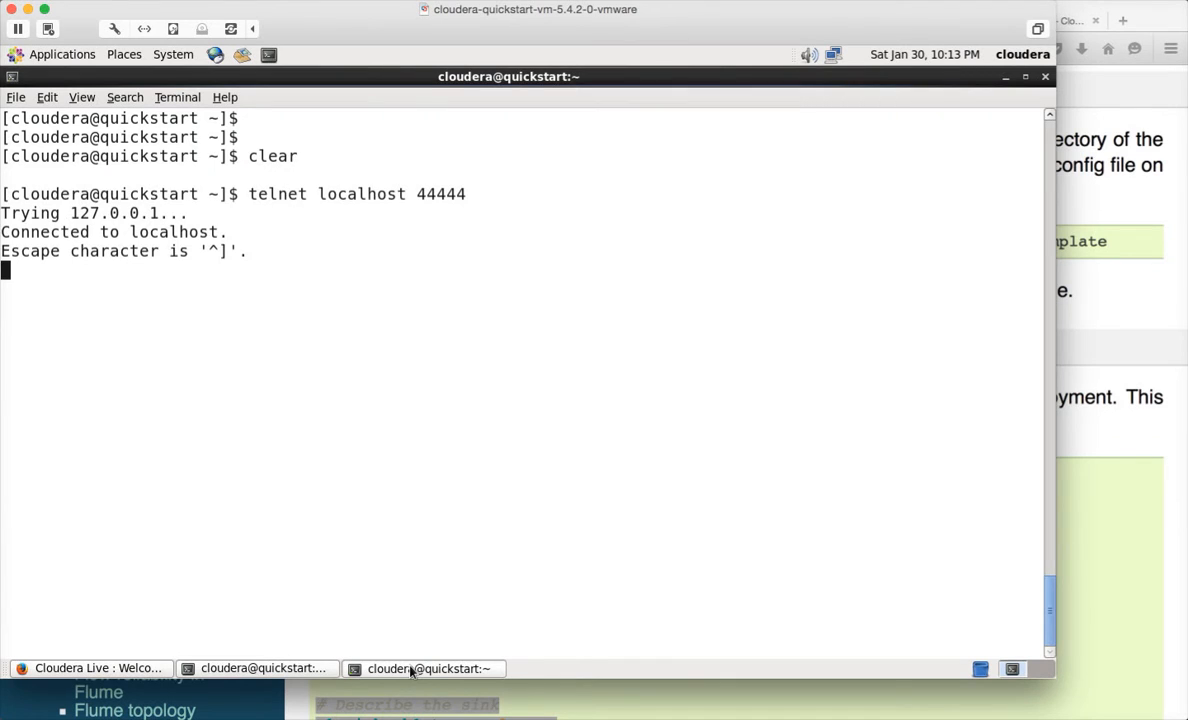
{"action": "type", "text": "Hello World"}
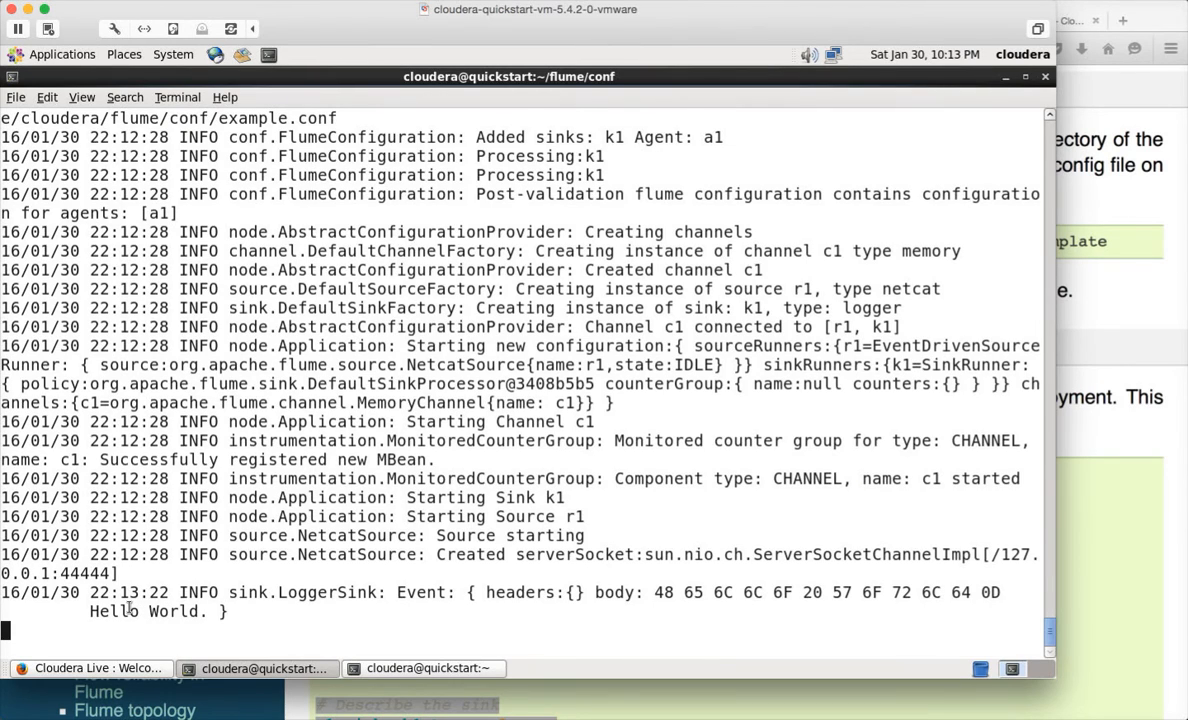
{"action": "left_click", "coordinate": [424, 668]}
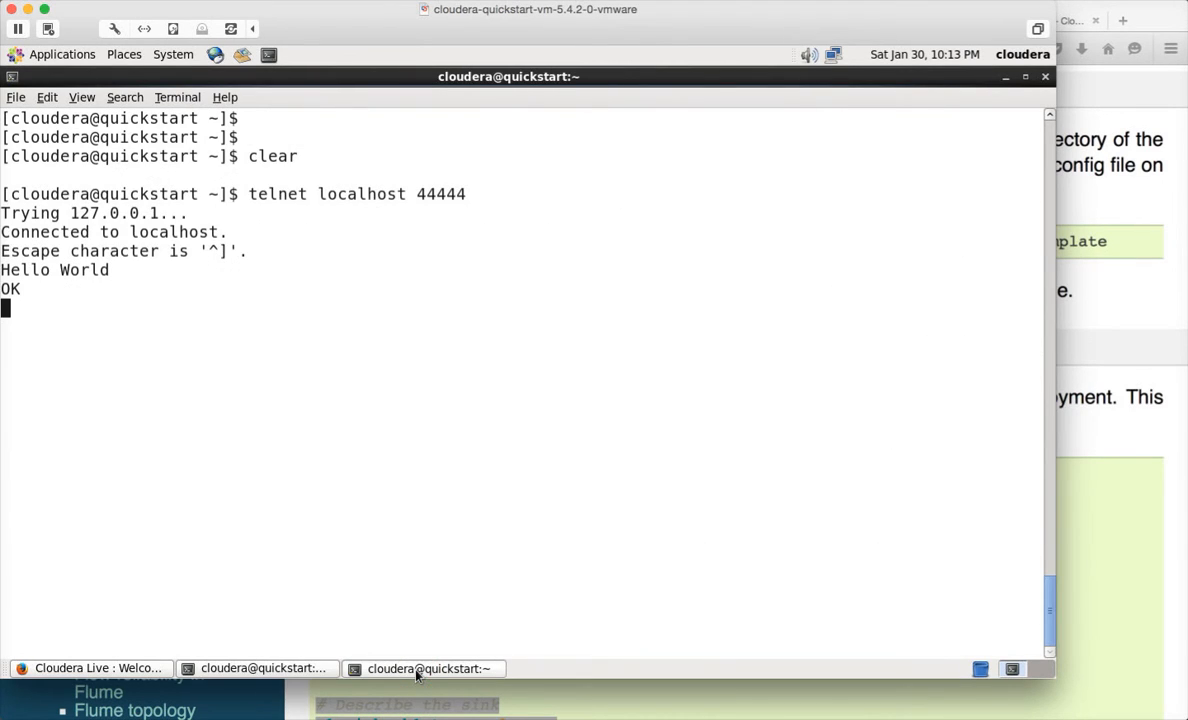
- Send a telnet message about the first flume job using netcat source and memory channel, then view the agent log
{"action": "type", "text": "How are you doing?"}
{"action": "left_click", "coordinate": [522, 346]}
{"action": "type", "text": "This is the first flume job"}
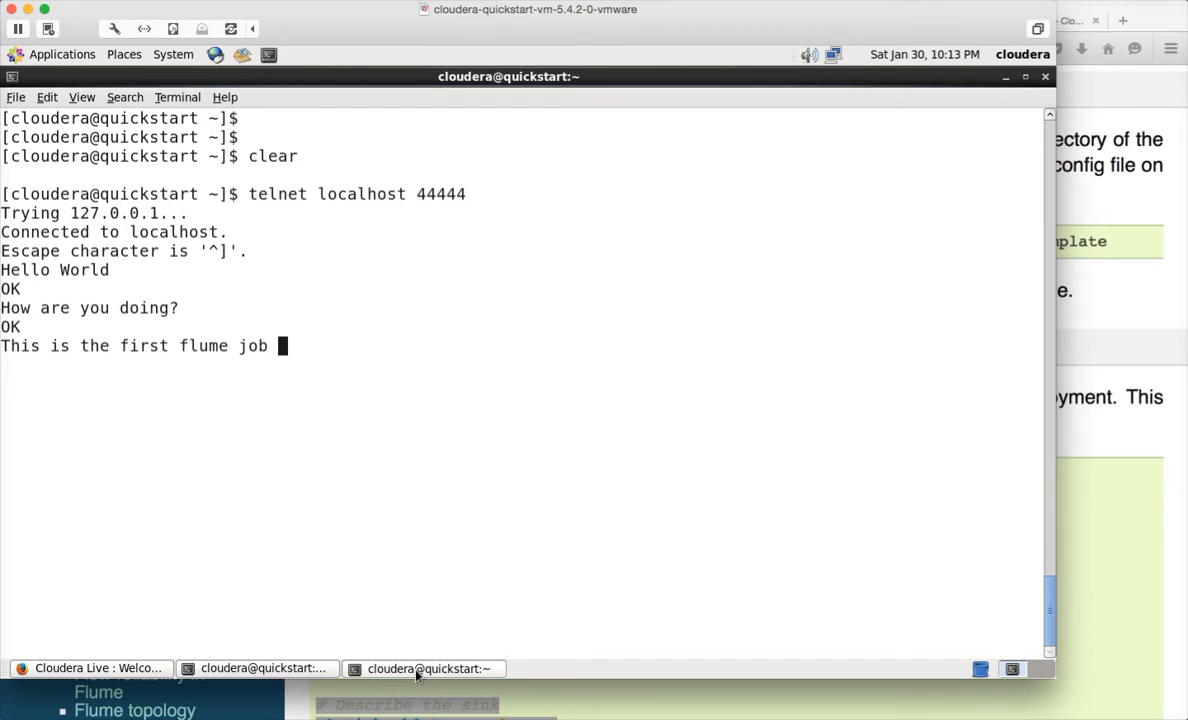
{"action": "type", "text": "which"}
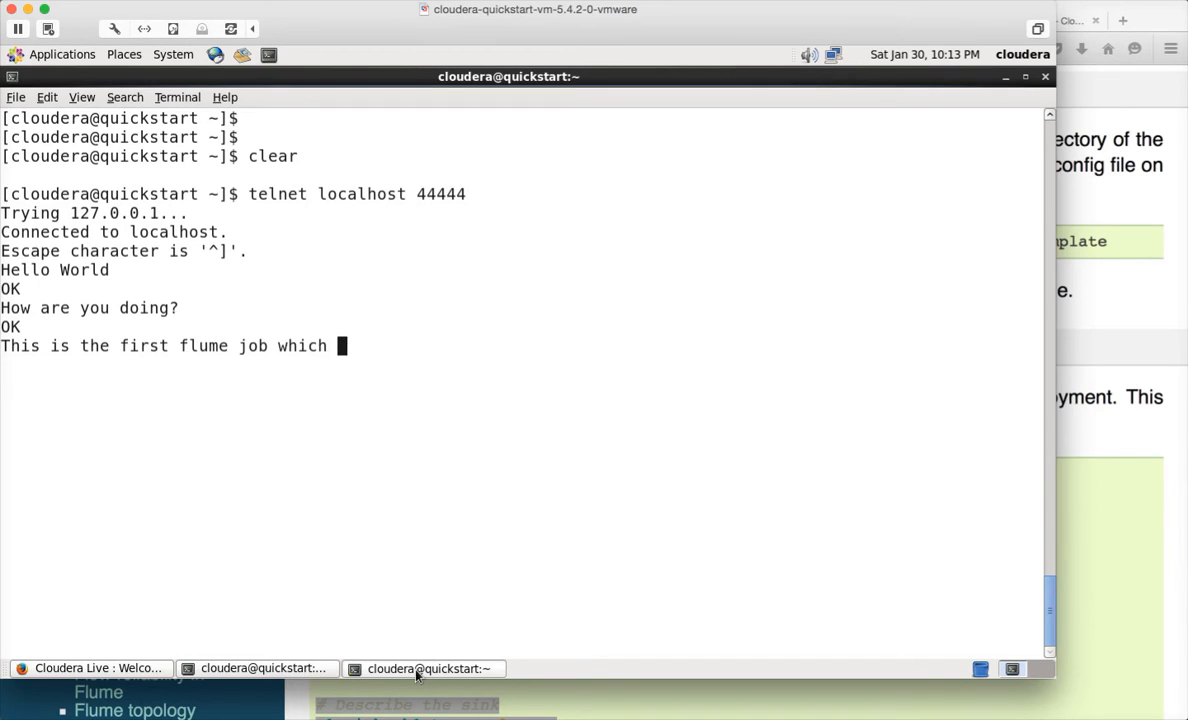
{"action": "type", "text": "uses ne"}
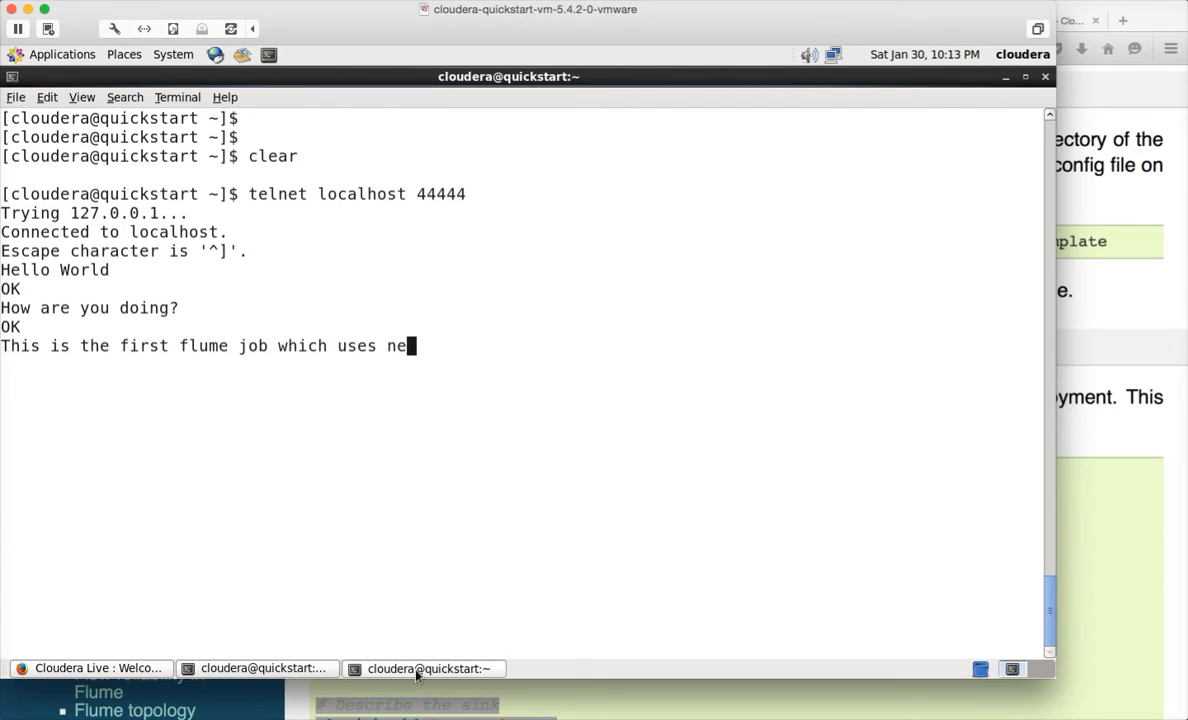
{"action": "type", "text": "tstat for sourc"}
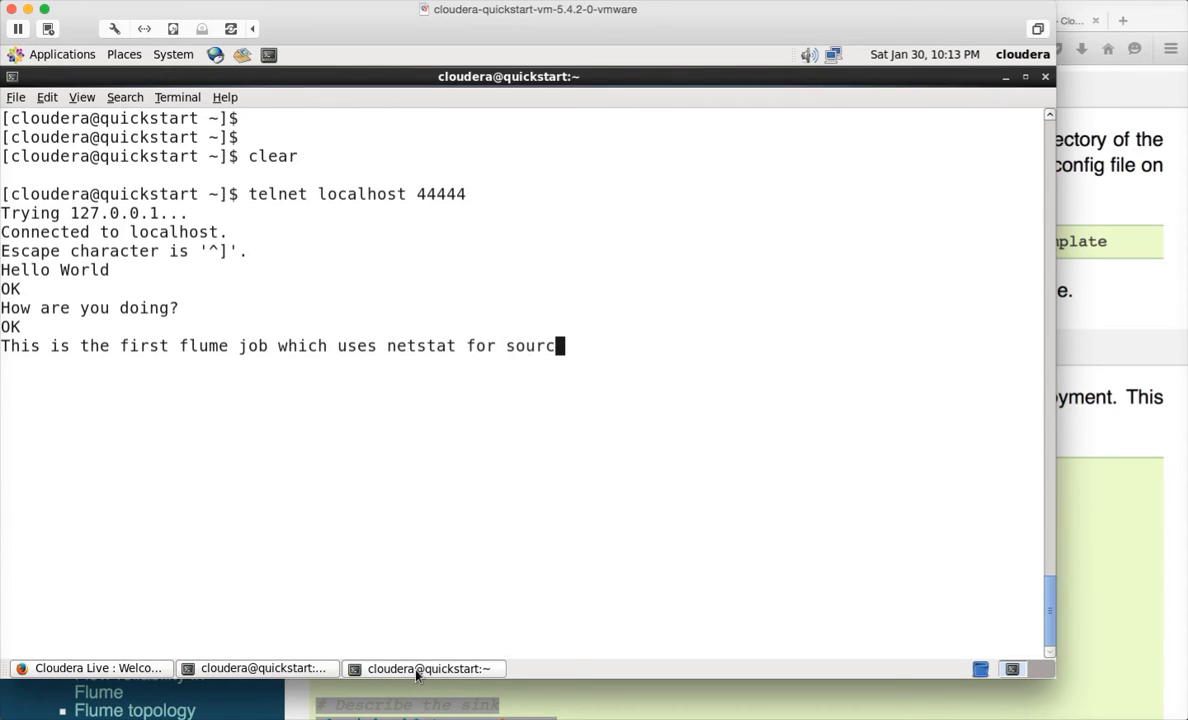
{"action": "type", "text": "e, m"}
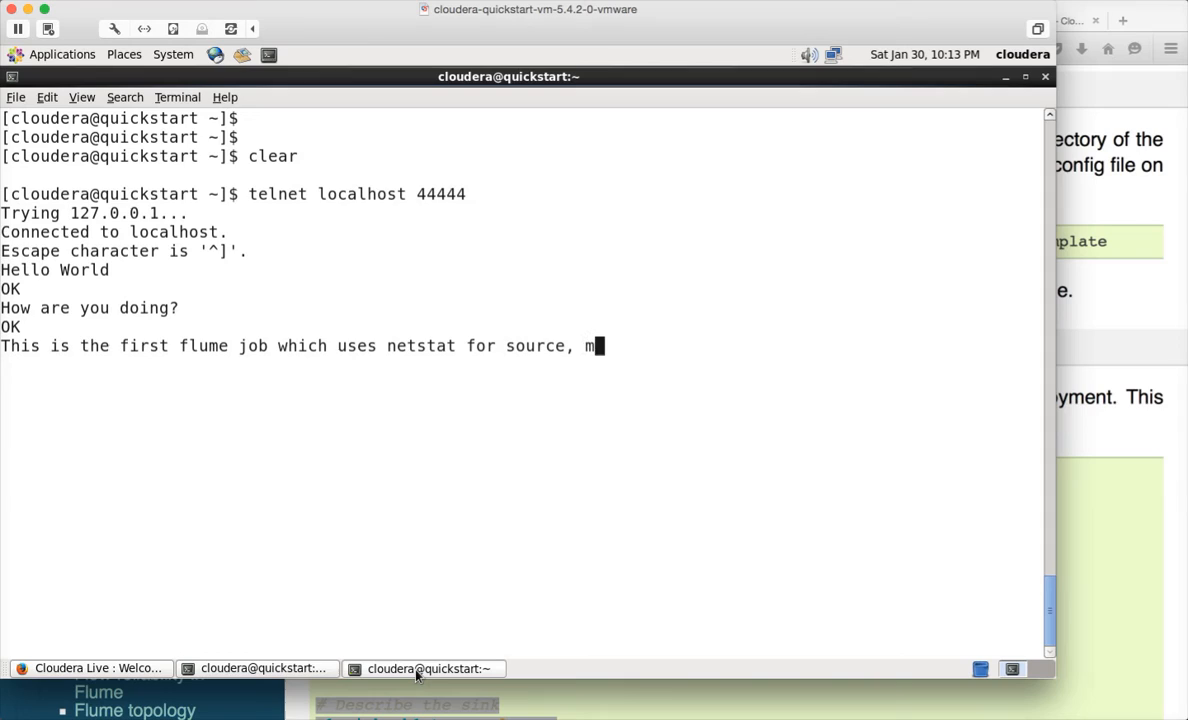
{"action": "type", "text": "emory for channe"}
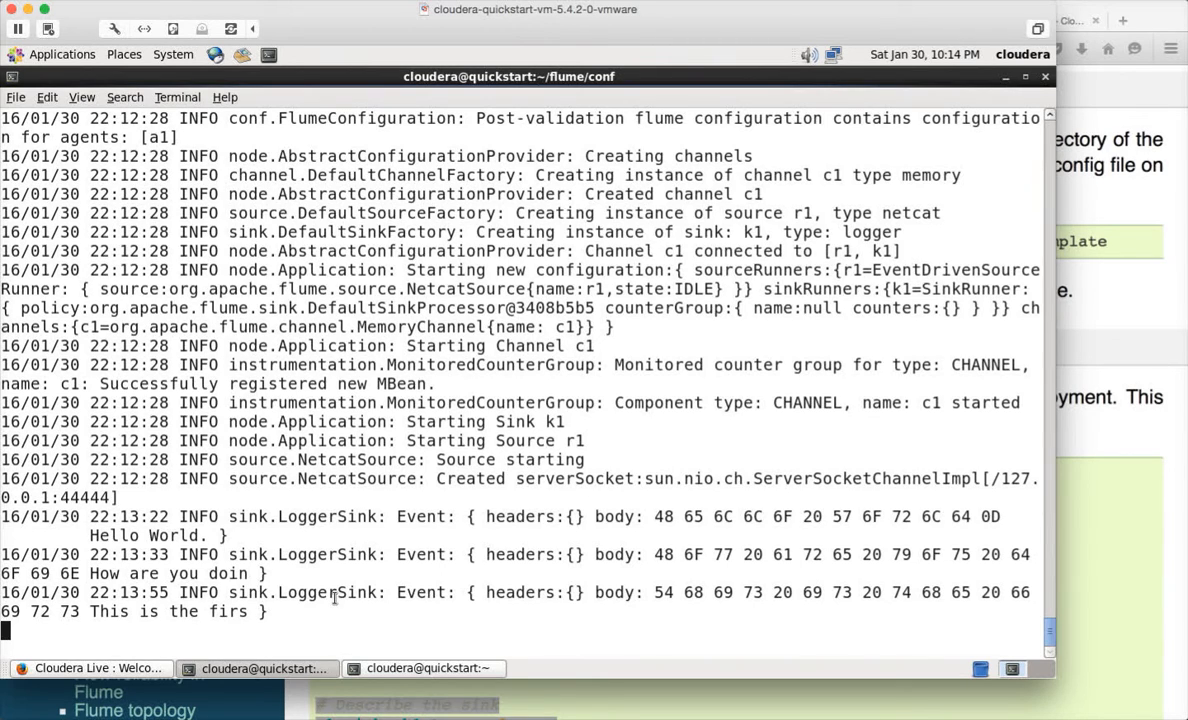
{"action": "left_click", "coordinate": [424, 668]}
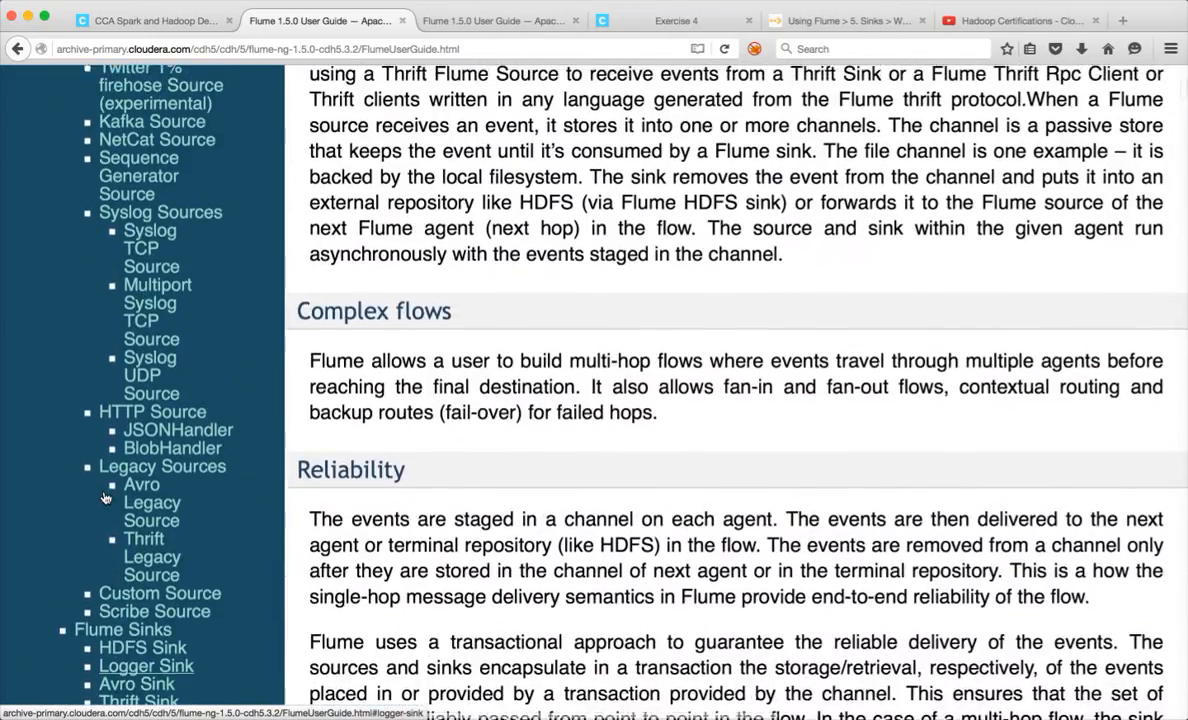
- Switch from the terminal to Firefox showing the Flume 1.5.0 User Guide introduction
{"action": "left_click", "coordinate": [140, 494]}
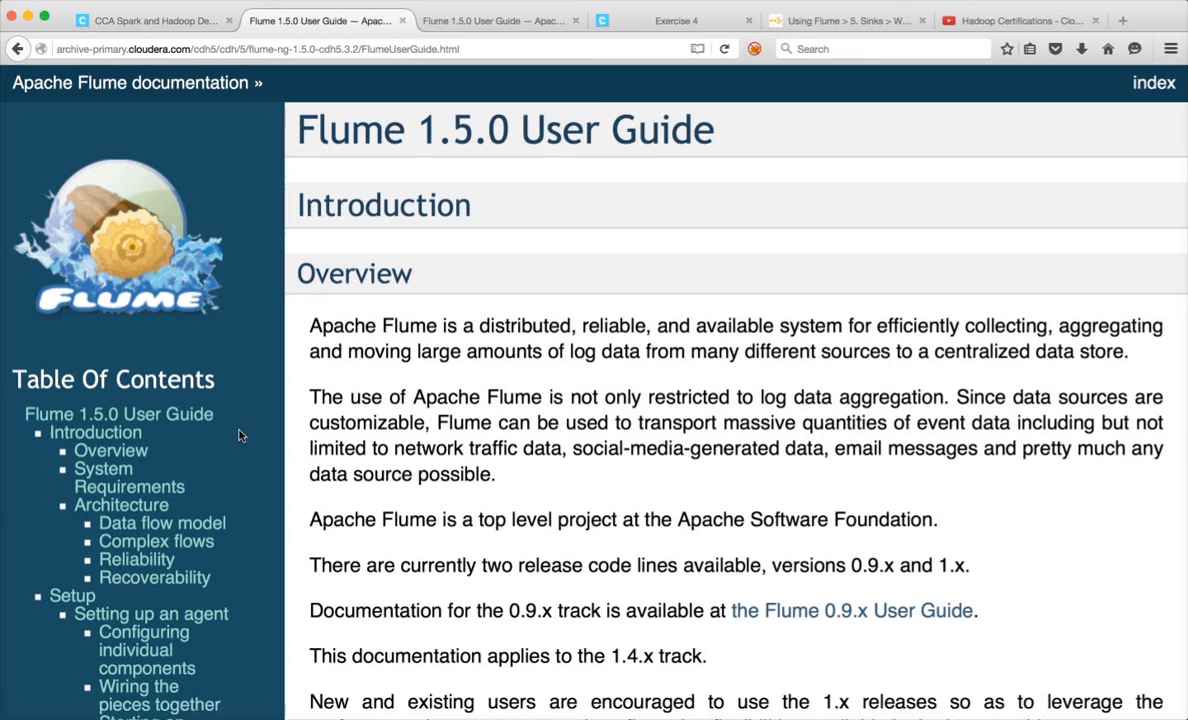
- Find 'sources' in the User Guide and scroll the contents to the Flume Sources list
{"action": "type", "text": "sources"}
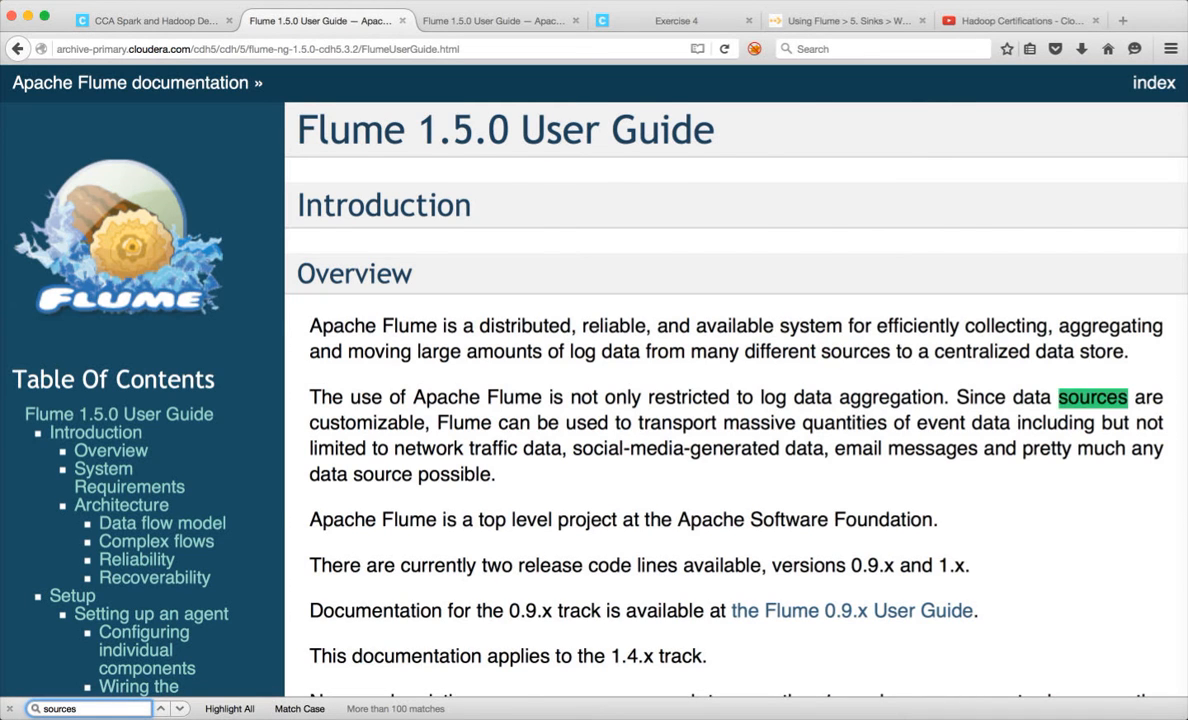
{"action": "scroll", "scroll_direction": "down", "scroll_amount": 3}
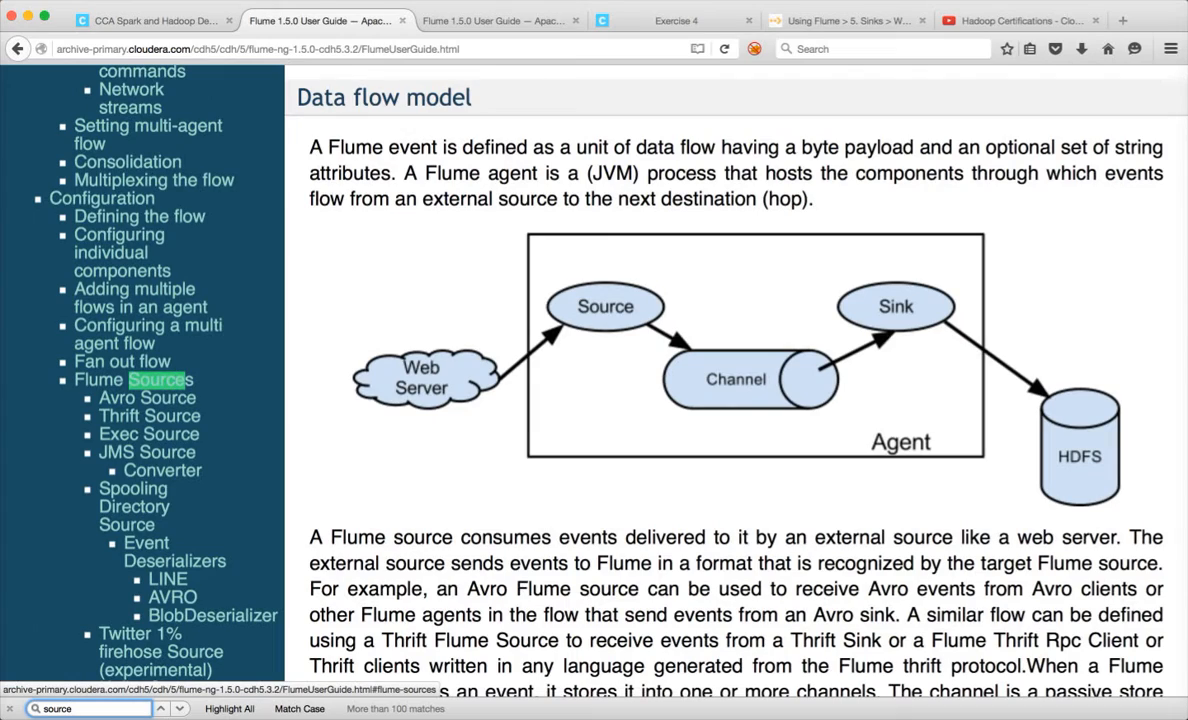
{"action": "mouse_move", "coordinate": [120, 234]}
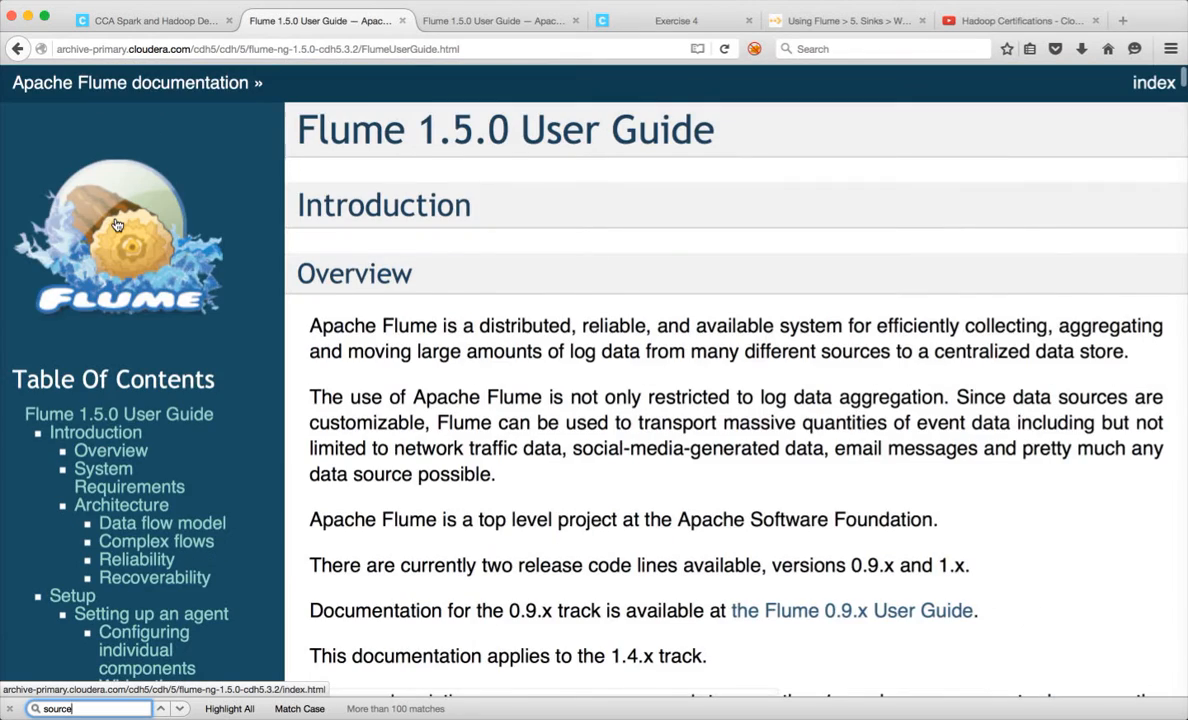
{"action": "scroll", "scroll_direction": "down", "scroll_amount": 3}
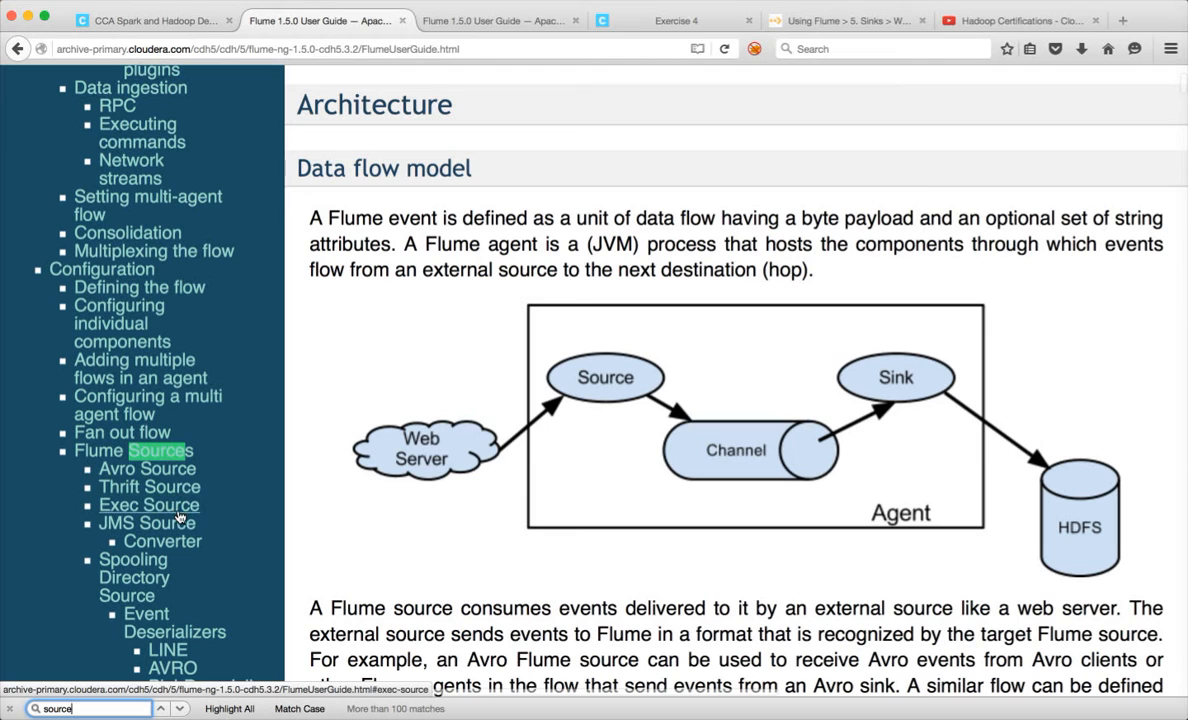
{"action": "scroll", "scroll_direction": "down", "scroll_amount": 3}
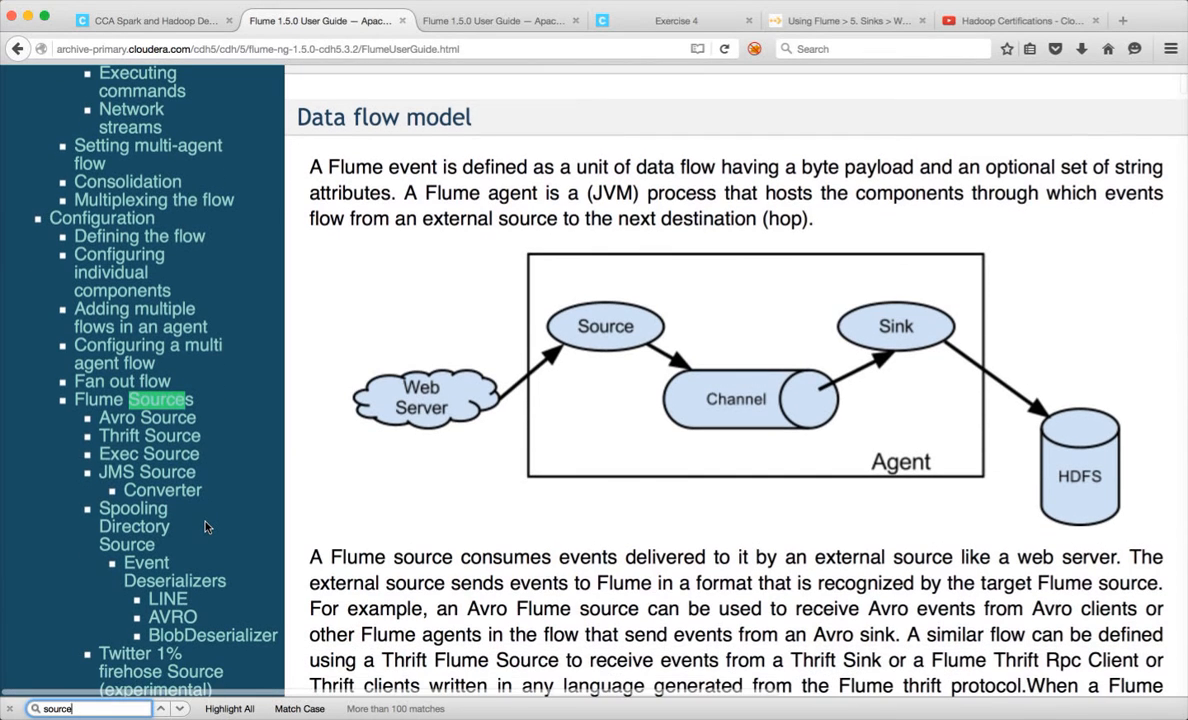
{"action": "scroll", "scroll_direction": "down", "scroll_amount": 3}
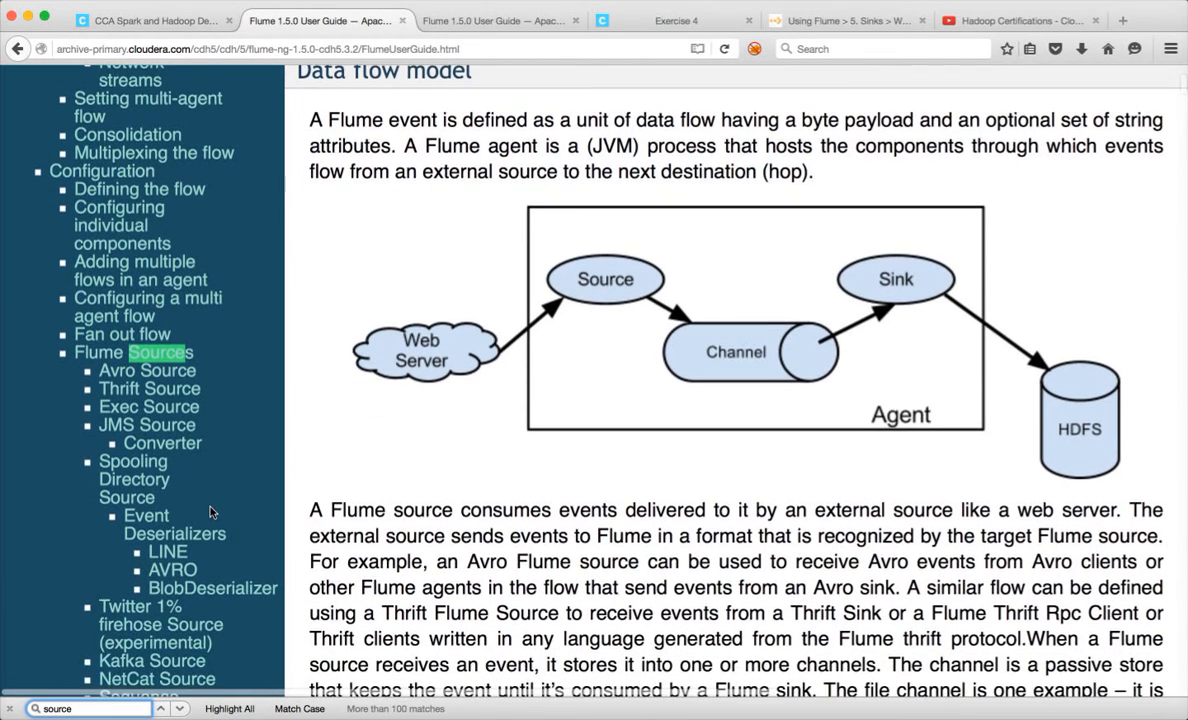
{"action": "scroll", "scroll_direction": "down", "scroll_amount": 3}
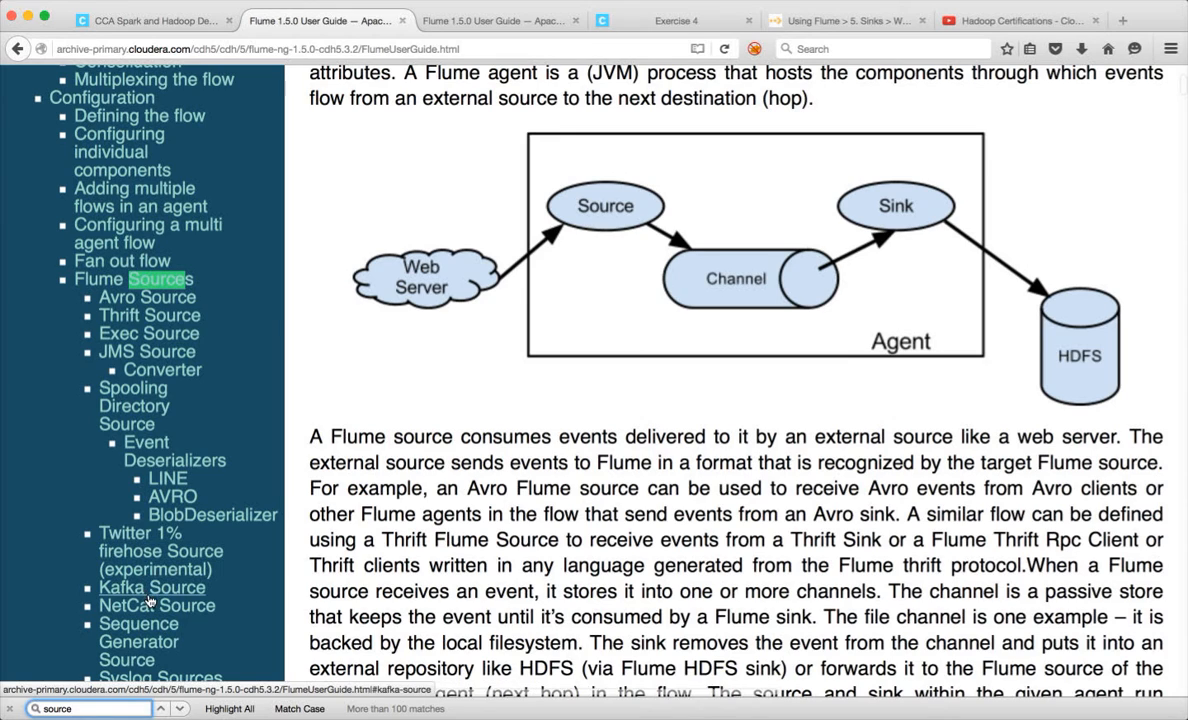
{"action": "scroll", "scroll_direction": "down", "scroll_amount": 3}
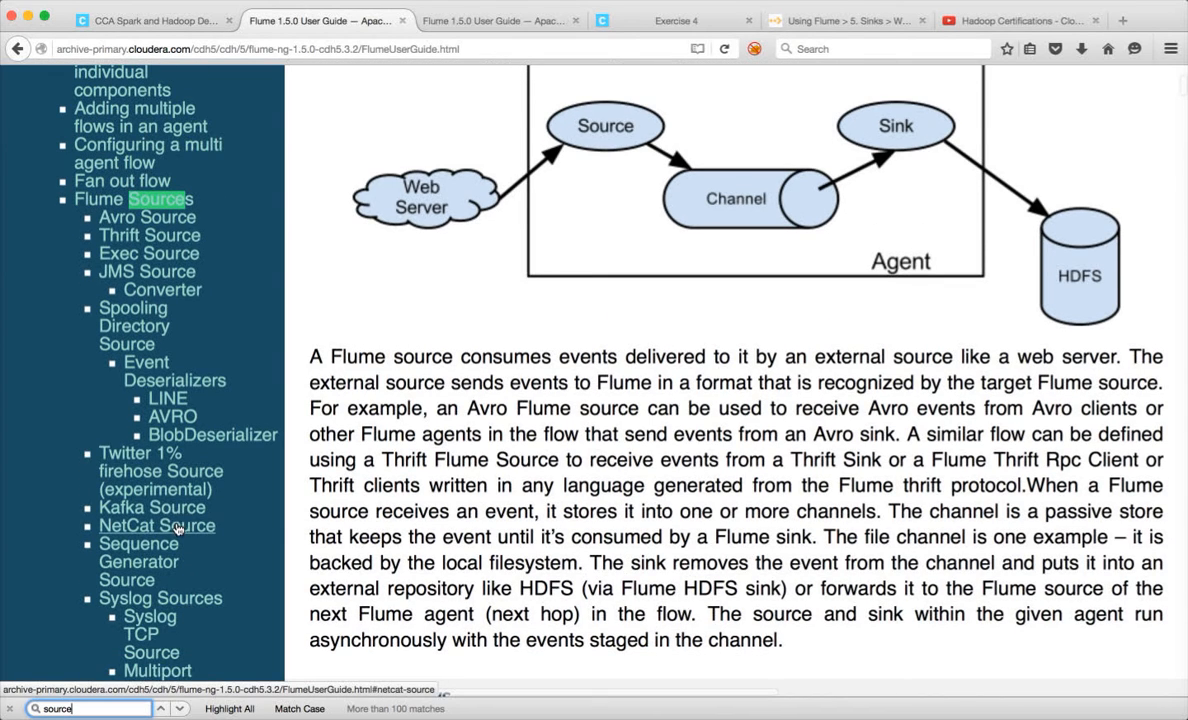
- Jump to the NetCat Source section from the table of contents
{"action": "left_click", "coordinate": [156, 524]}
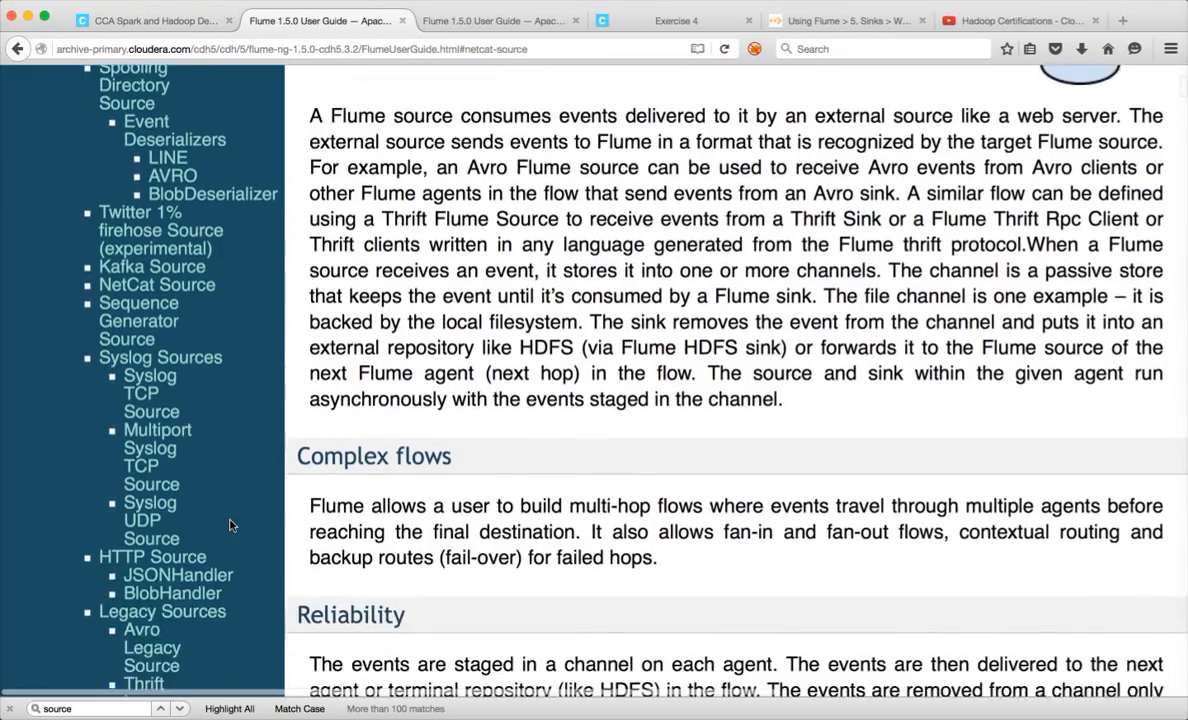
{"action": "scroll", "scroll_direction": "down", "scroll_amount": 3}
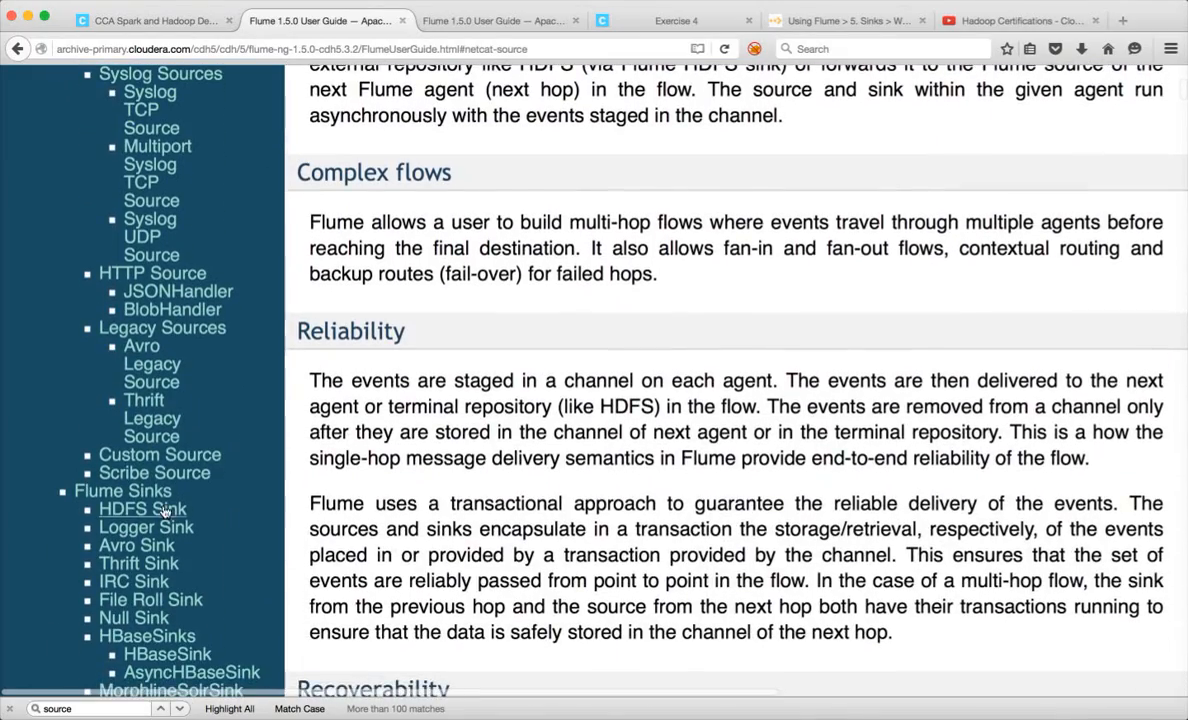
{"action": "scroll", "scroll_direction": "down", "scroll_amount": 3}
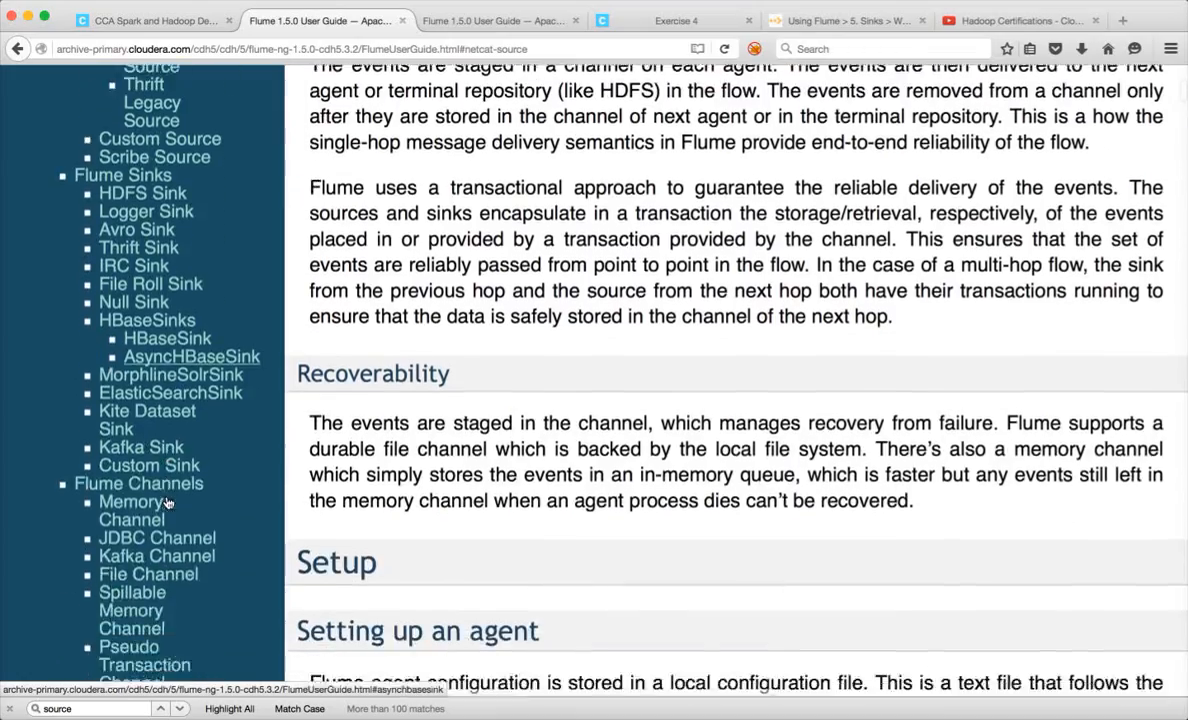
{"action": "scroll", "scroll_direction": "down", "scroll_amount": 3}
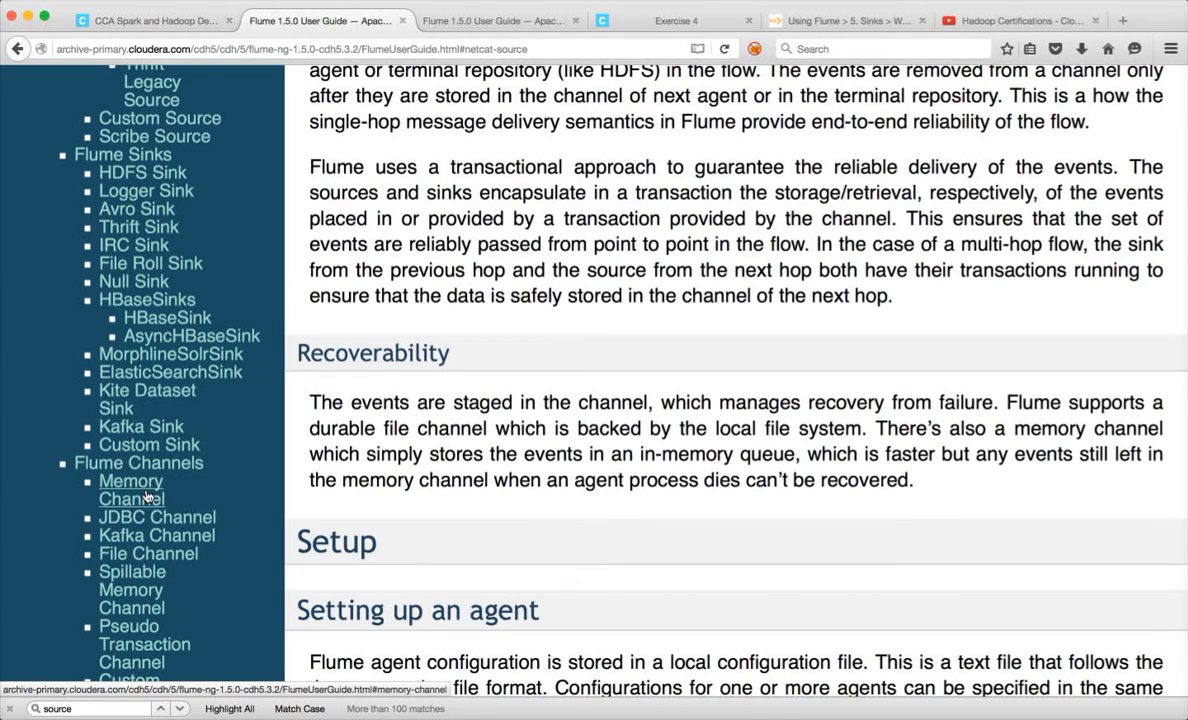
{"action": "mouse_move", "coordinate": [148, 552]}
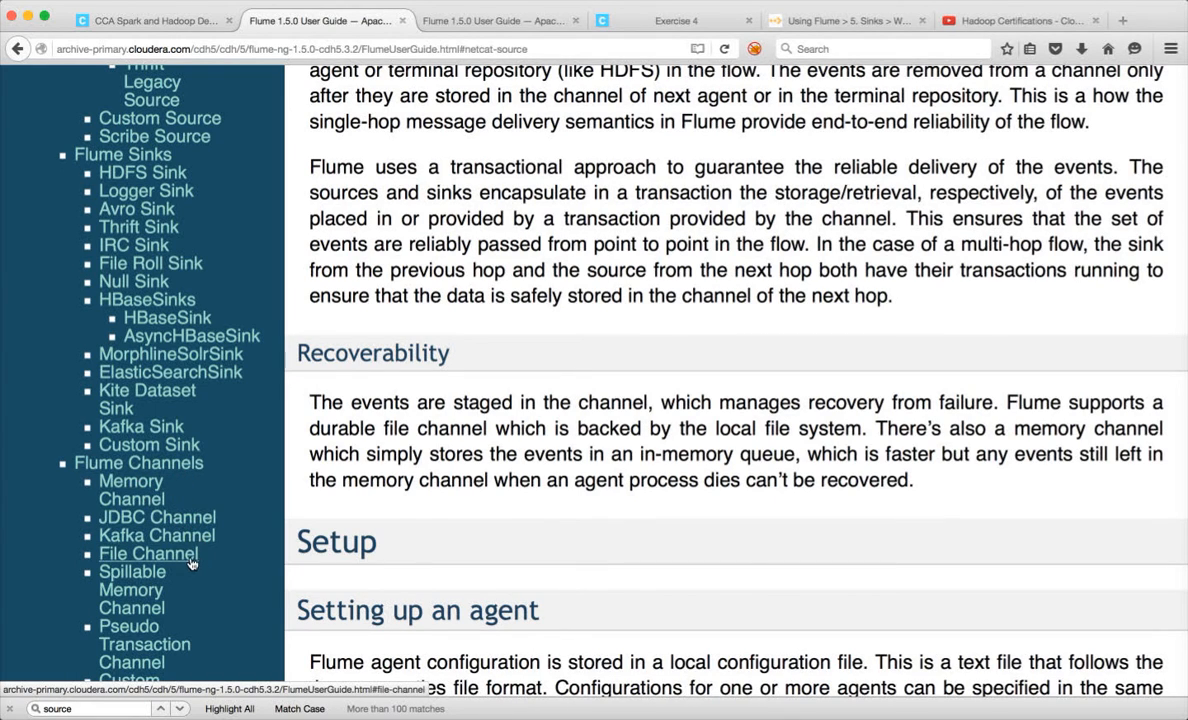
{"action": "scroll", "scroll_direction": "down", "scroll_amount": 3}
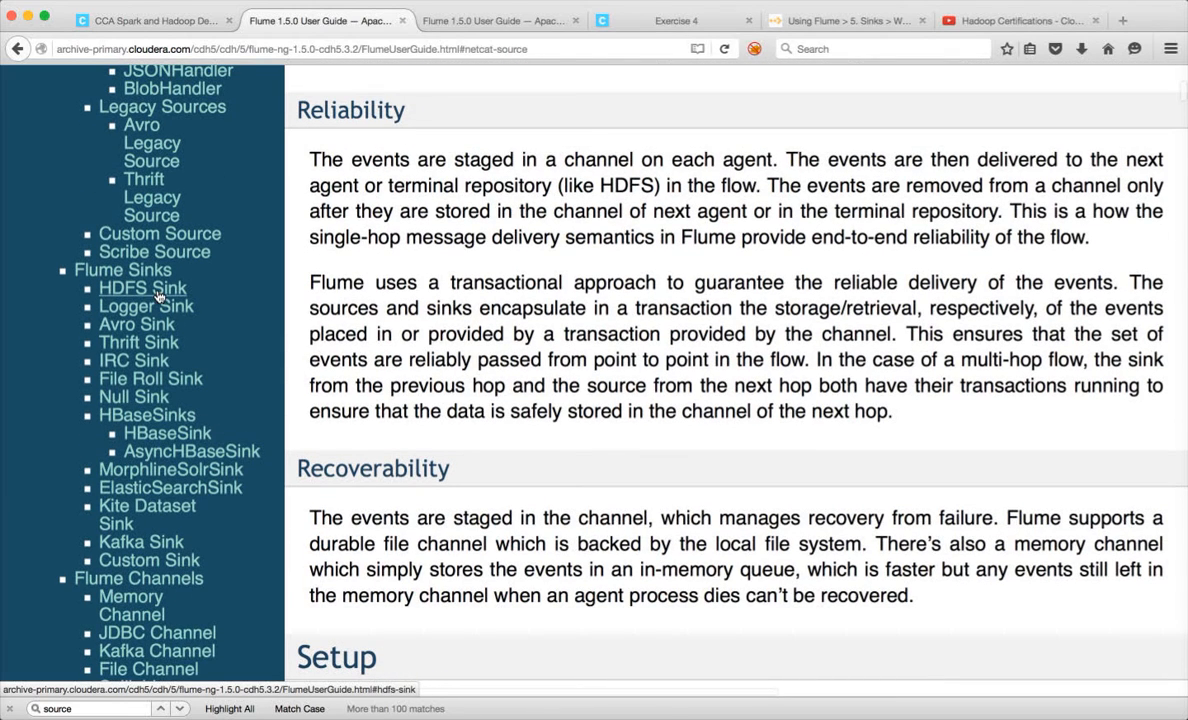
{"action": "mouse_move", "coordinate": [146, 306]}
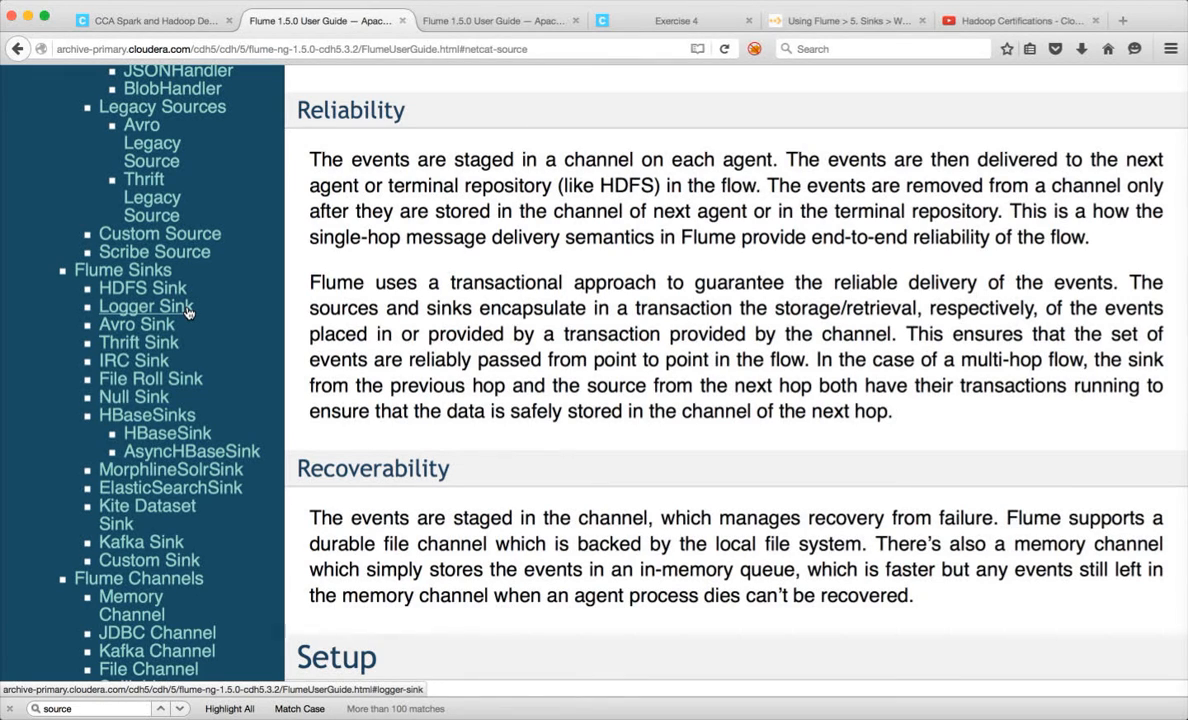
{"action": "mouse_move", "coordinate": [178, 352]}
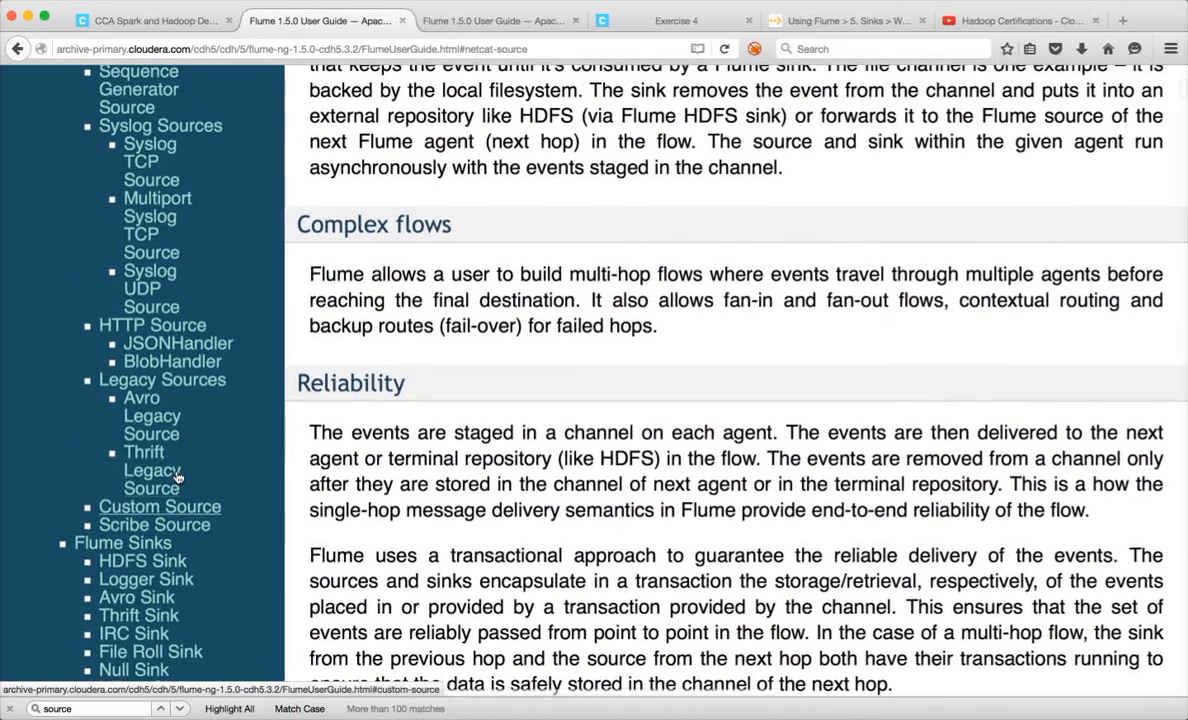
{"action": "scroll", "scroll_direction": "down", "scroll_amount": 3}
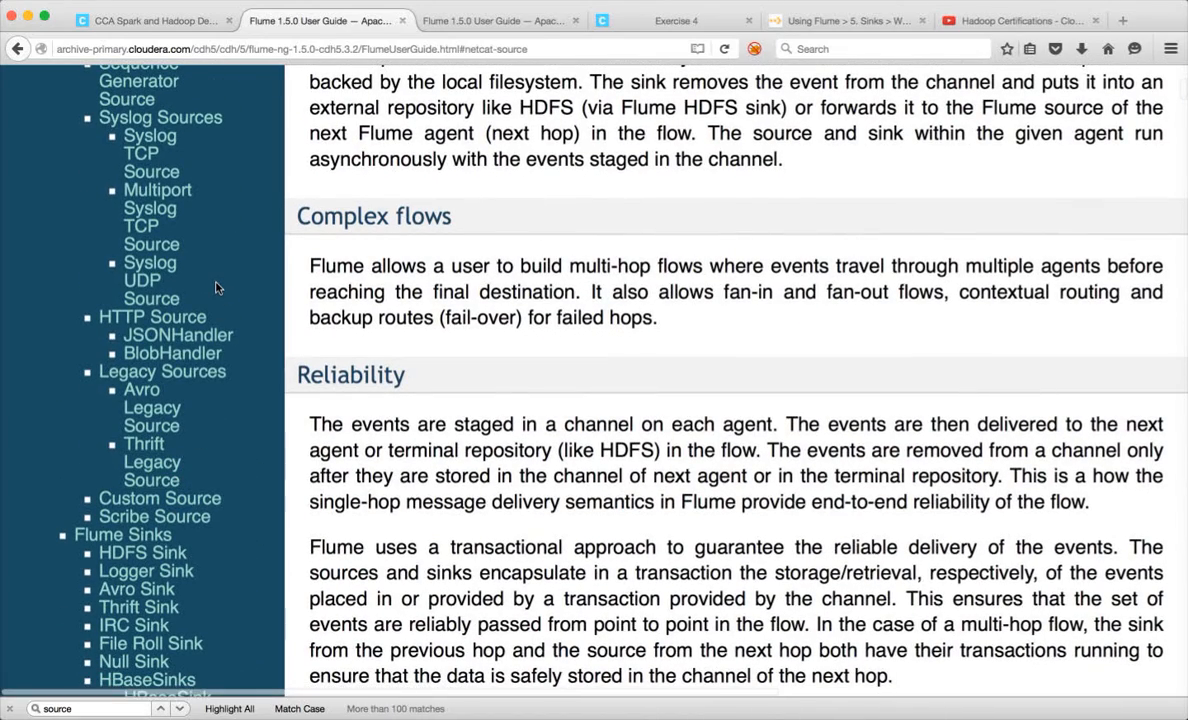
{"action": "scroll", "scroll_direction": "down", "scroll_amount": 3}
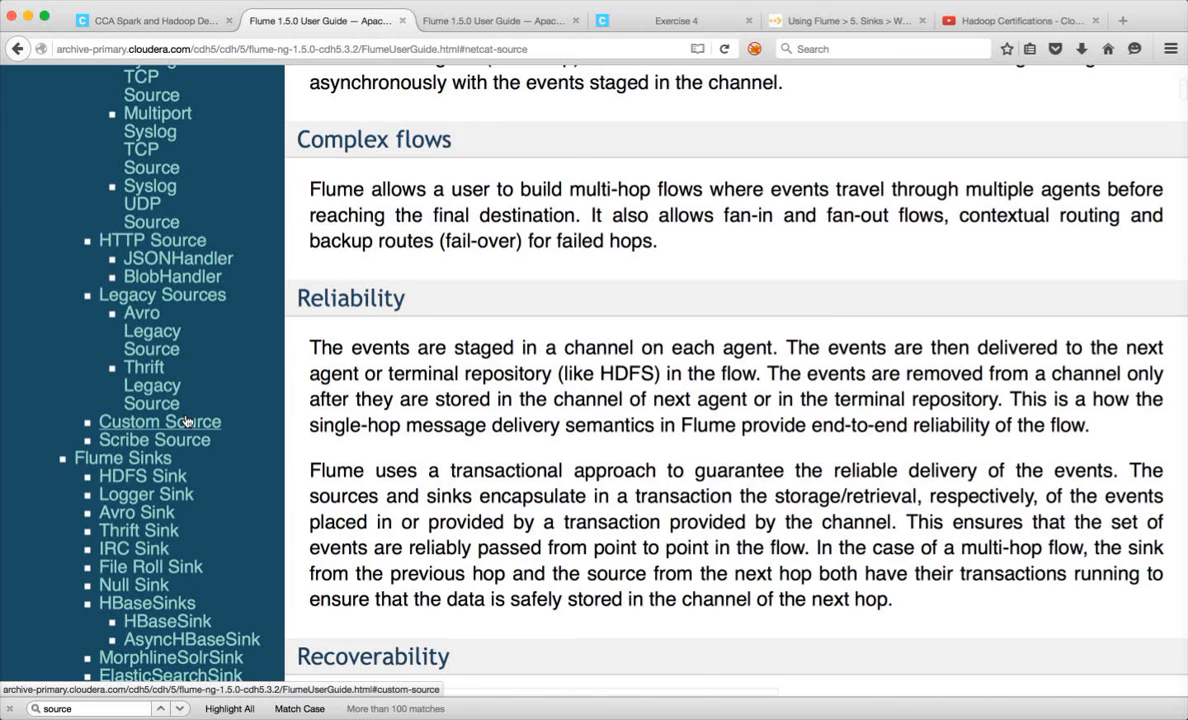
{"action": "scroll", "scroll_direction": "down", "scroll_amount": 3}
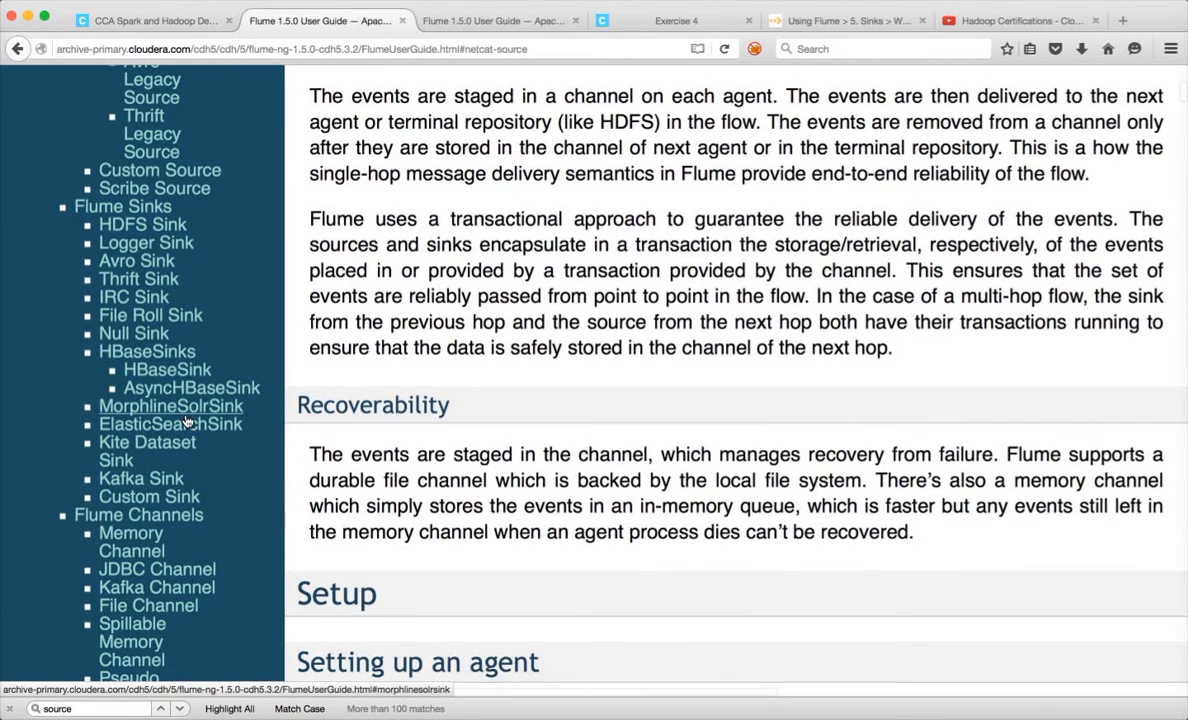